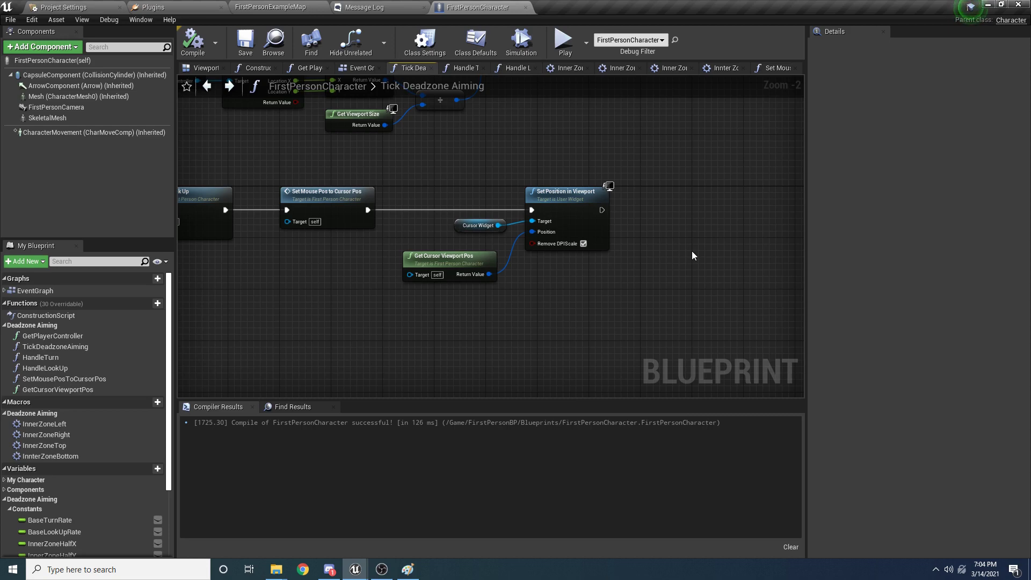
pyautogui.moveTo(631, 295)
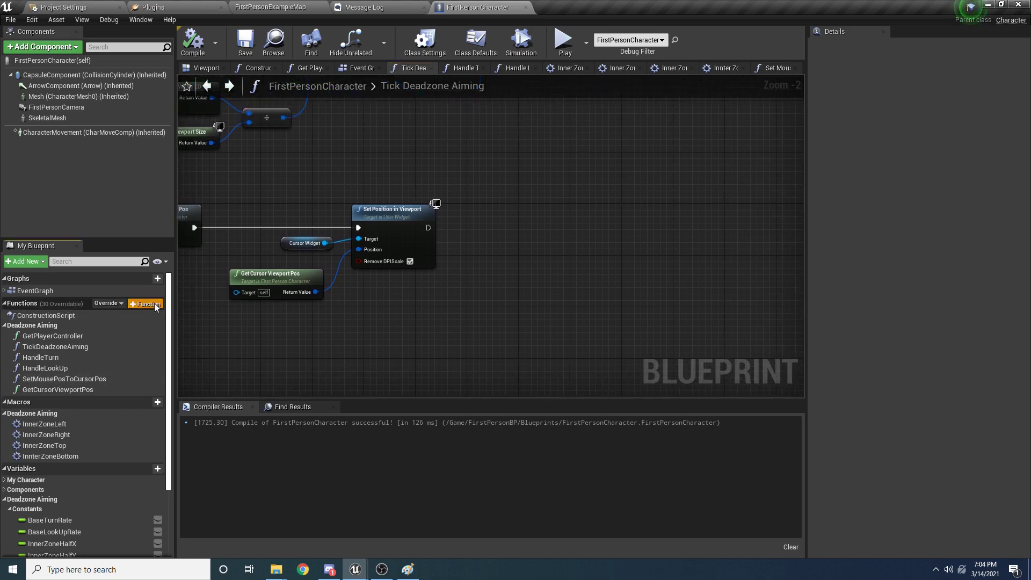
# Create function UpdateGunRotation, file it under Deadzone Aiming and set its access to Private.
pyautogui.click(145, 302)
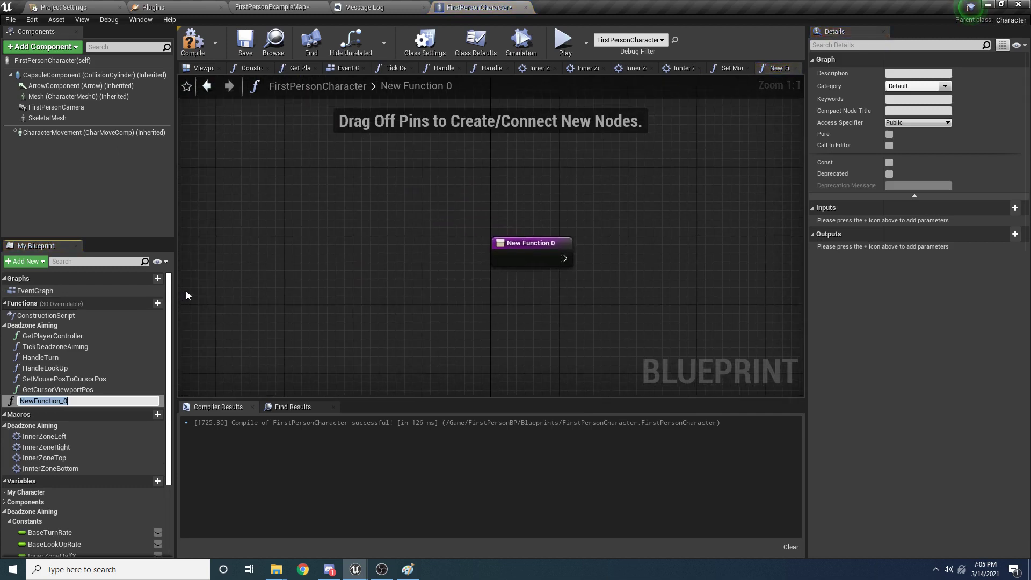
pyautogui.moveTo(195, 292)
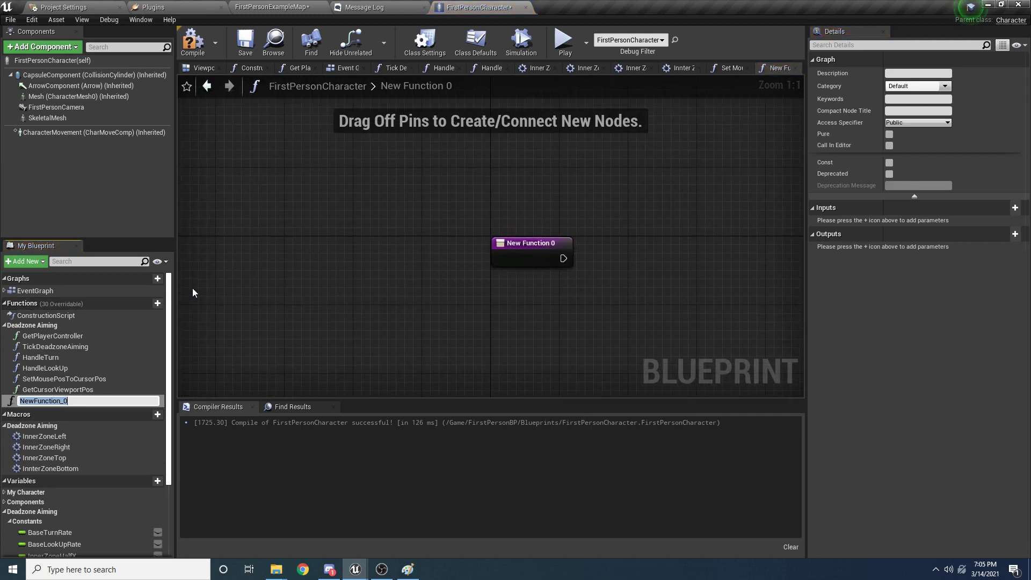
pyautogui.write('UpdateGunRota')
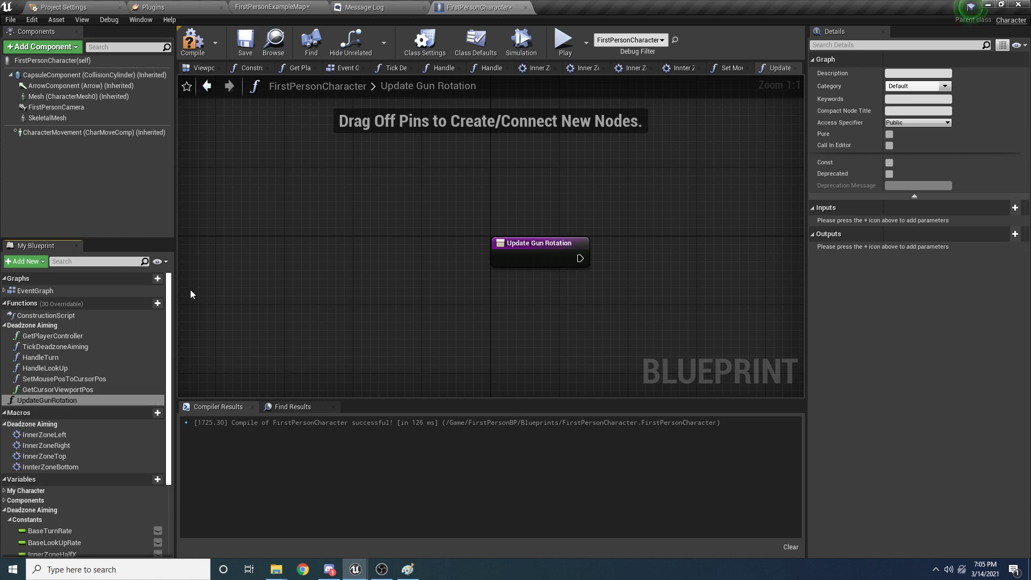
pyautogui.click(47, 400)
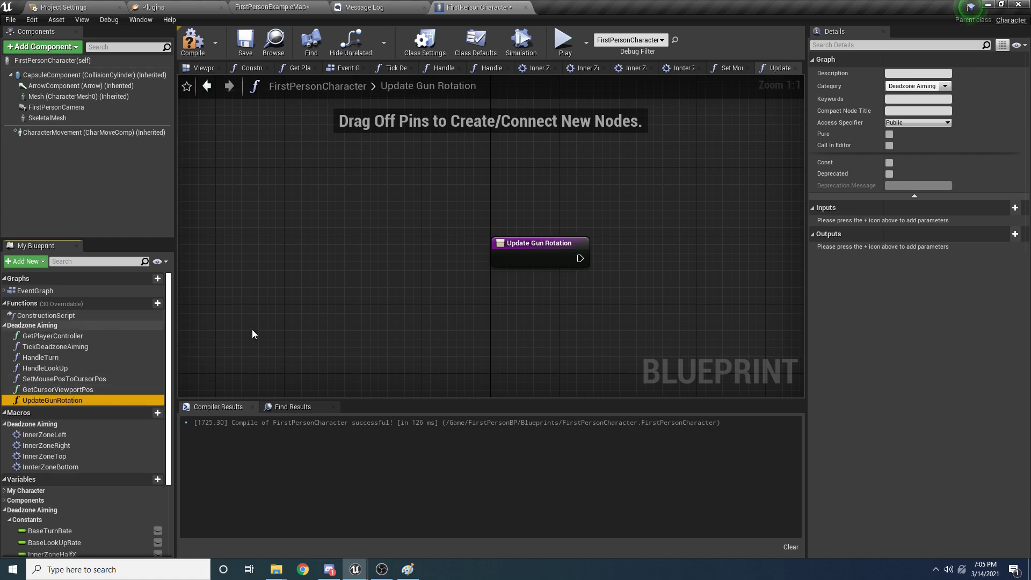
pyautogui.click(945, 122)
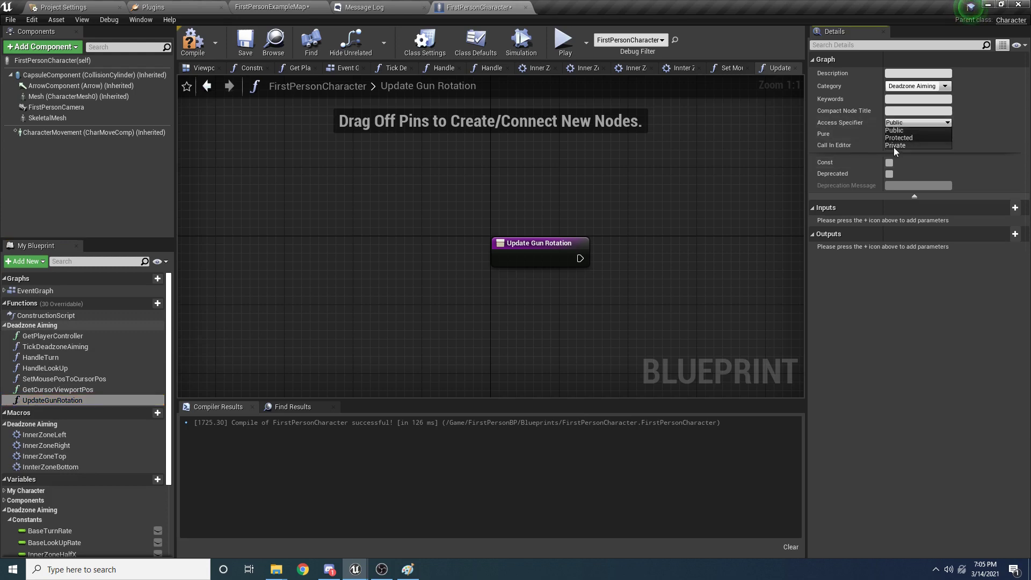
pyautogui.click(896, 145)
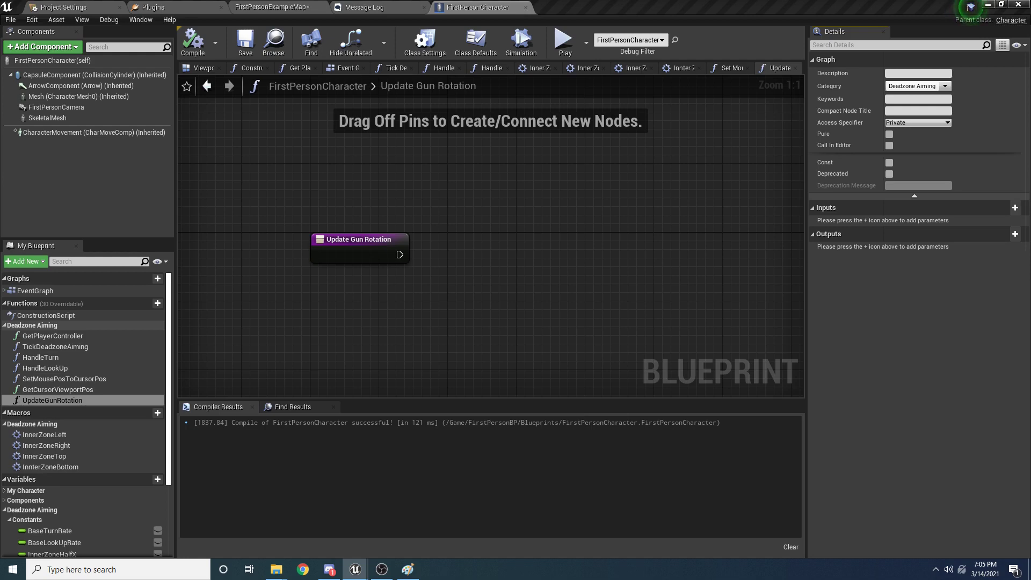
pyautogui.moveTo(409, 195)
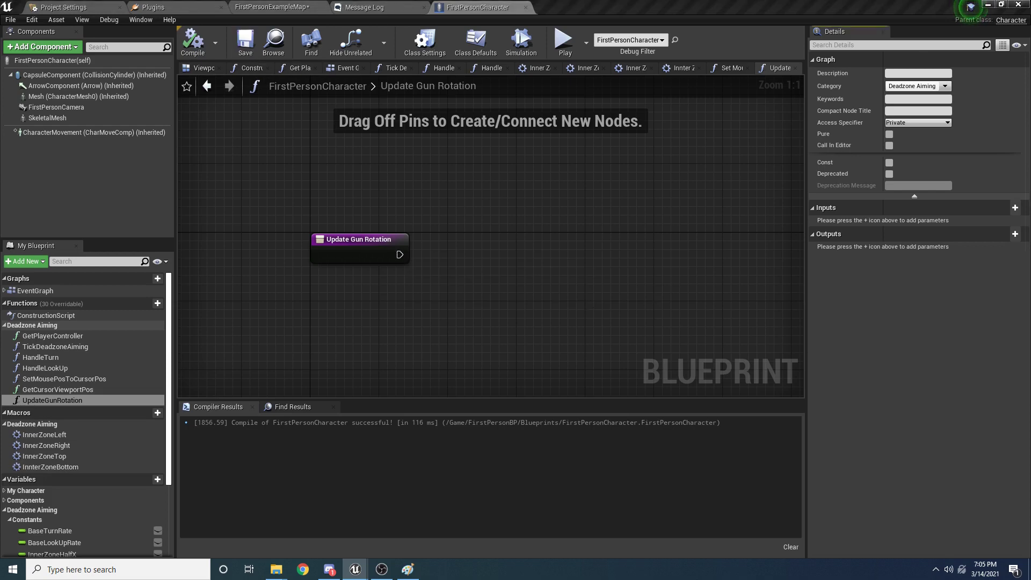
# Move the Update Gun Rotation entry node higher in the graph.
pyautogui.moveTo(359, 238); pyautogui.dragTo(369, 187)
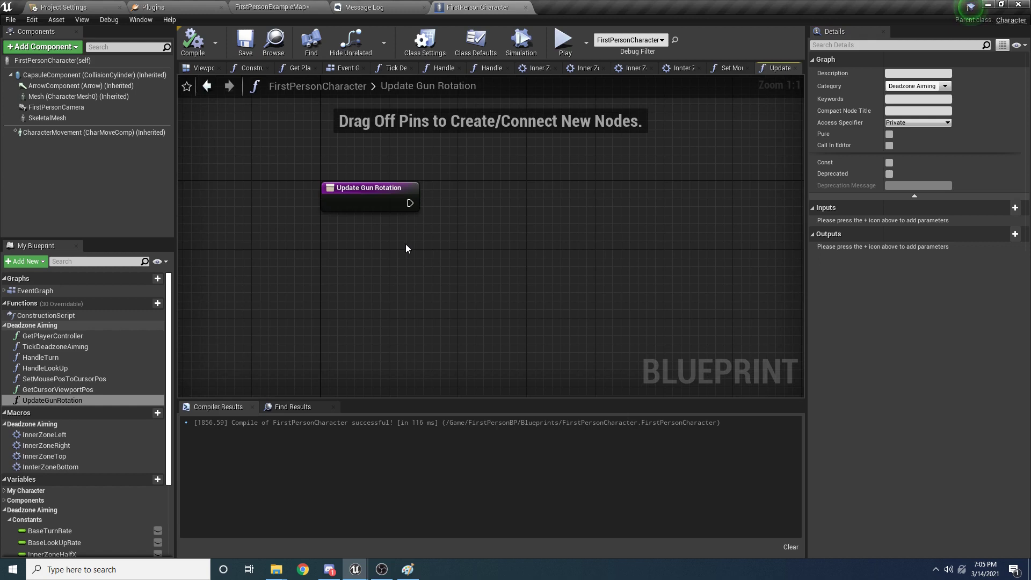
pyautogui.moveTo(534, 276)
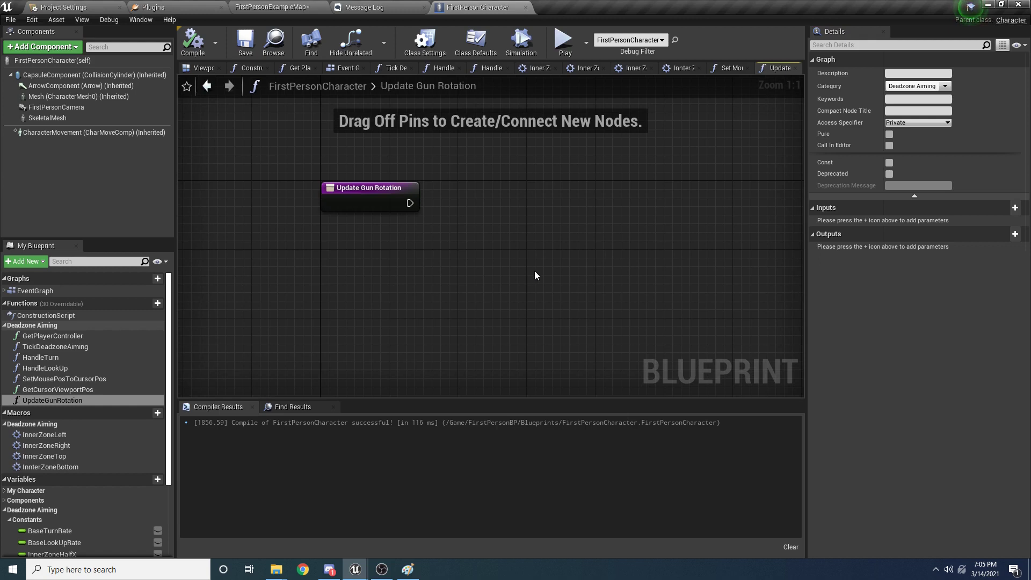
pyautogui.moveTo(494, 289)
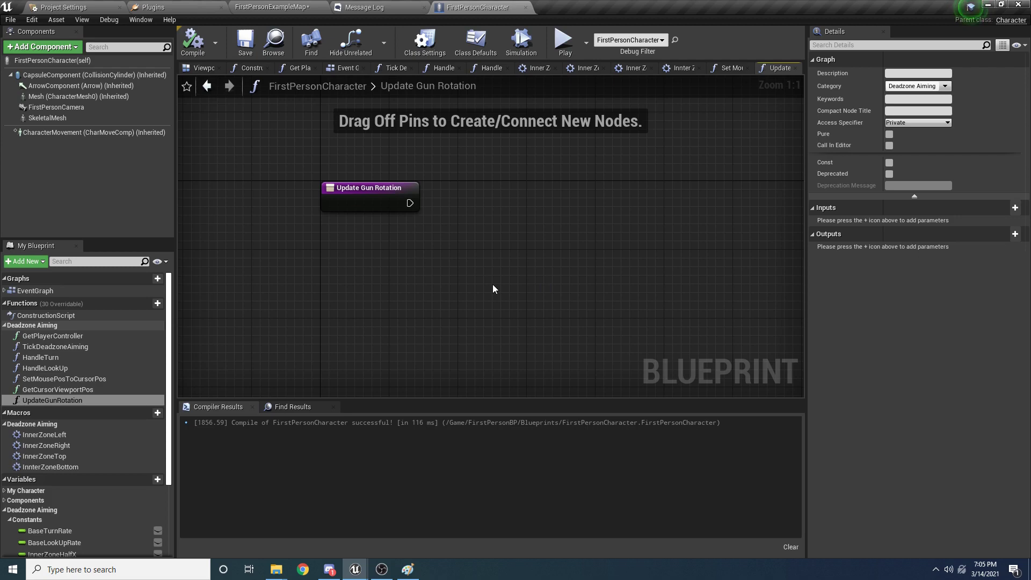
pyautogui.moveTo(395, 282)
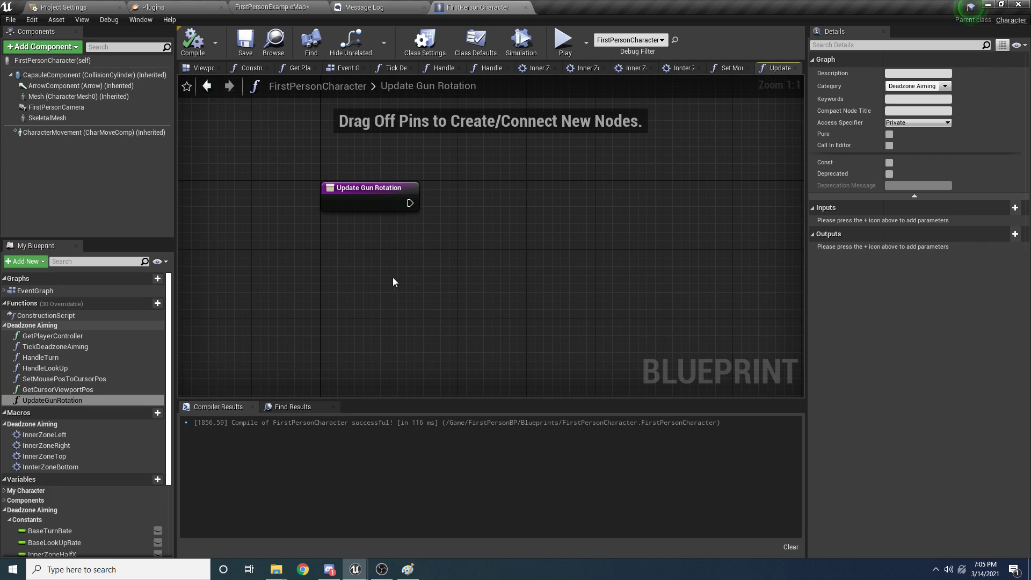
# Add Get Player Controller feeding a ConvertScreenLocationToWorldSpace node.
pyautogui.click(51, 335)
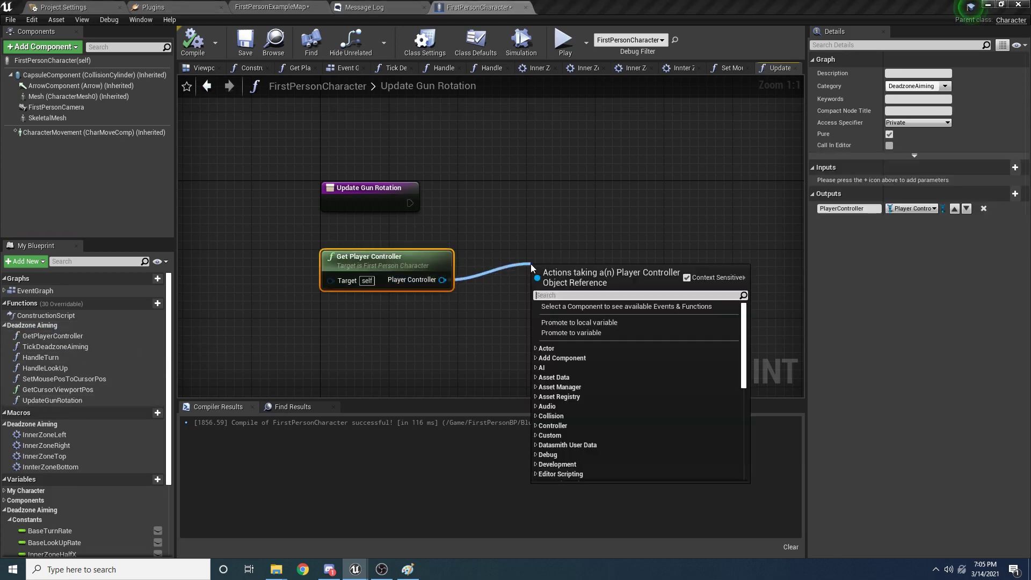
pyautogui.write('convert')
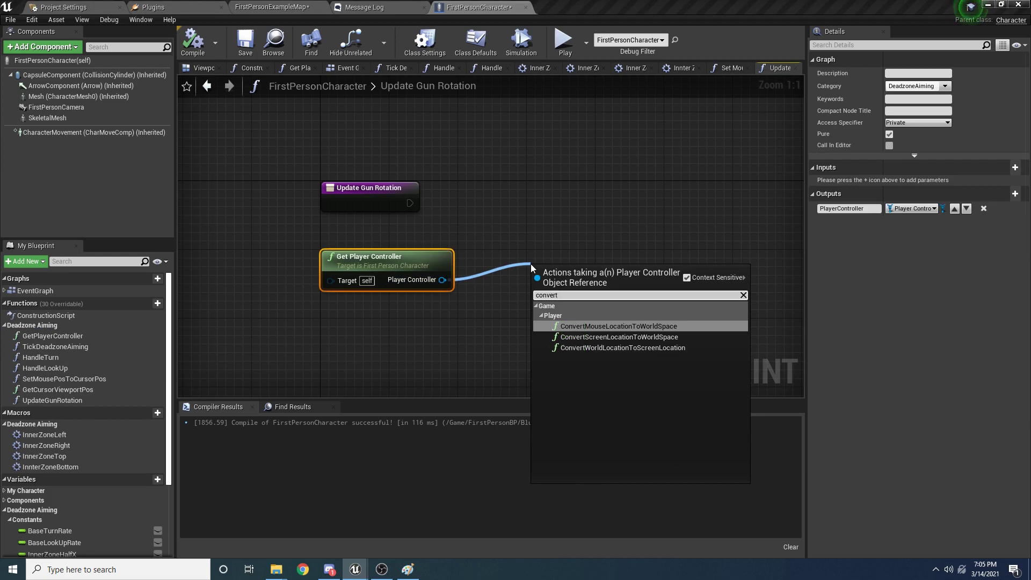
pyautogui.write('screen')
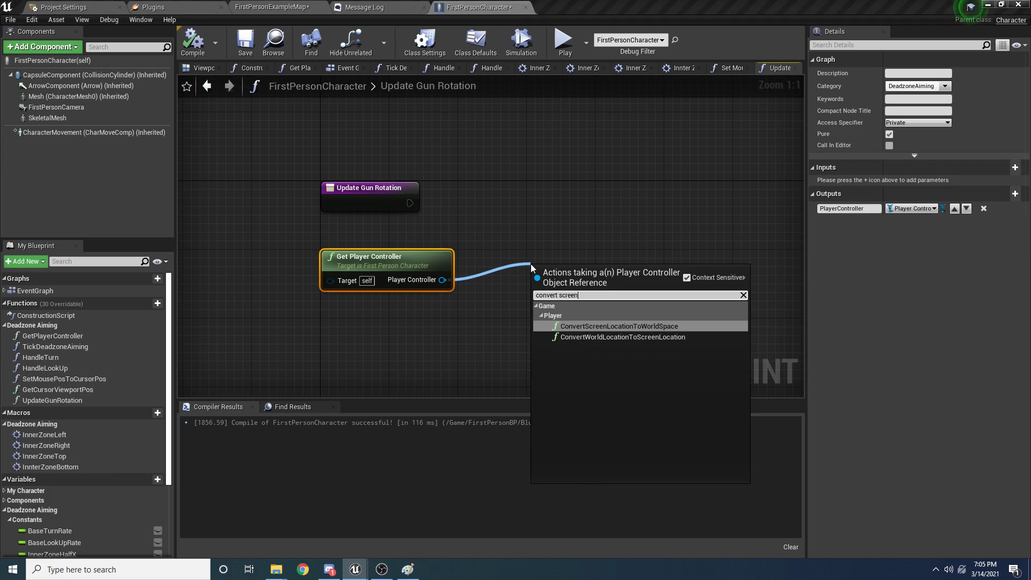
pyautogui.click(618, 326)
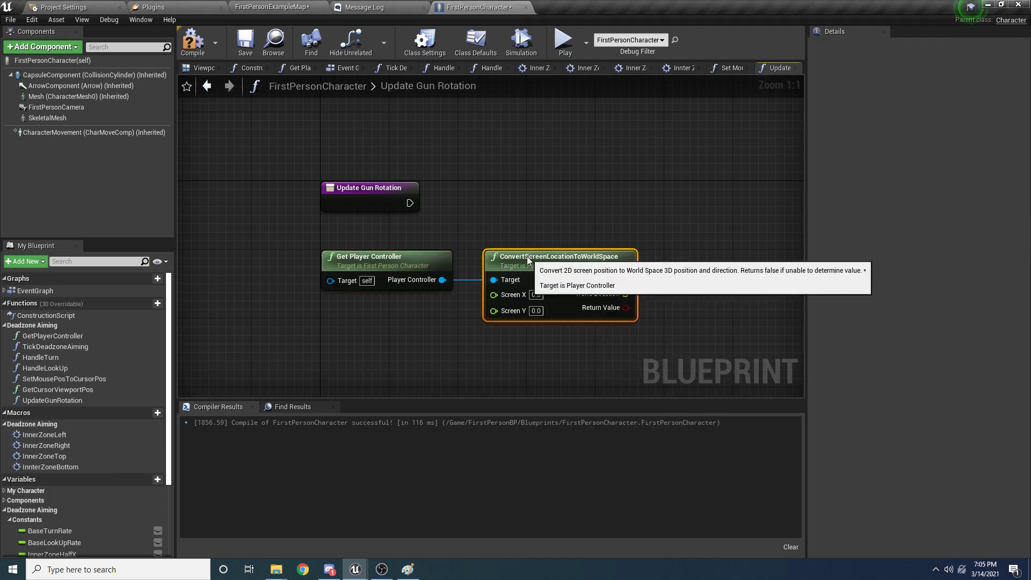
pyautogui.moveTo(385, 339)
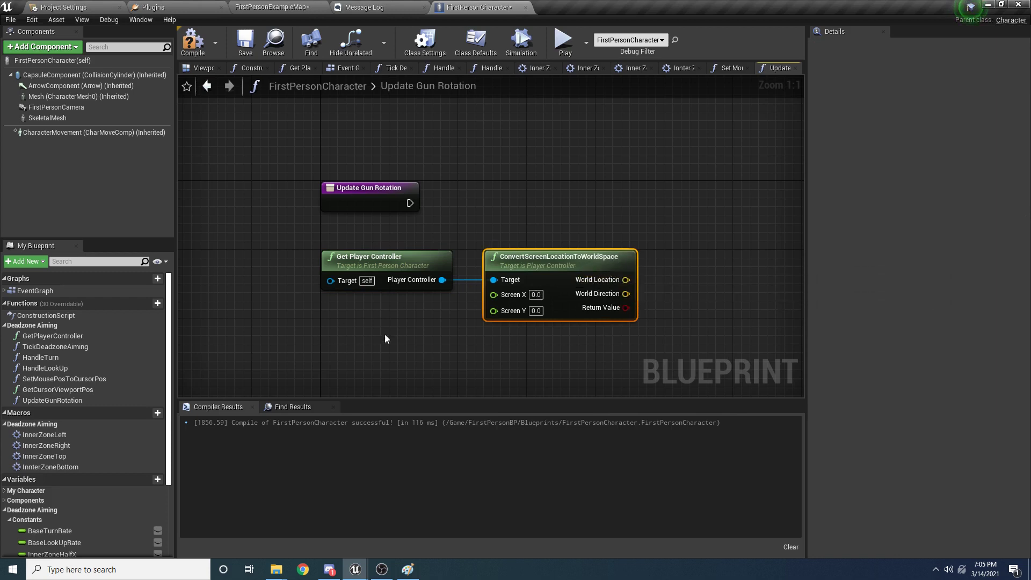
pyautogui.moveTo(415, 379)
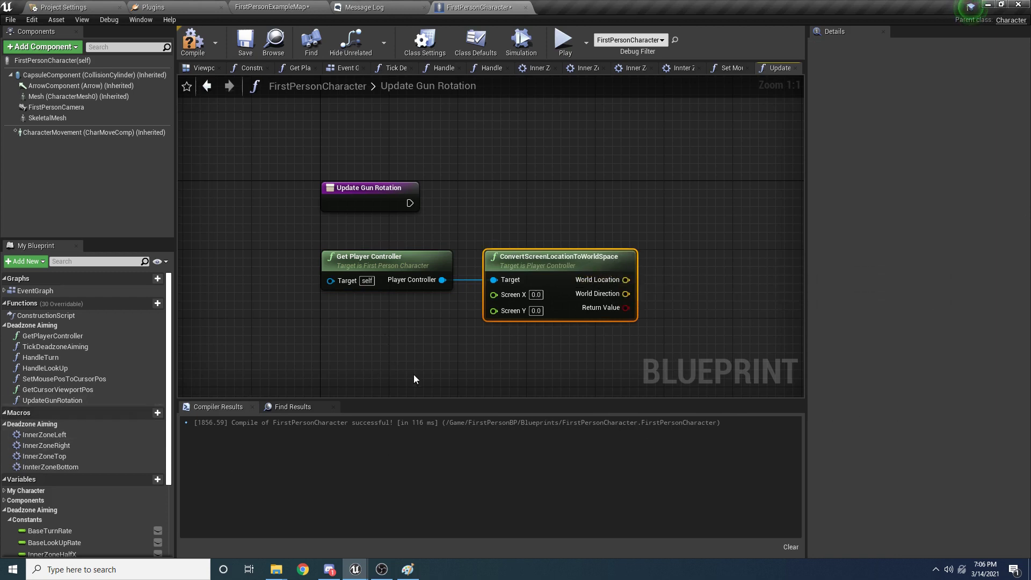
pyautogui.moveTo(57, 393)
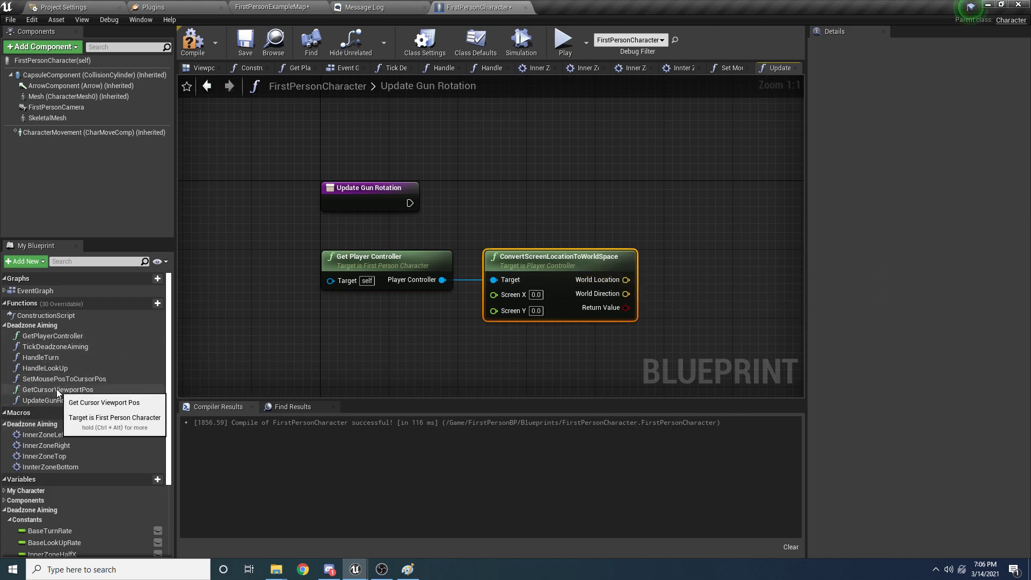
# Add GetCursorViewportPos, split its result into X and Y for the conversion, then switch to Paint.
pyautogui.click(57, 389)
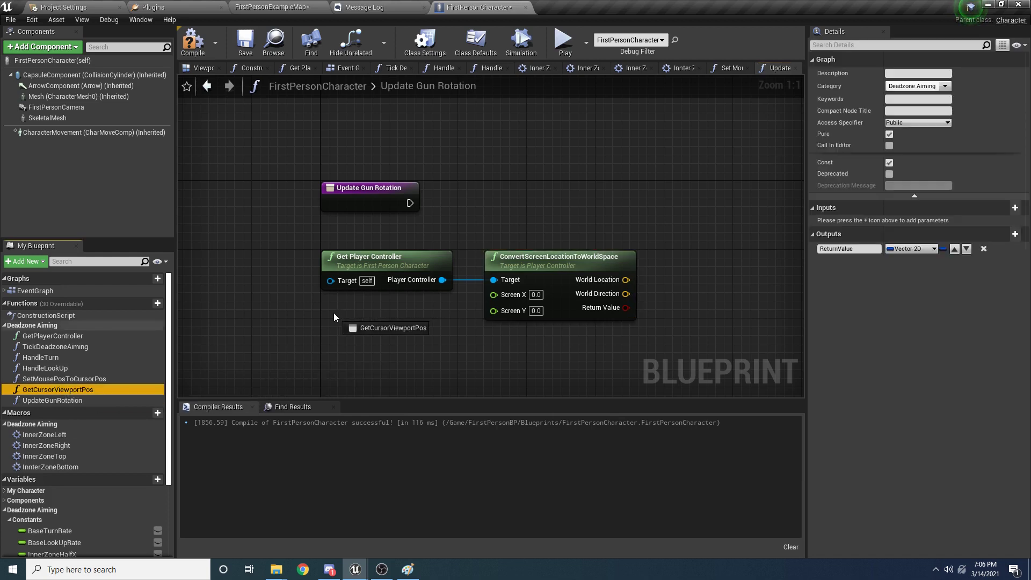
pyautogui.rightClick(434, 340)
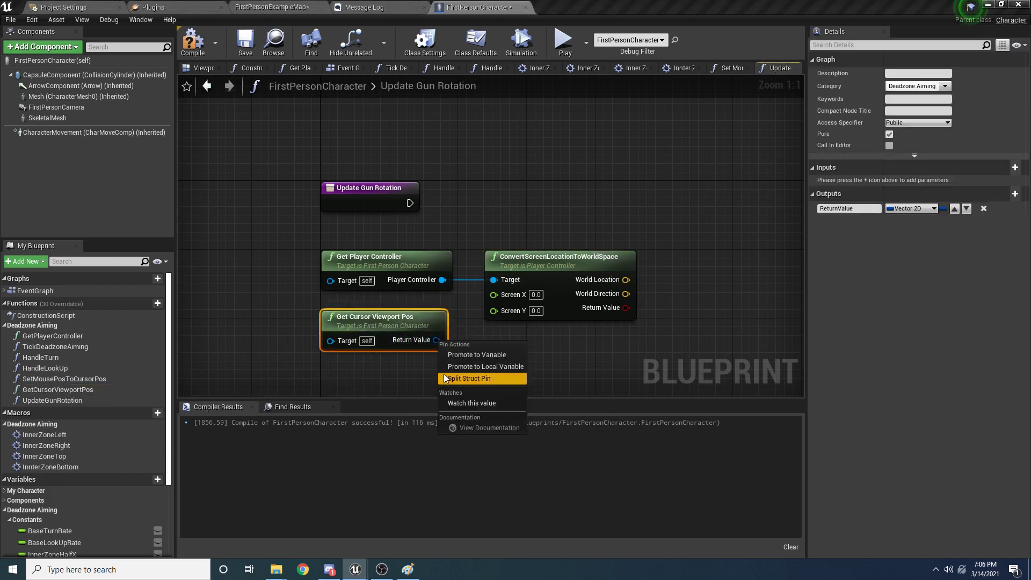
pyautogui.click(469, 378)
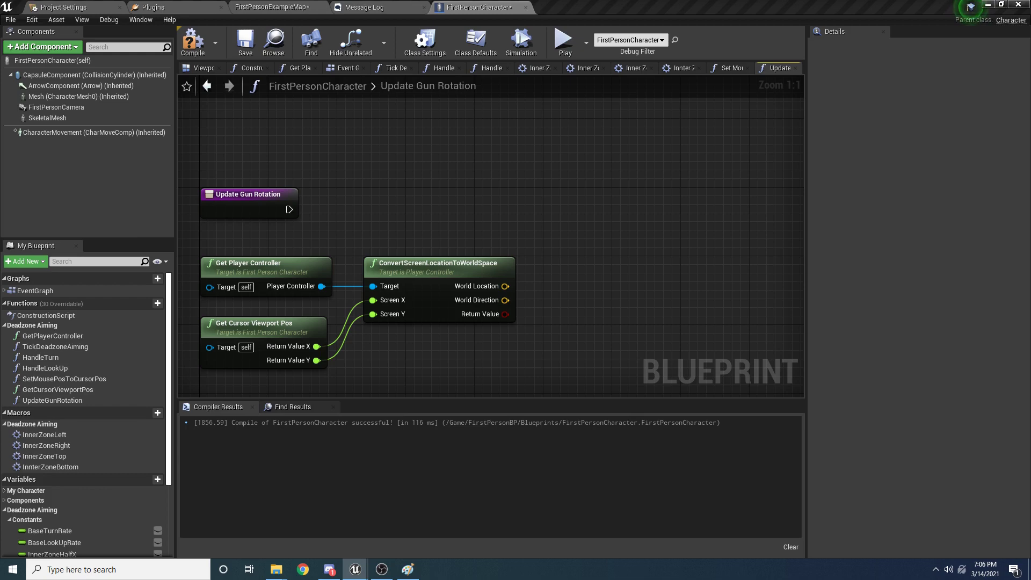
pyautogui.click(407, 569)
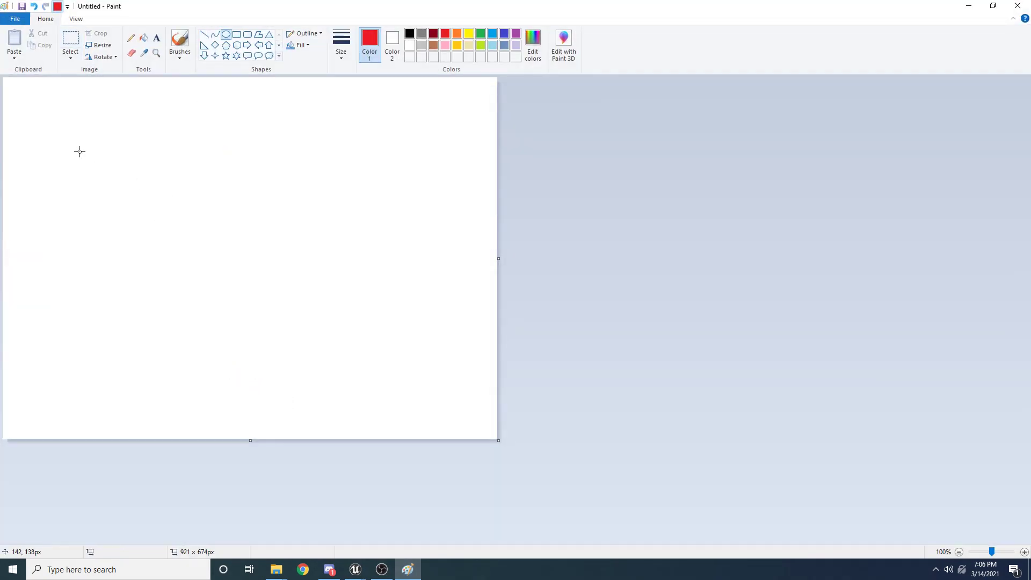
# Sketch a red stick figure with head, body and gun arm, then pick green colour.
pyautogui.moveTo(43, 151); pyautogui.dragTo(62, 191)
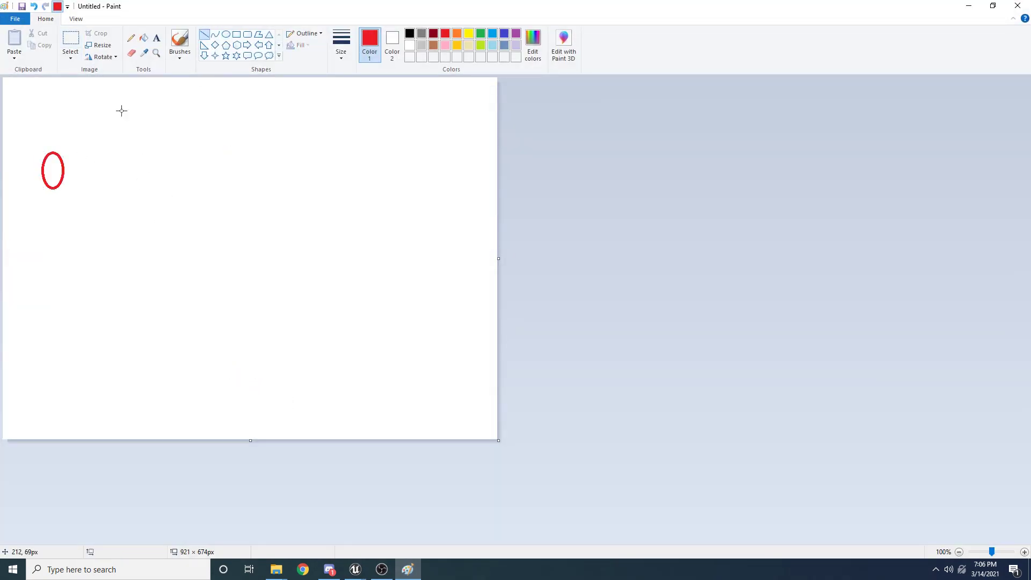
pyautogui.moveTo(53, 191); pyautogui.dragTo(48, 322)
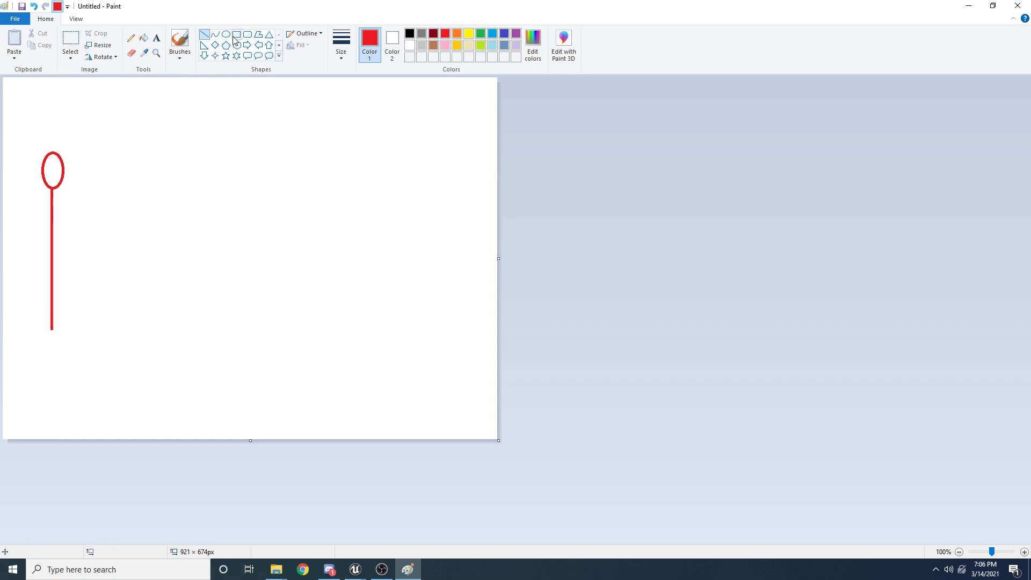
pyautogui.moveTo(52, 212); pyautogui.dragTo(121, 228)
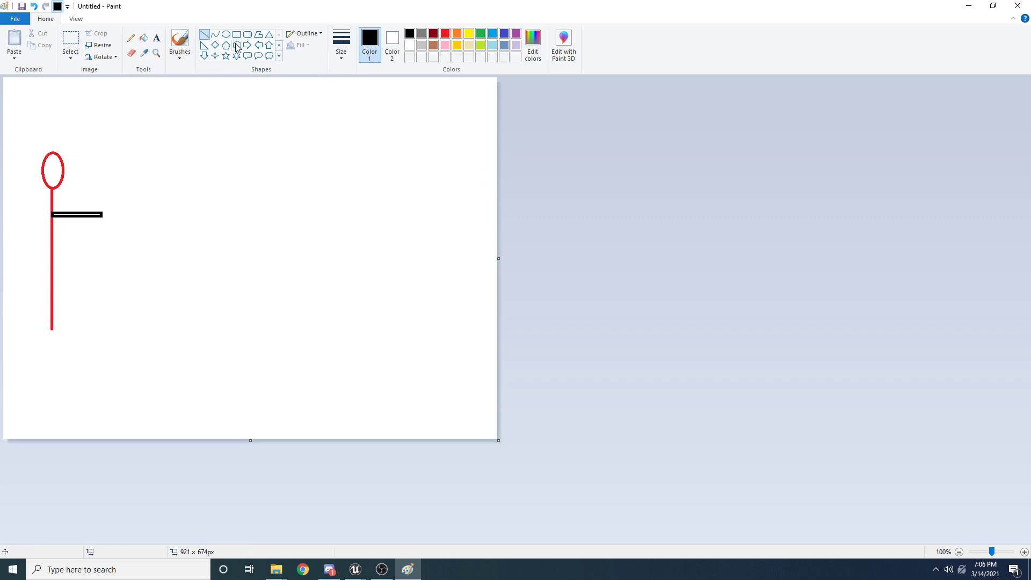
pyautogui.click(130, 38)
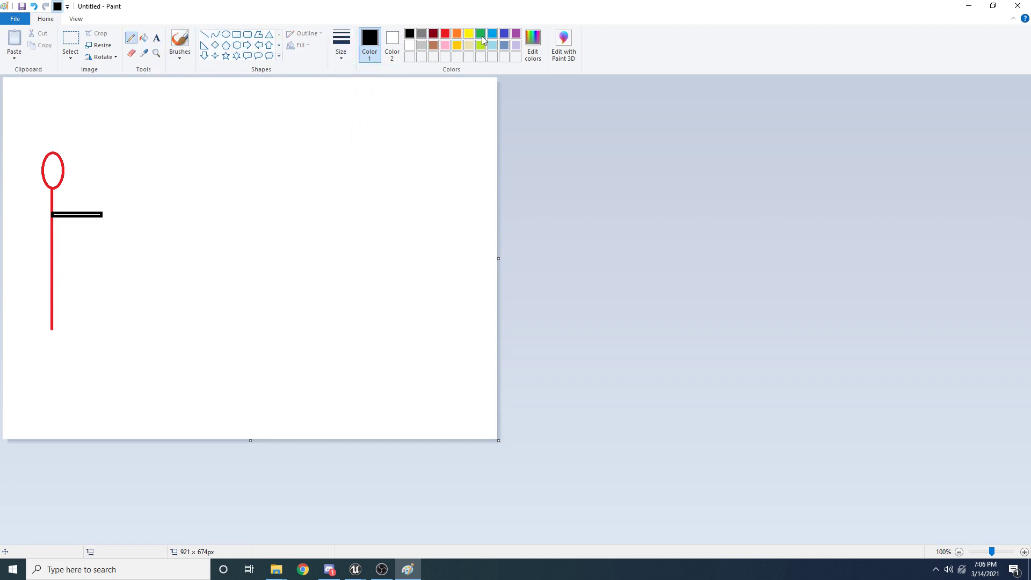
pyautogui.click(481, 33)
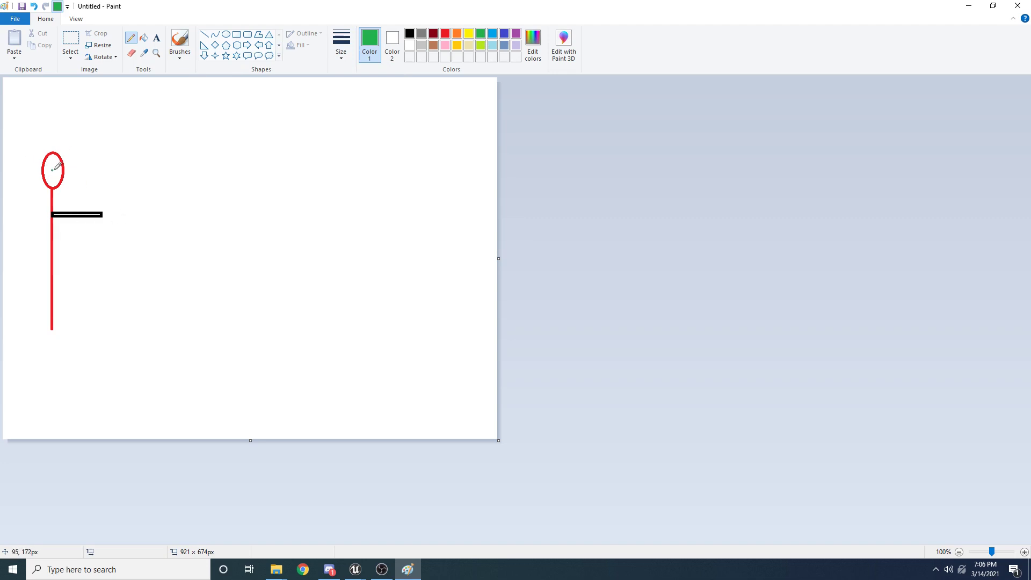
pyautogui.moveTo(54, 203)
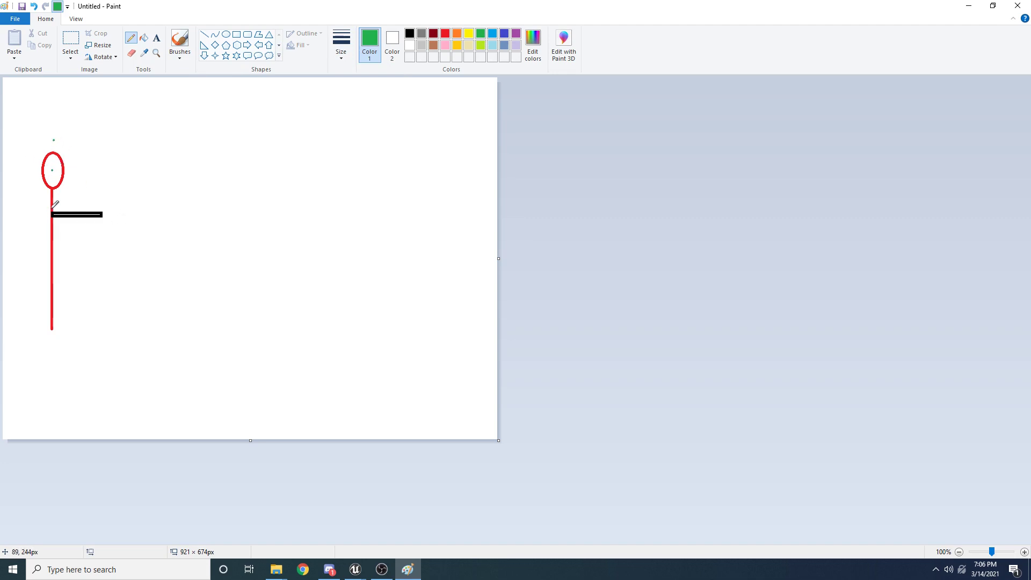
pyautogui.moveTo(119, 187)
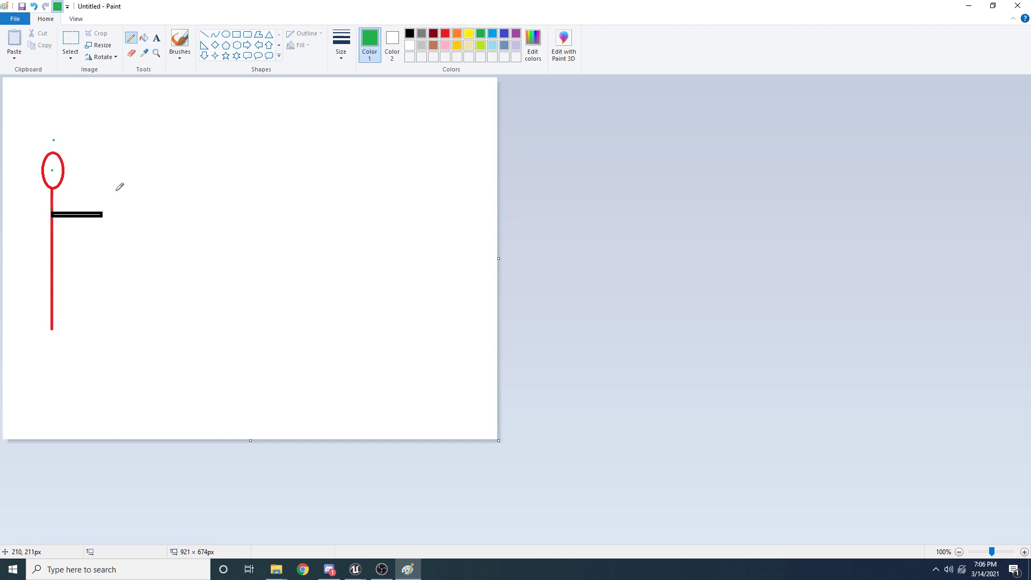
pyautogui.moveTo(111, 177)
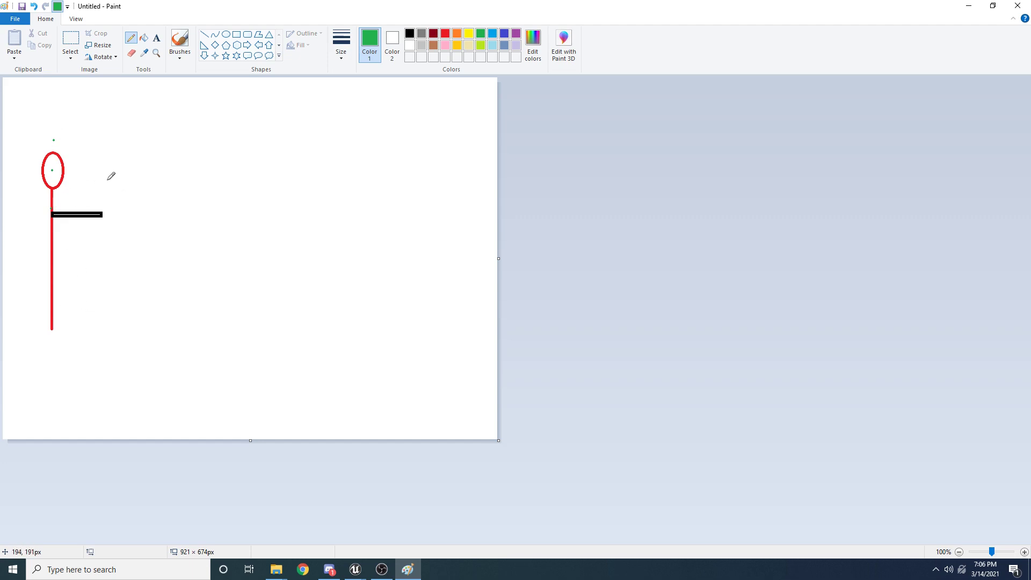
pyautogui.moveTo(121, 176)
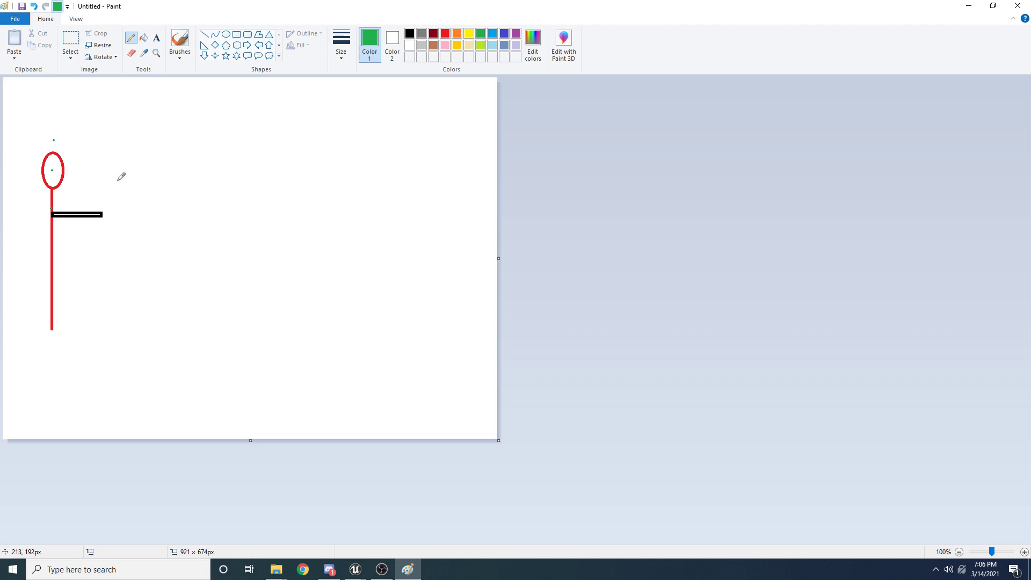
pyautogui.moveTo(123, 156)
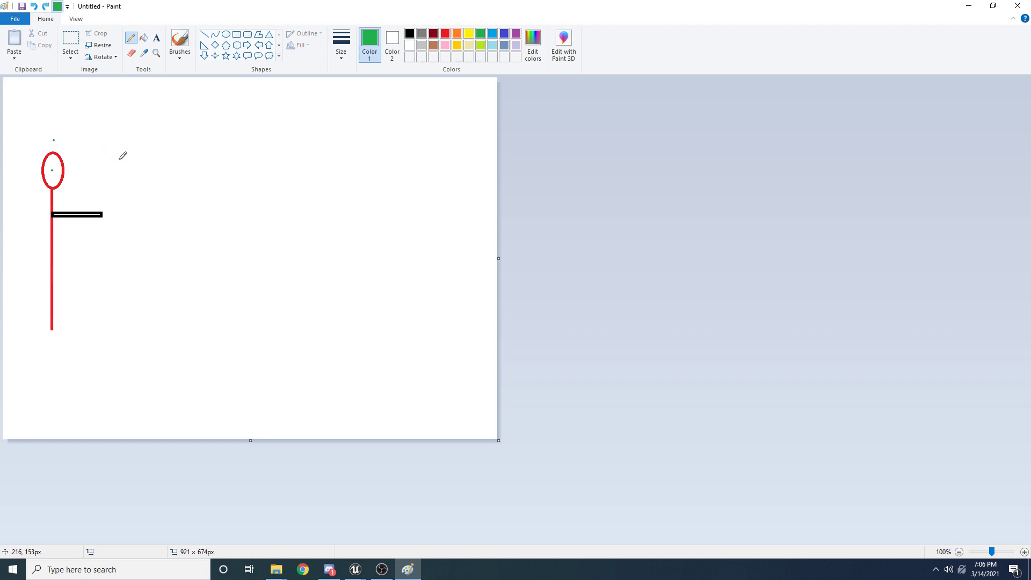
pyautogui.moveTo(195, 163)
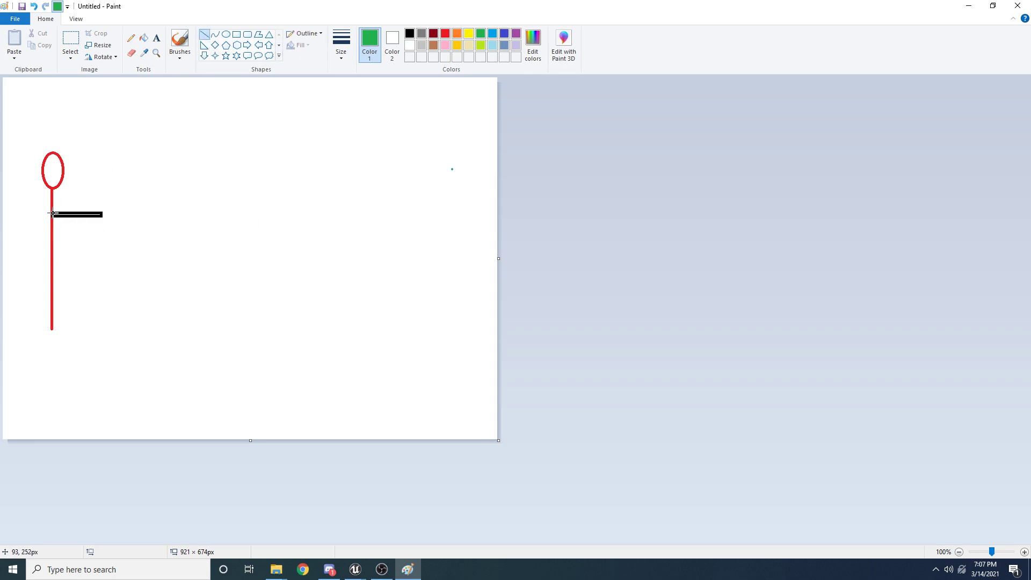
# Draw two green aim lines from the head, one level and one slanting down-right, then return to Unreal.
pyautogui.moveTo(61, 171); pyautogui.dragTo(381, 177)
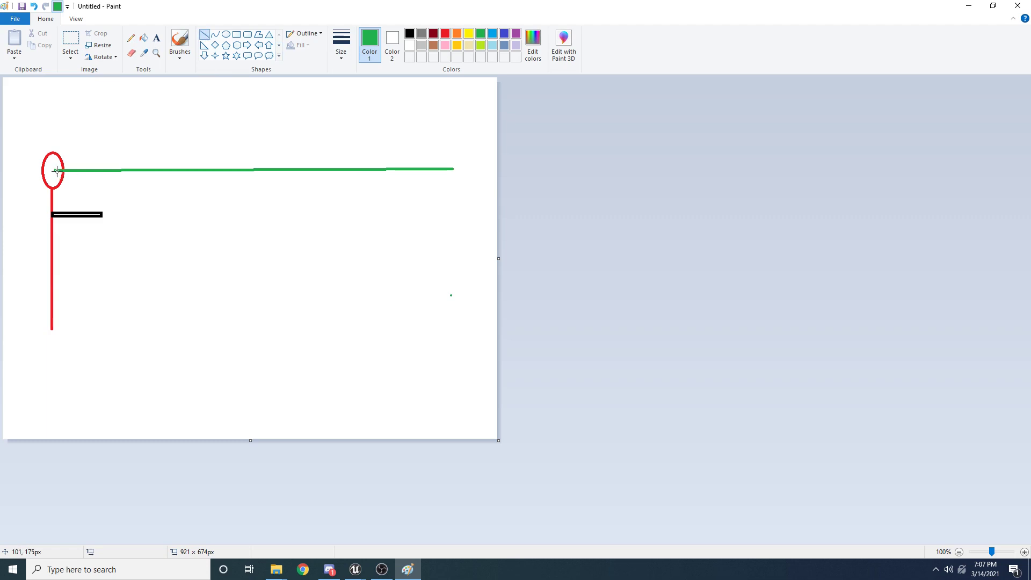
pyautogui.moveTo(60, 172); pyautogui.dragTo(452, 295)
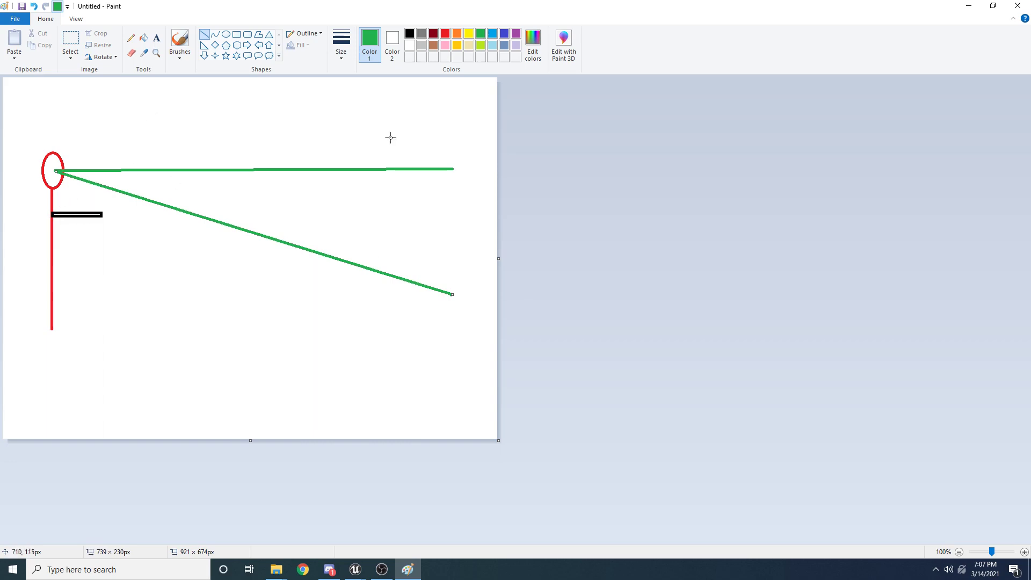
pyautogui.click(354, 569)
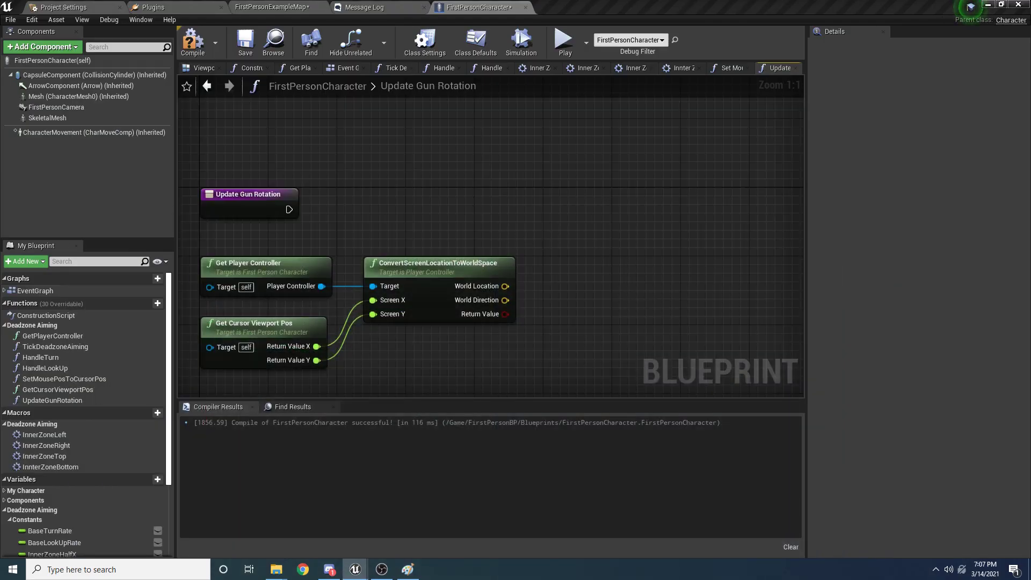
# Add World Location to World Direction multiplied by 2000 using vector + and vector * float nodes.
pyautogui.moveTo(505, 285); pyautogui.dragTo(681, 286)
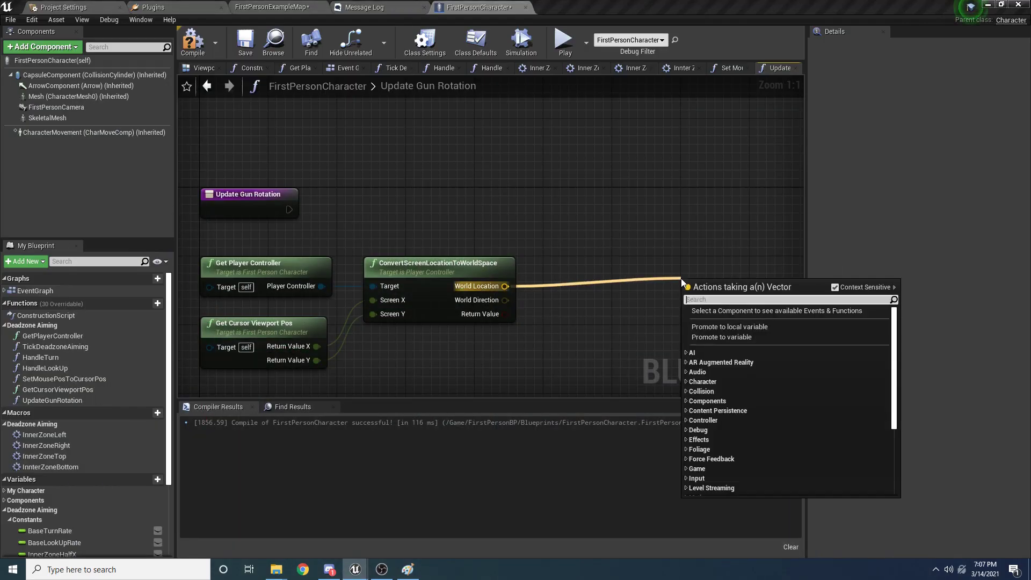
pyautogui.write('vector +')
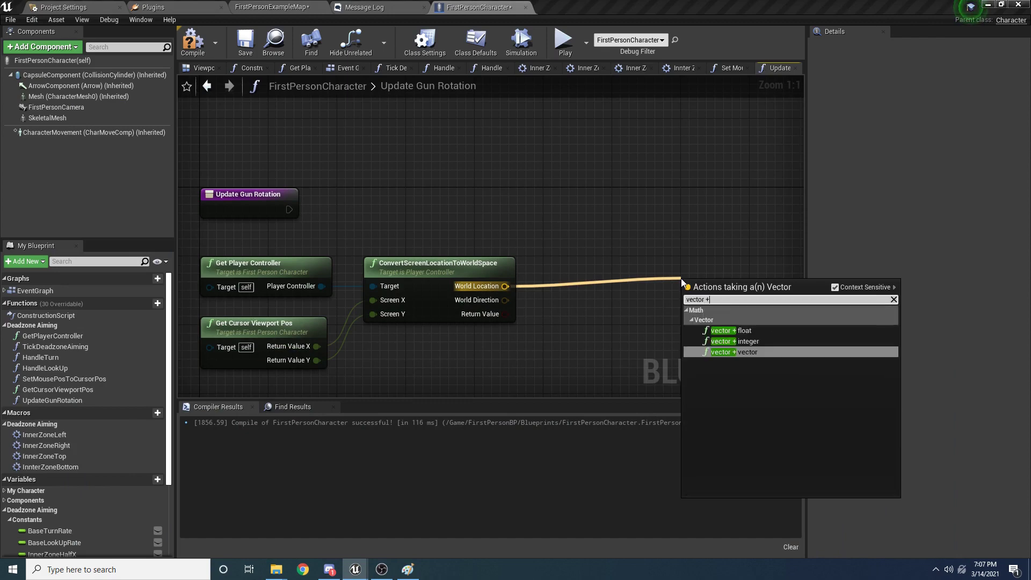
pyautogui.click(734, 352)
pyautogui.write('float *')
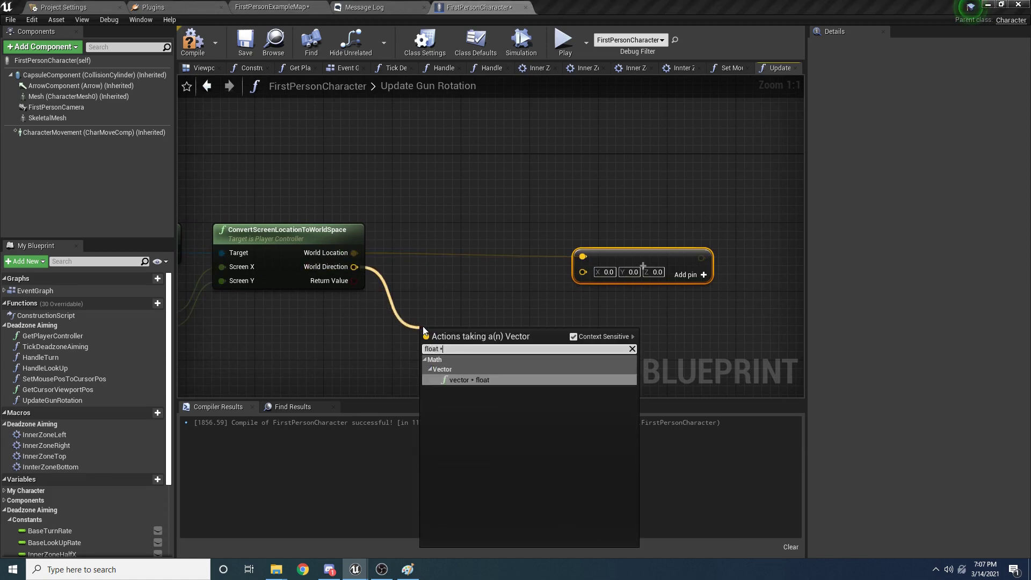
pyautogui.click(470, 379)
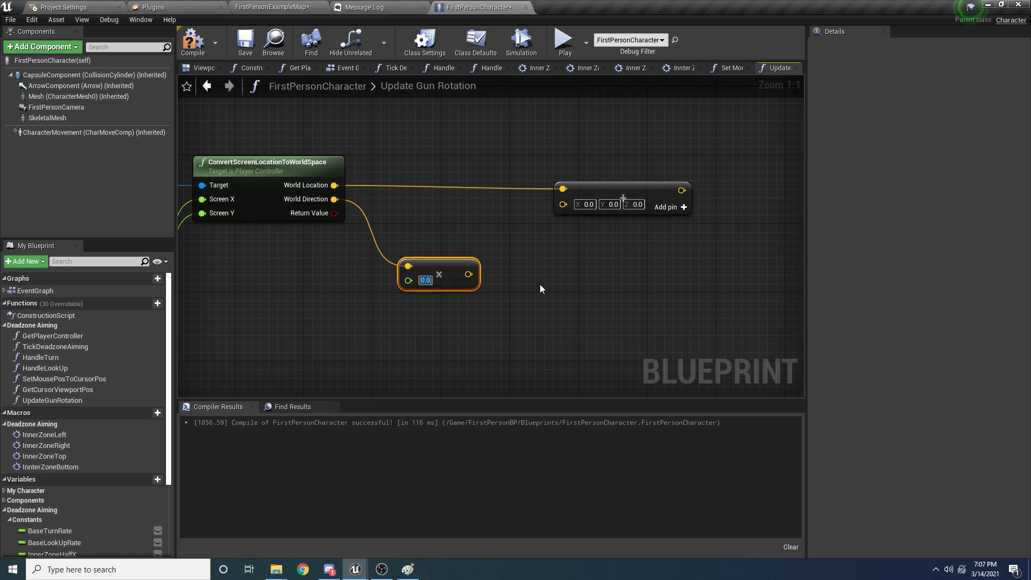
pyautogui.write('200')
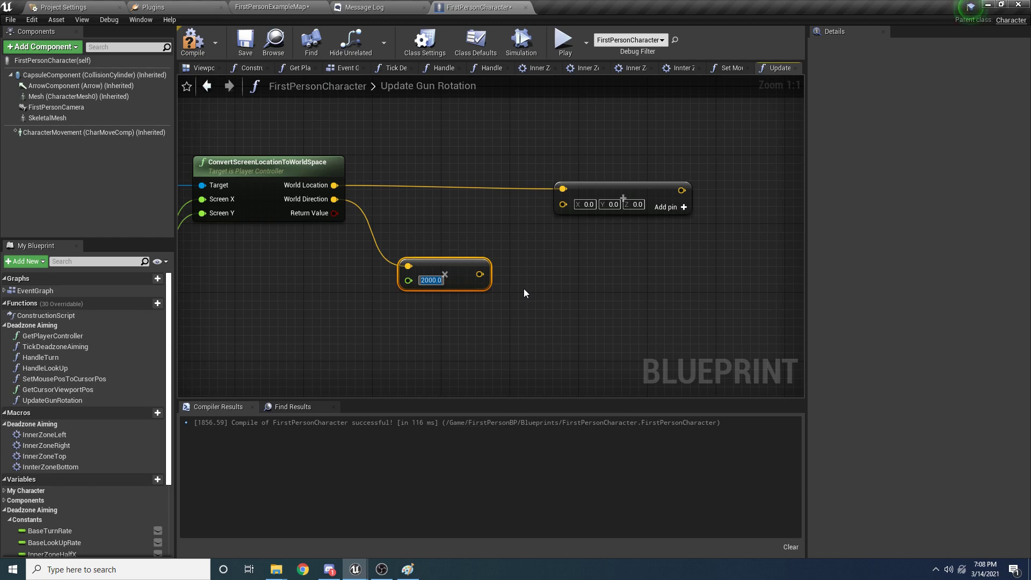
pyautogui.moveTo(530, 267)
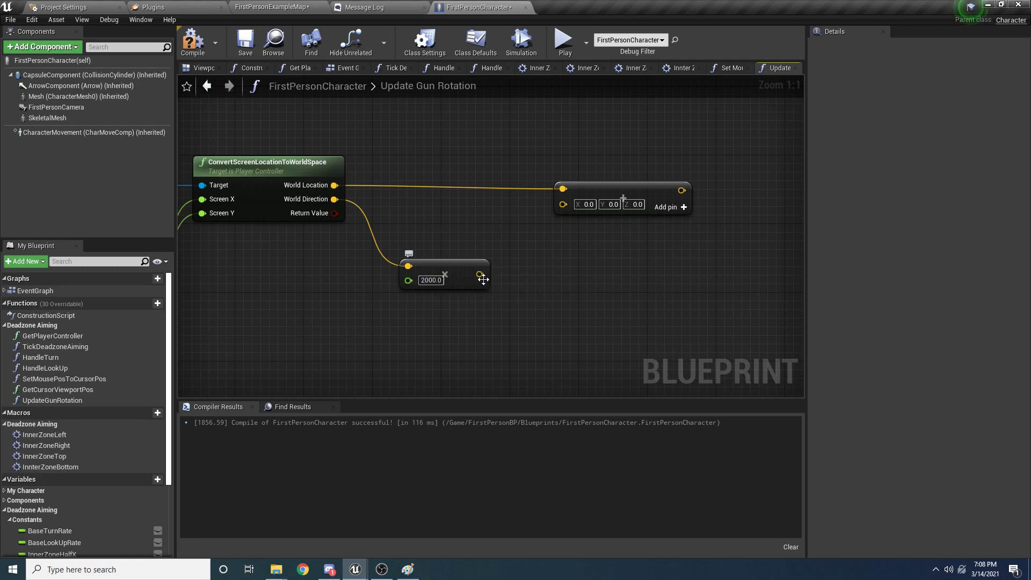
pyautogui.moveTo(481, 274)
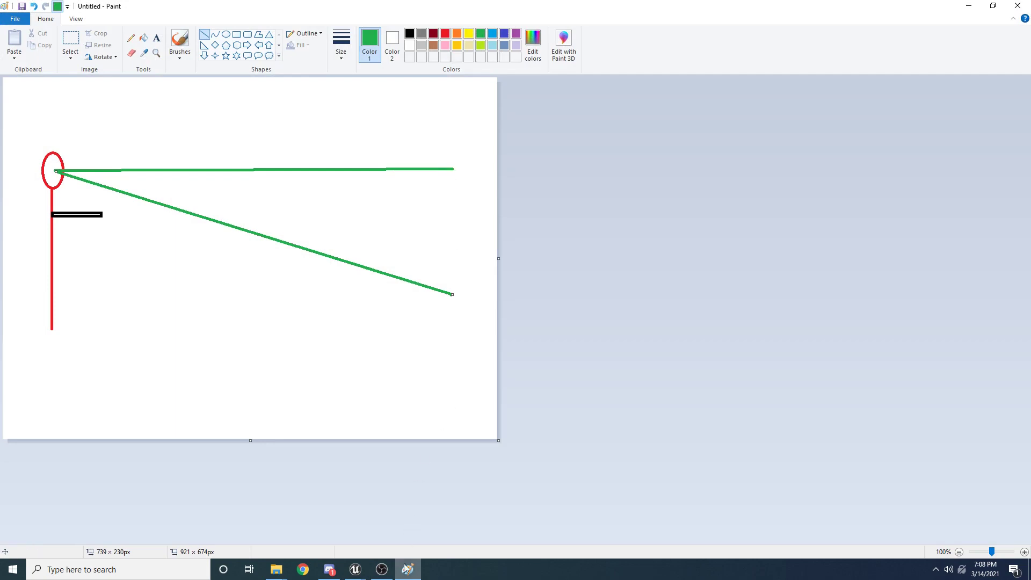
pyautogui.click(356, 570)
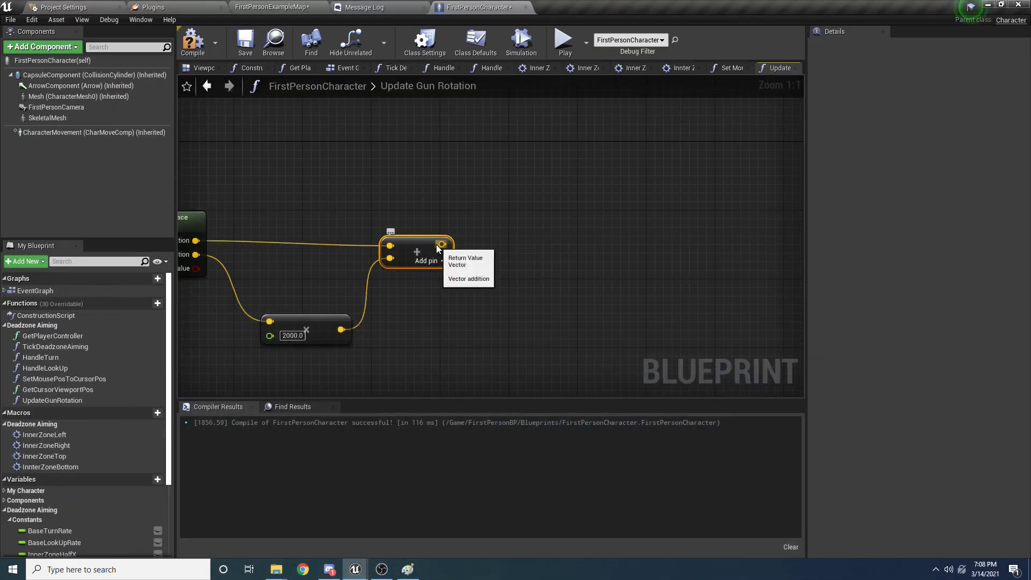
# Feed the summed vector into a Normalize node.
pyautogui.moveTo(441, 243); pyautogui.dragTo(573, 236)
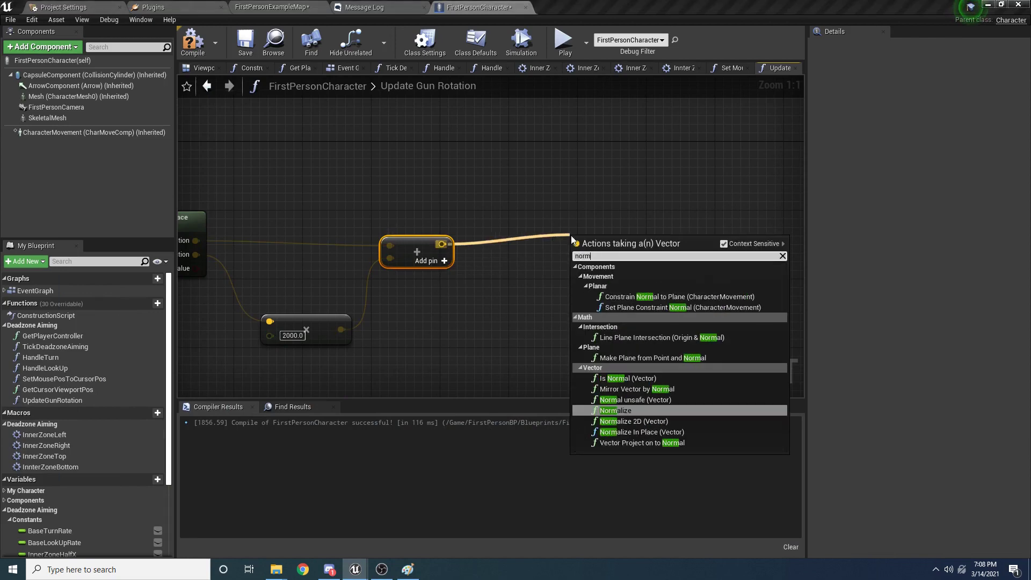
pyautogui.write('al')
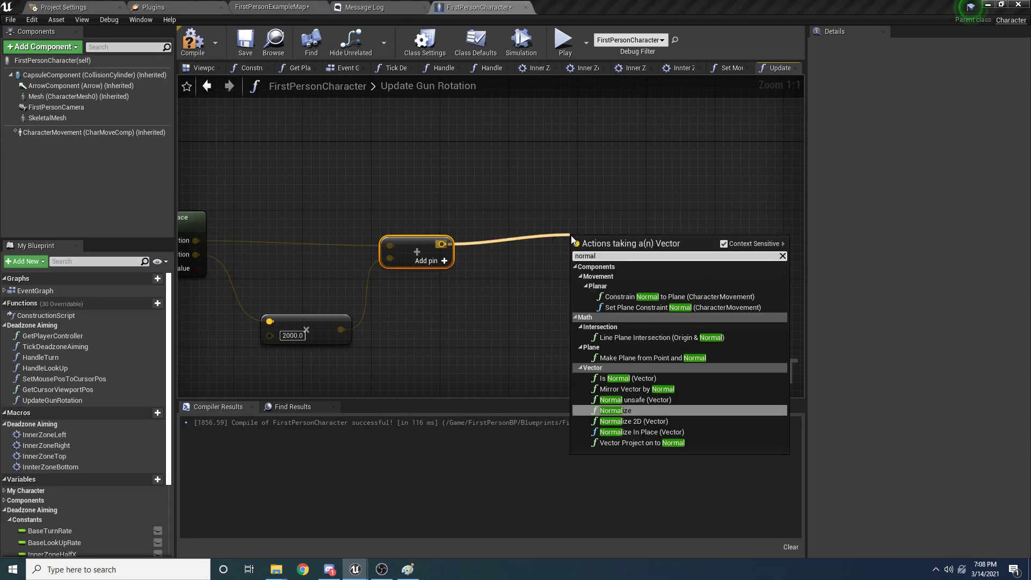
pyautogui.click(614, 409)
pyautogui.write('make rotati')
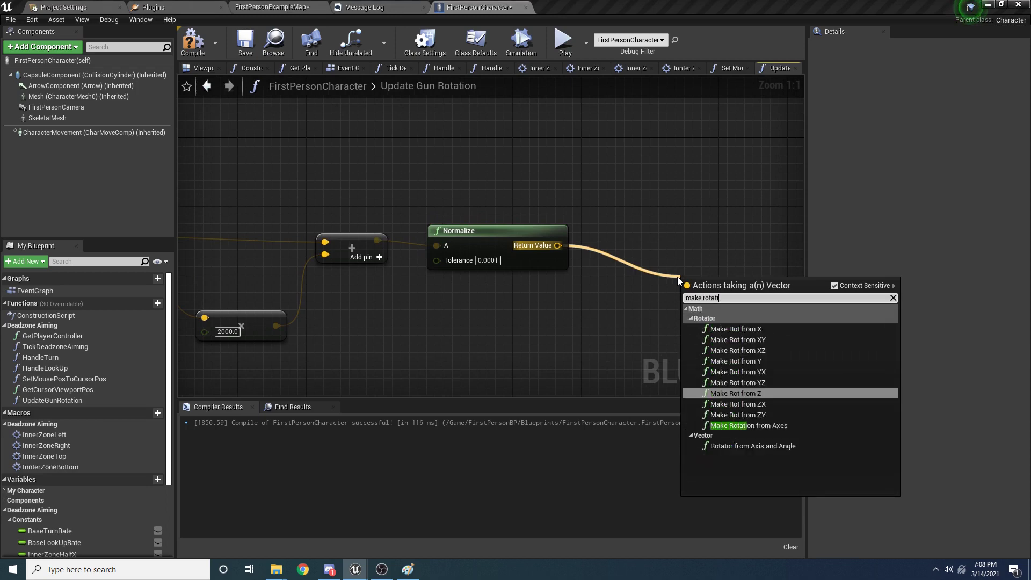
# Build a Make Rot from XZ from the normalized vector with Vector Up as the Z axis.
pyautogui.write('on')
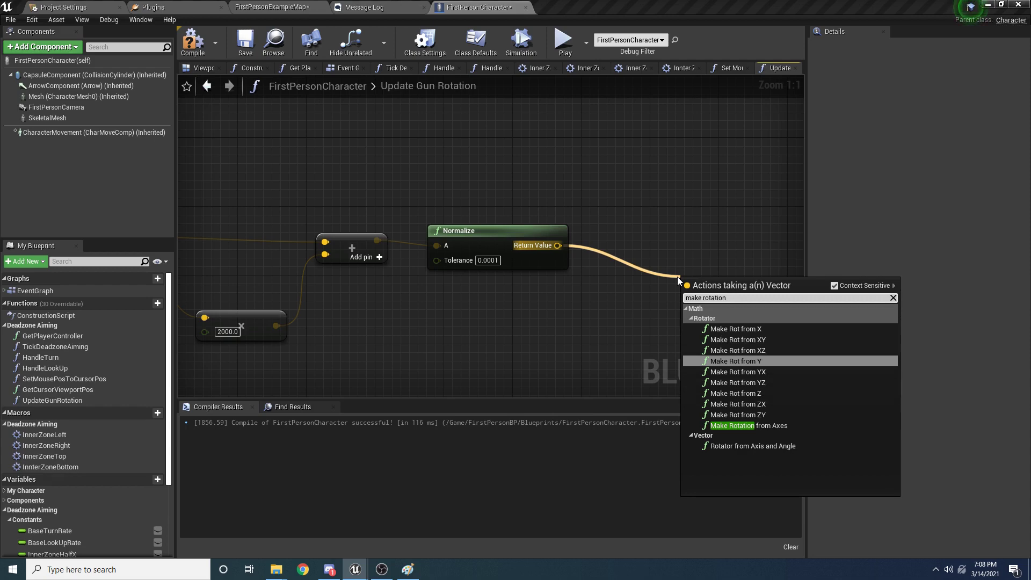
pyautogui.click(736, 350)
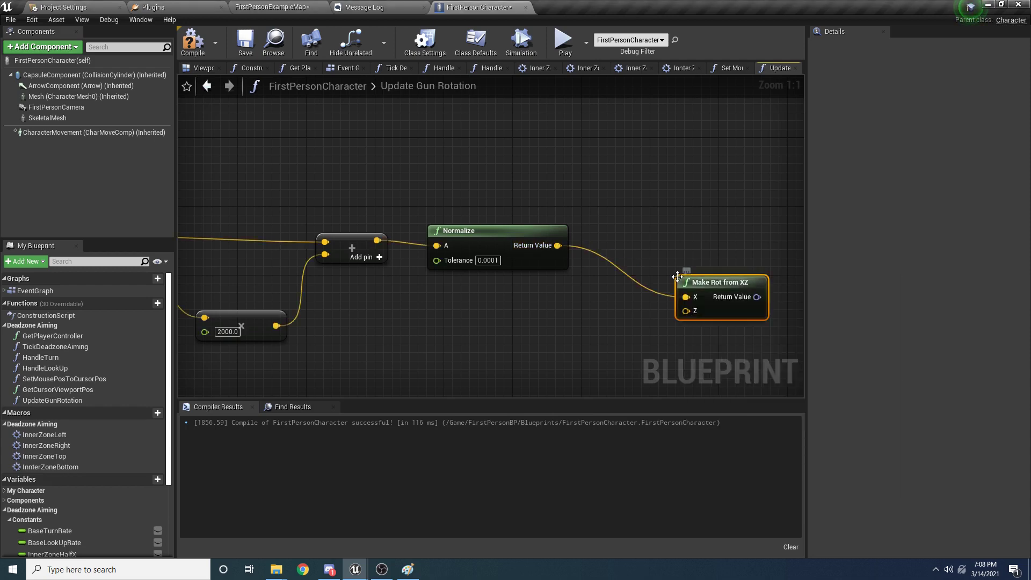
pyautogui.moveTo(687, 311); pyautogui.dragTo(570, 331)
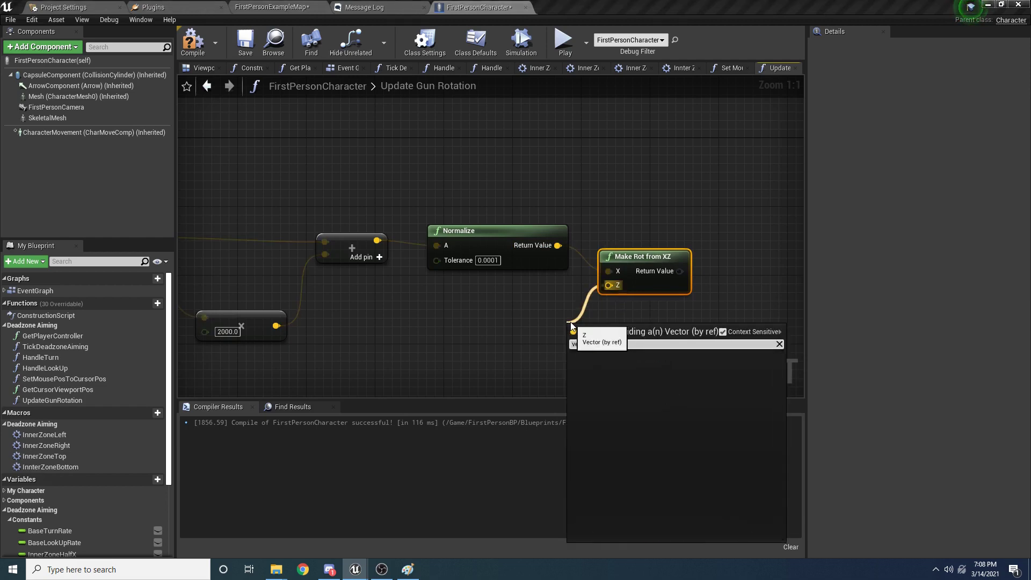
pyautogui.write('vector up')
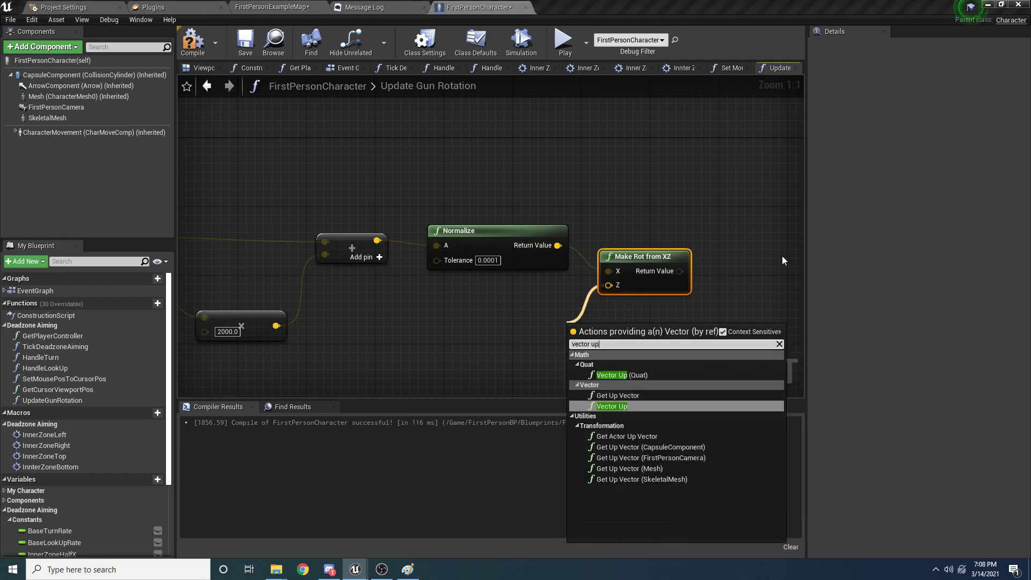
pyautogui.click(611, 406)
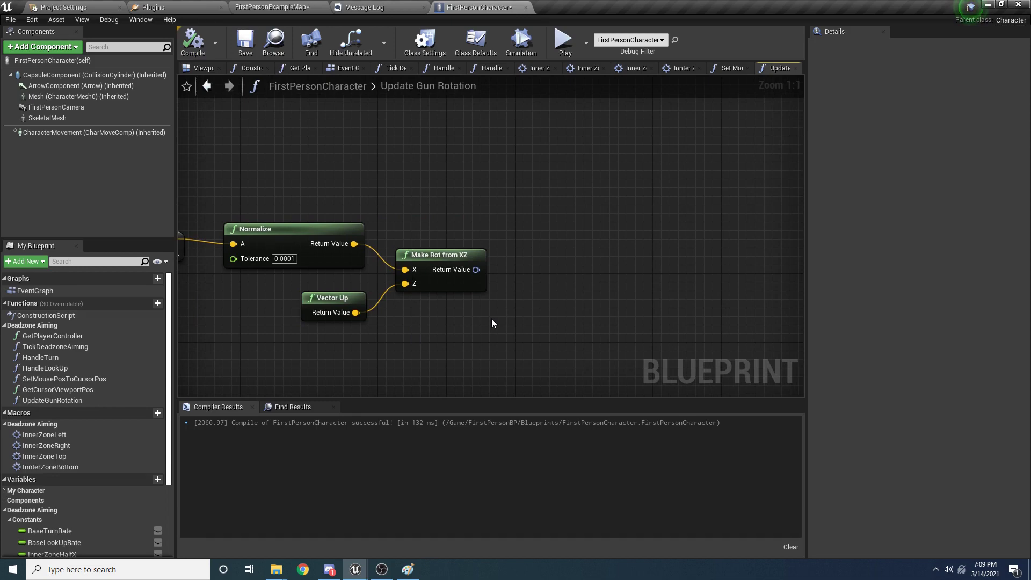
pyautogui.moveTo(490, 283)
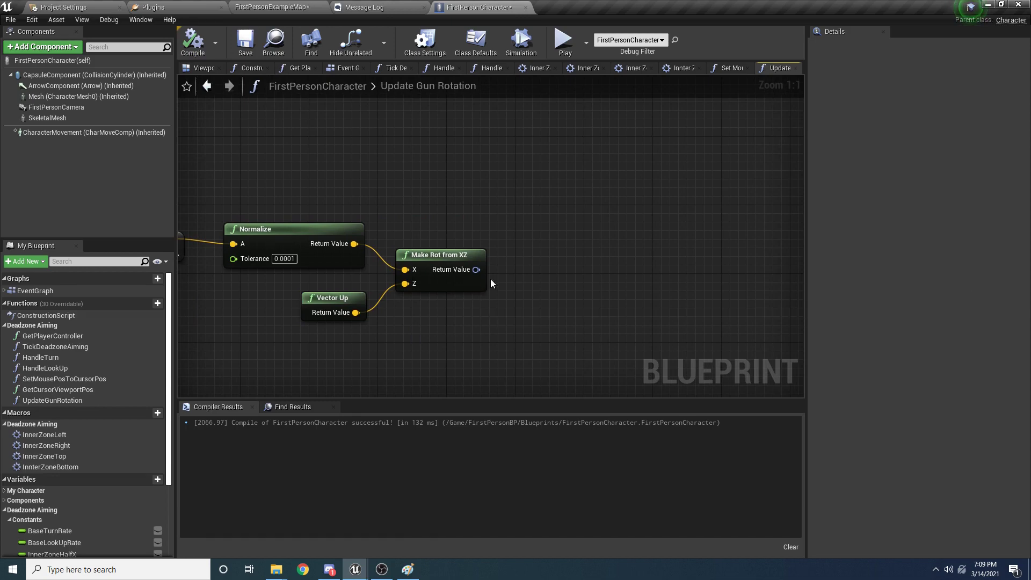
pyautogui.moveTo(530, 269)
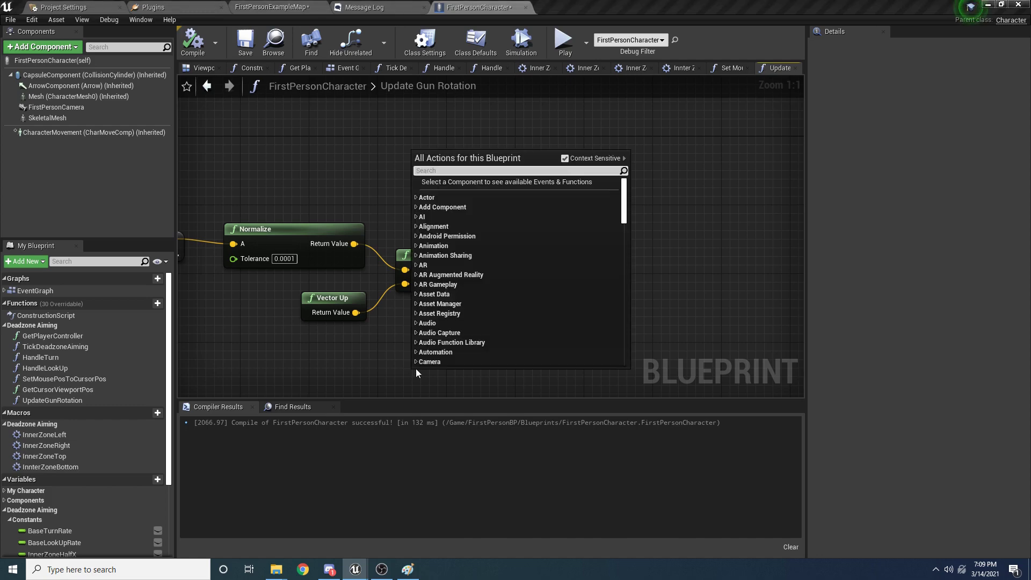
# Add GetActorTransform and feed it into an Inverse Transform Rotation node.
pyautogui.write('get a')
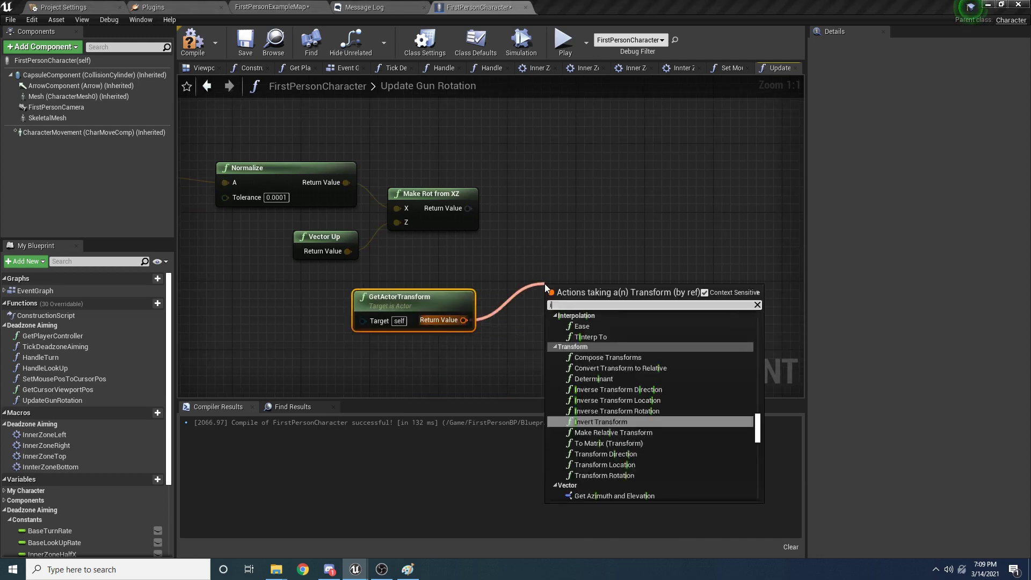
pyautogui.write('inverse tra')
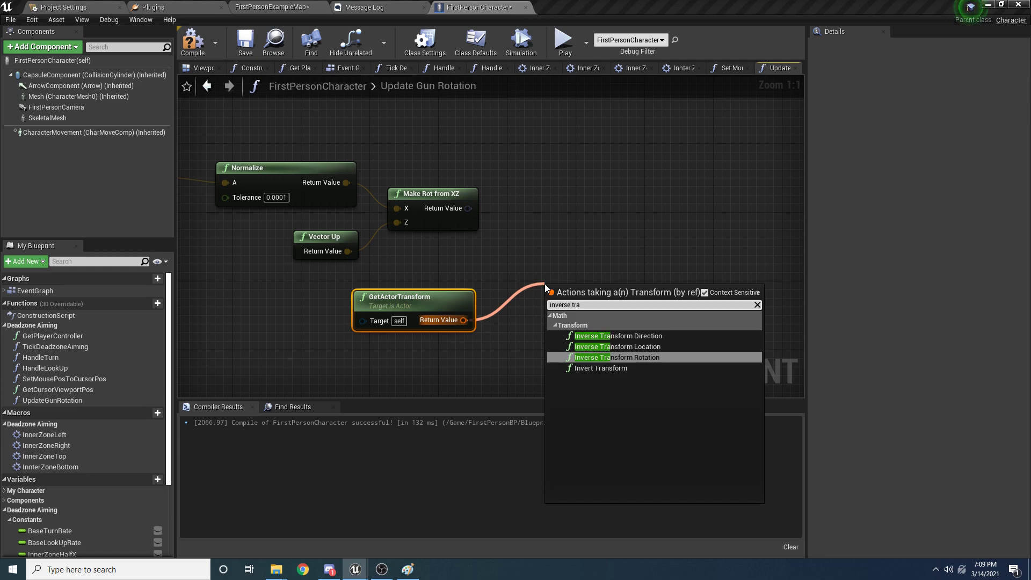
pyautogui.click(617, 357)
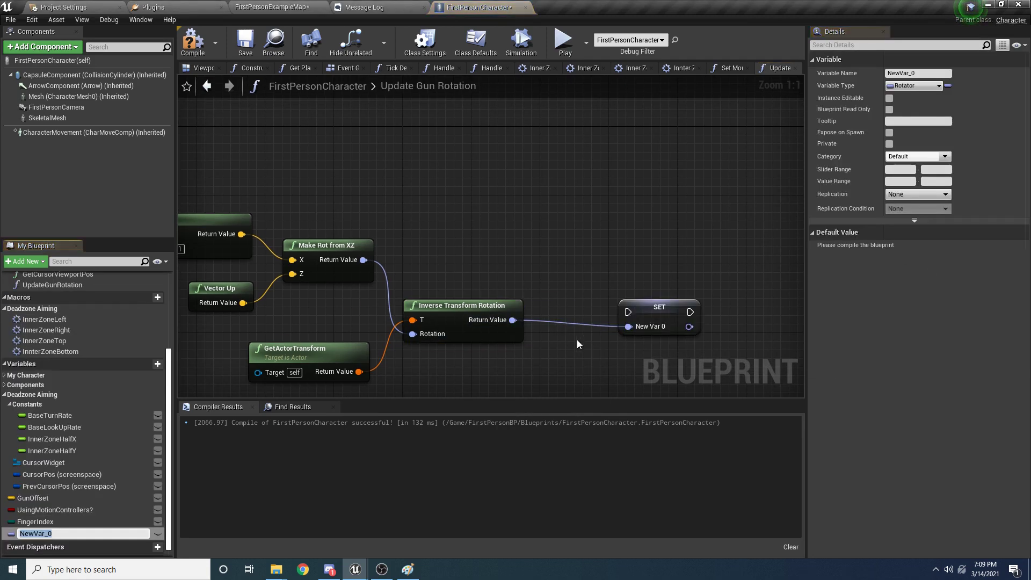
# Promote the inverse-transformed rotation to a local variable named DesiredRelativeRotation.
pyautogui.moveTo(659, 316); pyautogui.dragTo(624, 248)
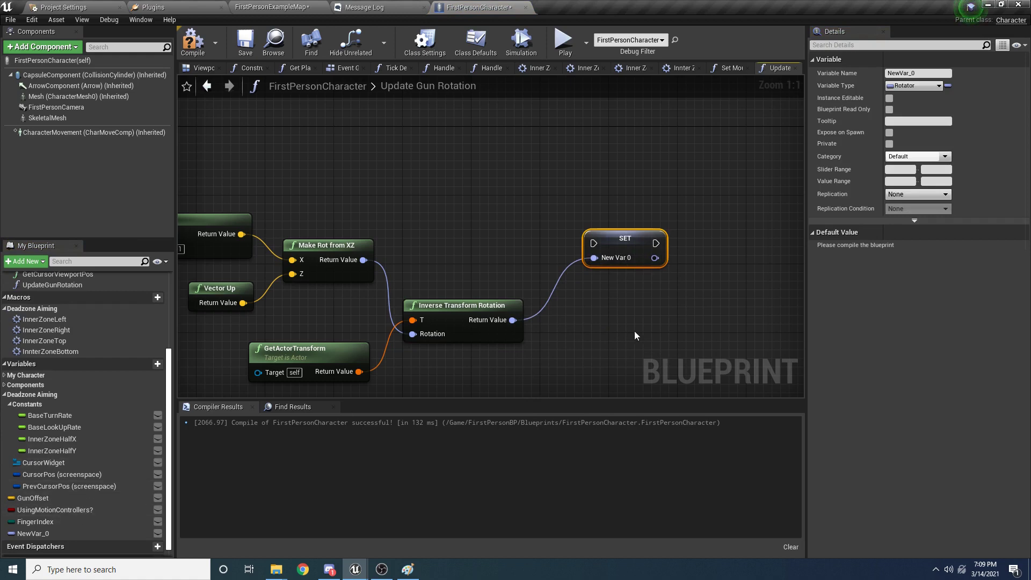
pyautogui.moveTo(125, 468)
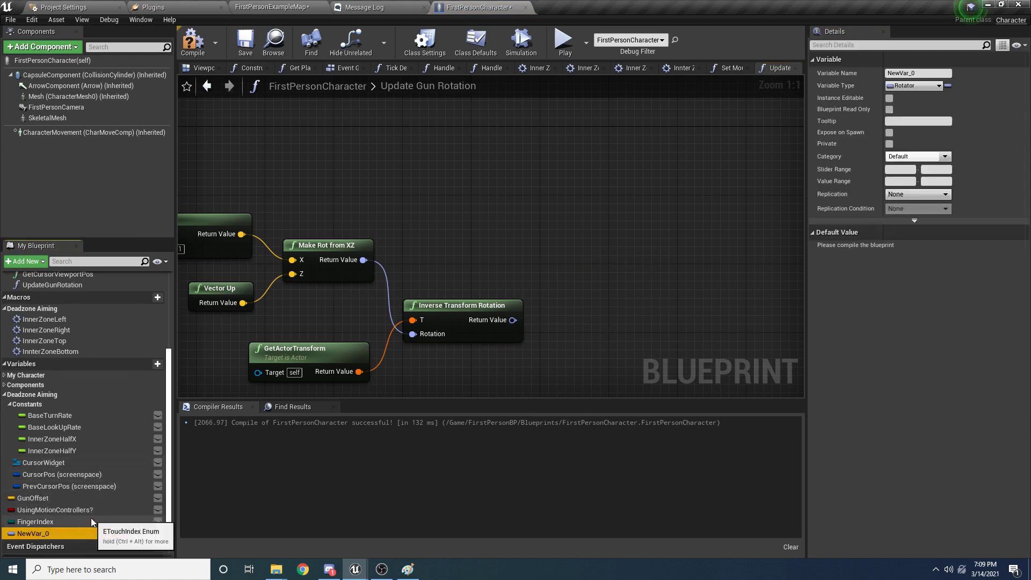
pyautogui.rightClick(511, 320)
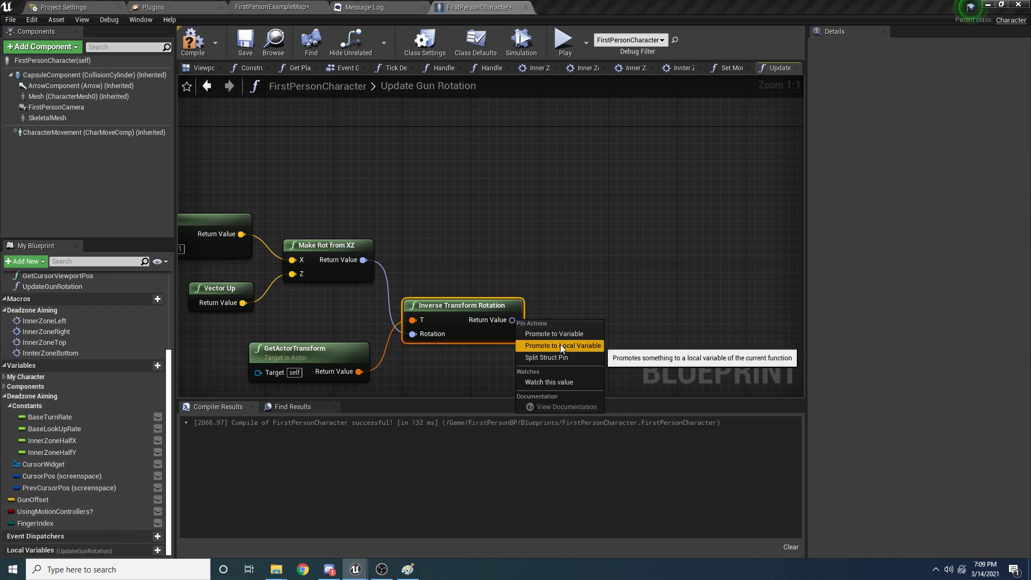
pyautogui.click(561, 345)
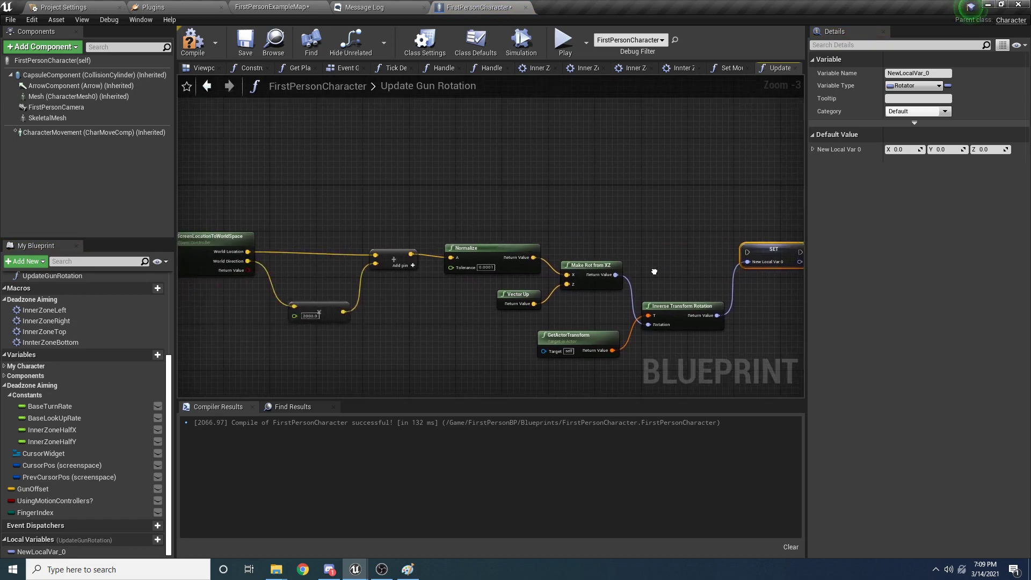
pyautogui.scroll(-3)
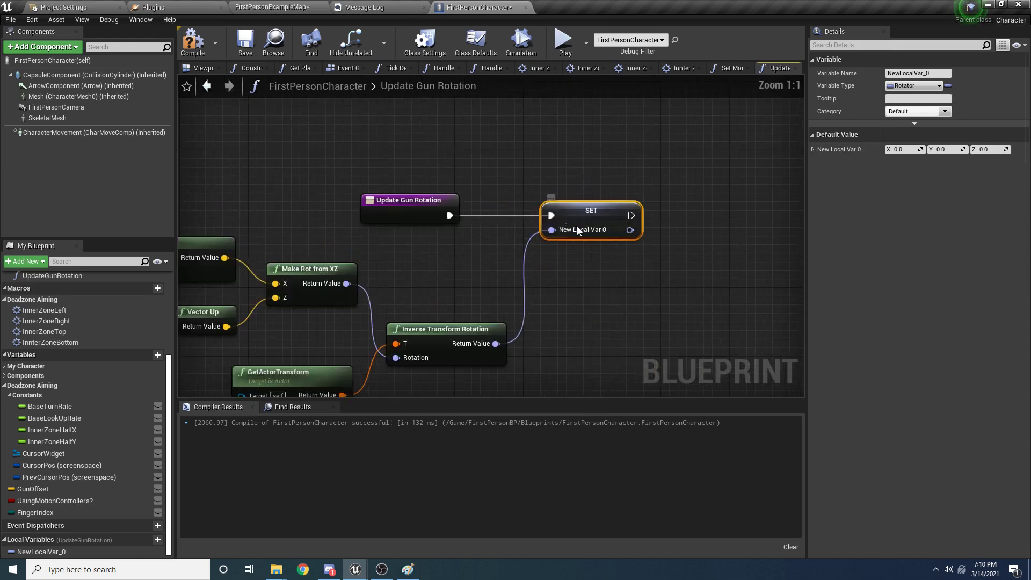
pyautogui.click(40, 551)
pyautogui.write('DesiredRelati')
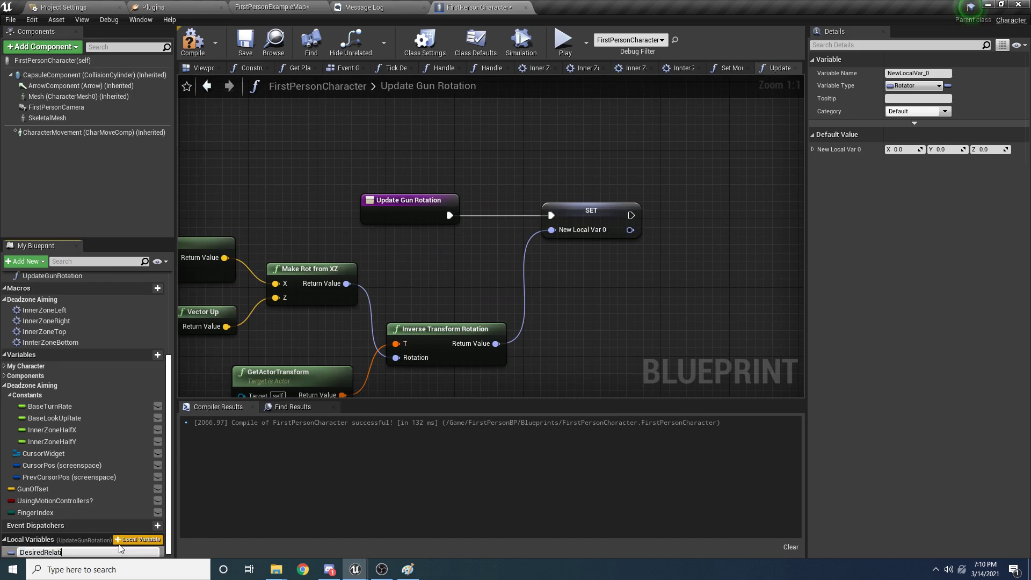
pyautogui.press('enter')
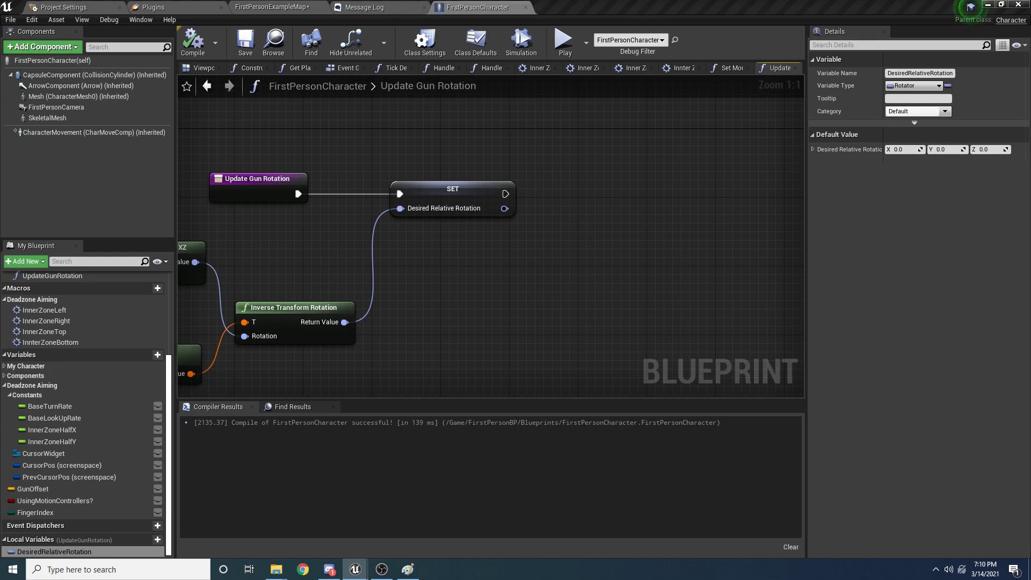
pyautogui.moveTo(561, 256)
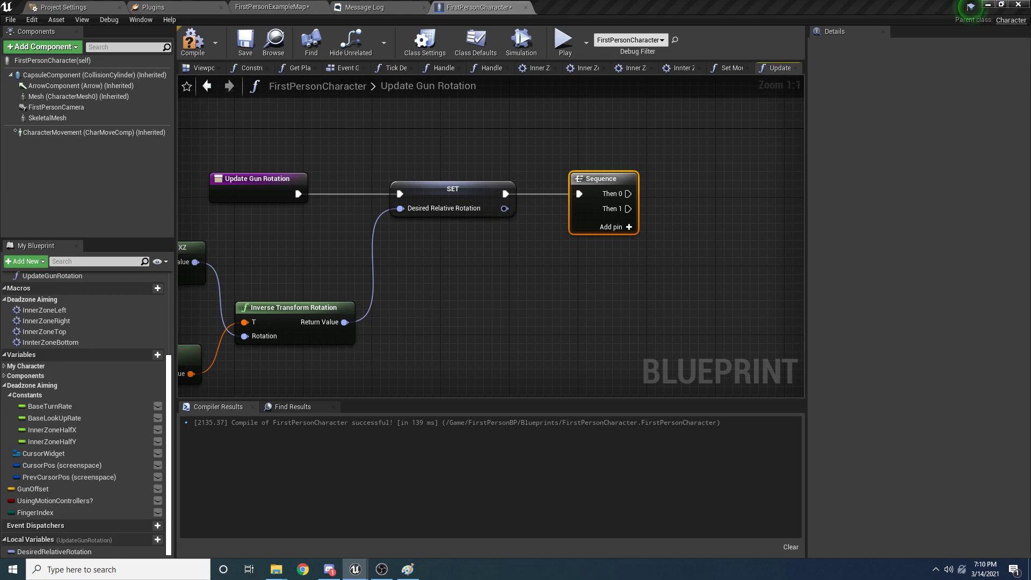
# Add a Sequence node after setting DesiredRelativeRotation.
pyautogui.click(561, 42)
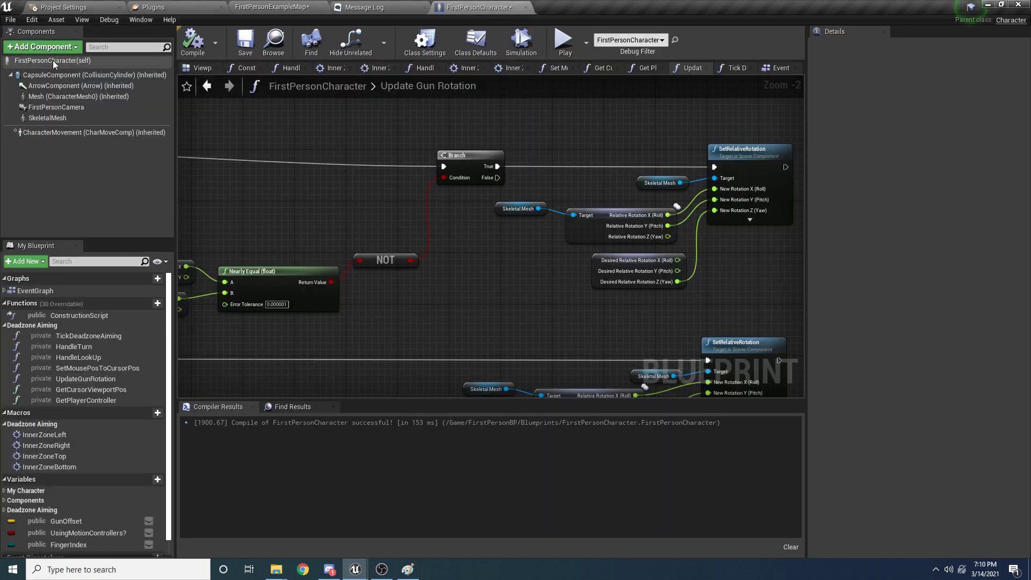
# Select CapsuleComponent, filter its details by 'hidd', and play the example map to test aiming.
pyautogui.click(95, 75)
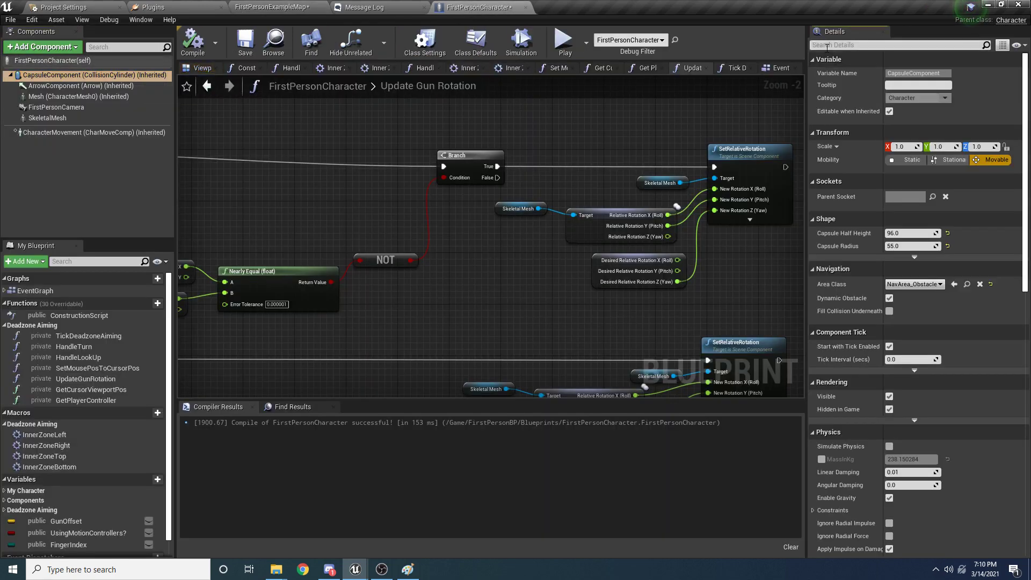
pyautogui.write('hidd')
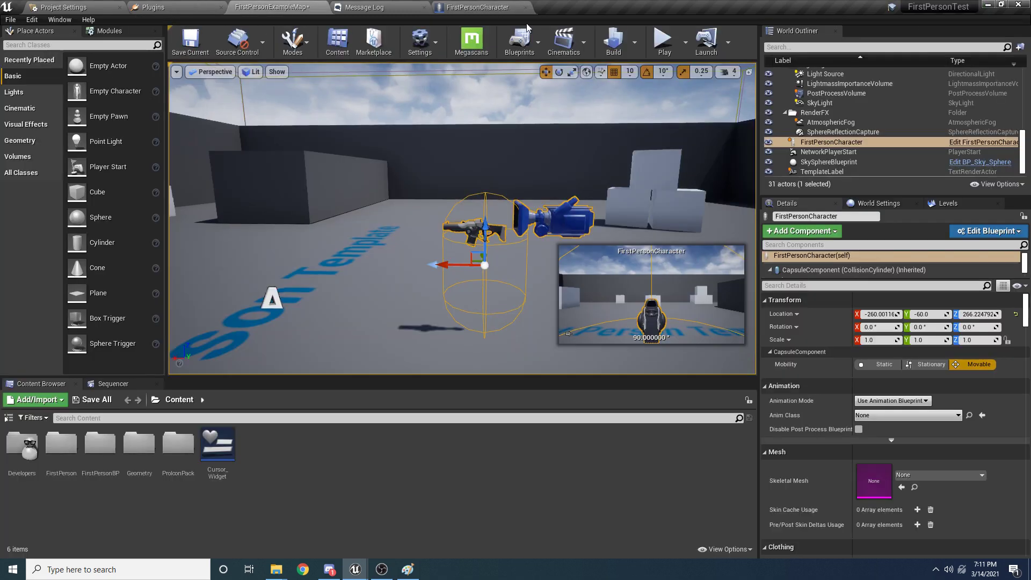
pyautogui.click(663, 41)
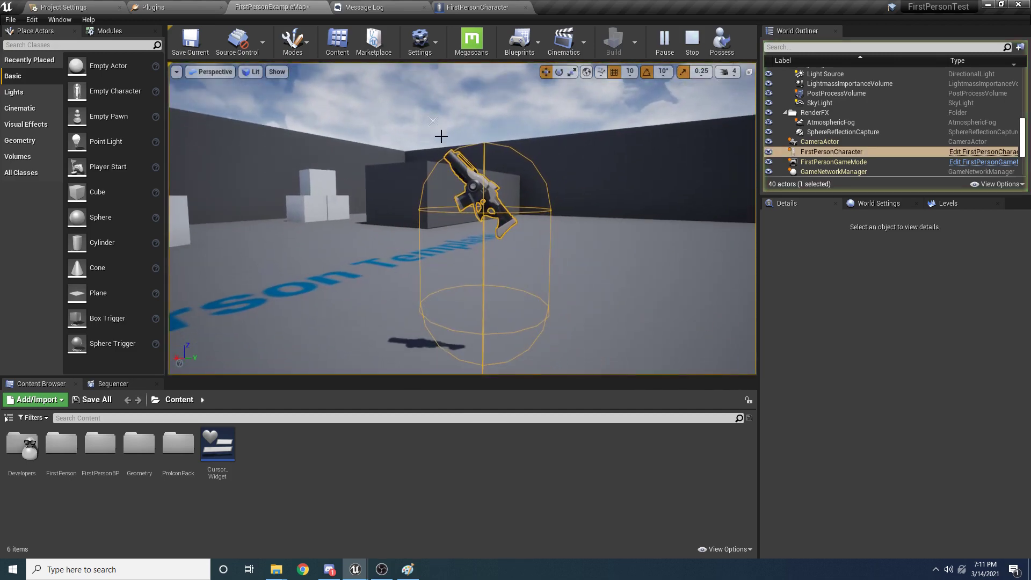
pyautogui.moveTo(437, 125)
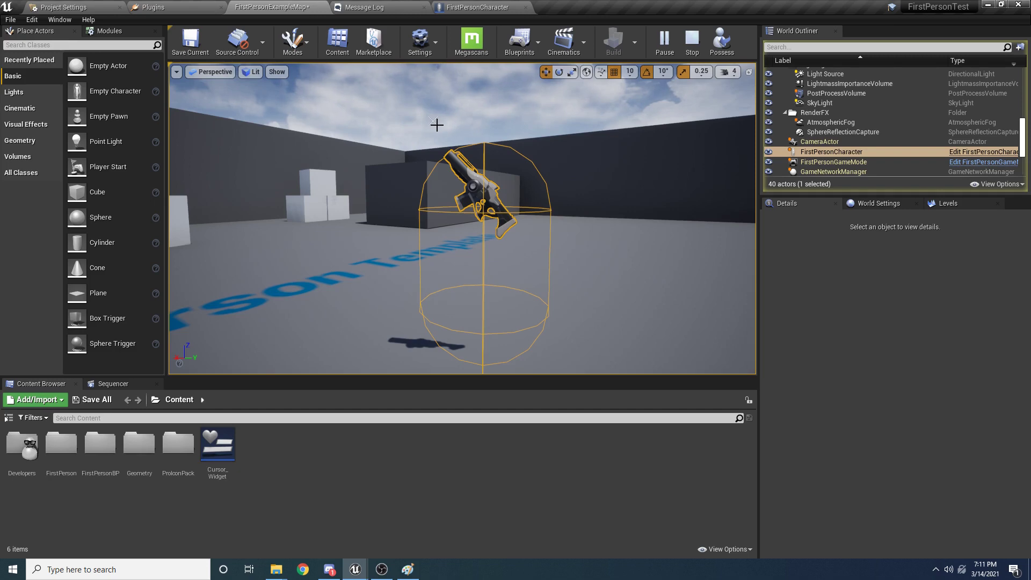
# Return to the FirstPersonCharacter blueprint's Update Gun Rotation graph.
pyautogui.click(479, 7)
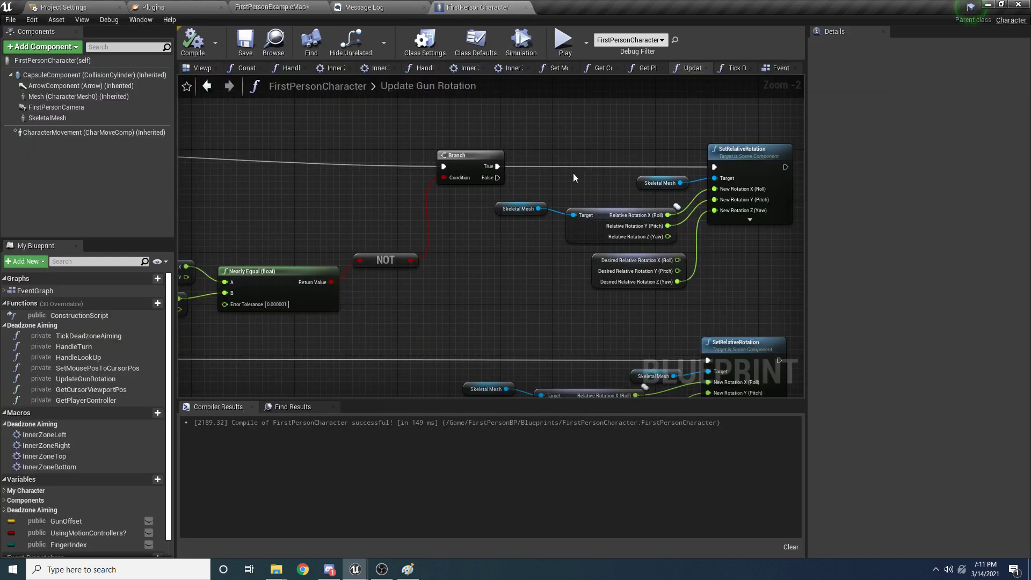
pyautogui.moveTo(636, 191)
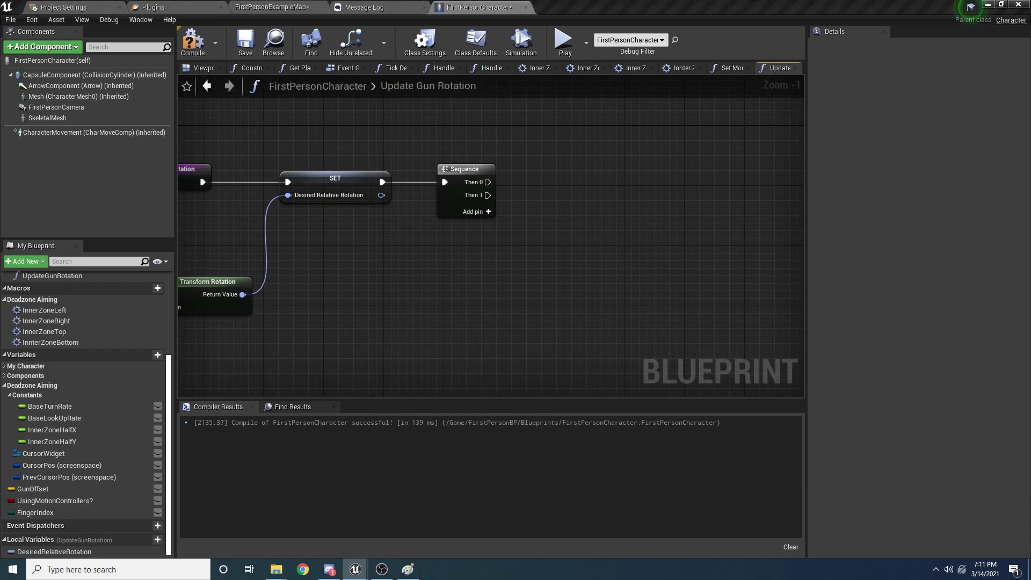
pyautogui.moveTo(659, 250)
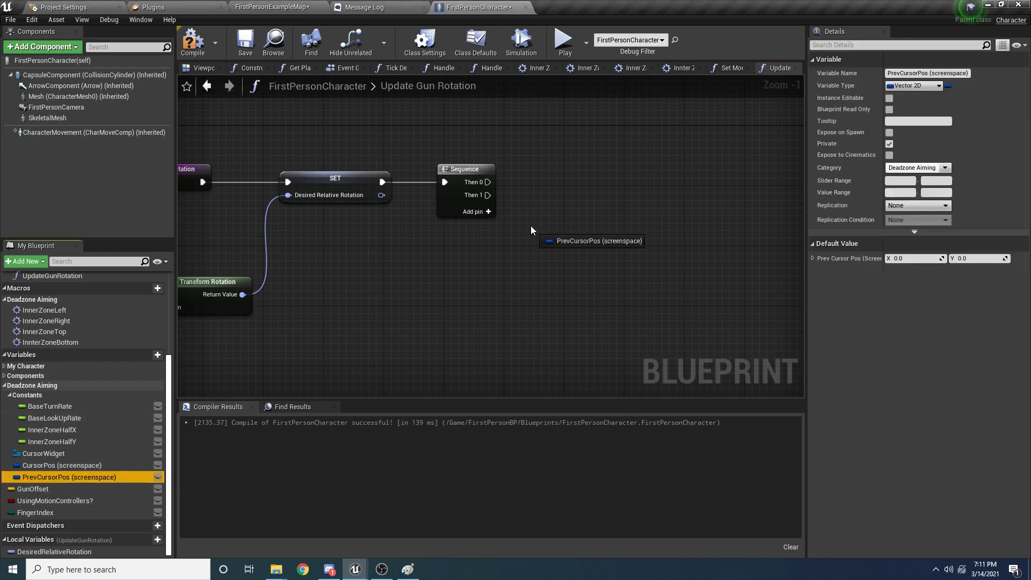
# Split PrevCursorPos into X and Y and add an Equal (float) check from its X pin.
pyautogui.rightClick(499, 230)
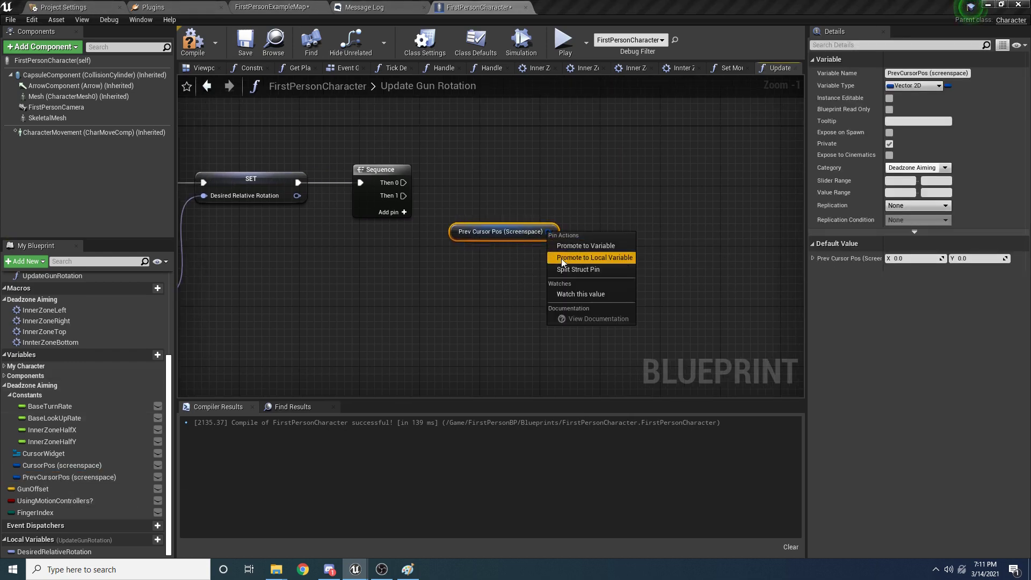
pyautogui.click(578, 269)
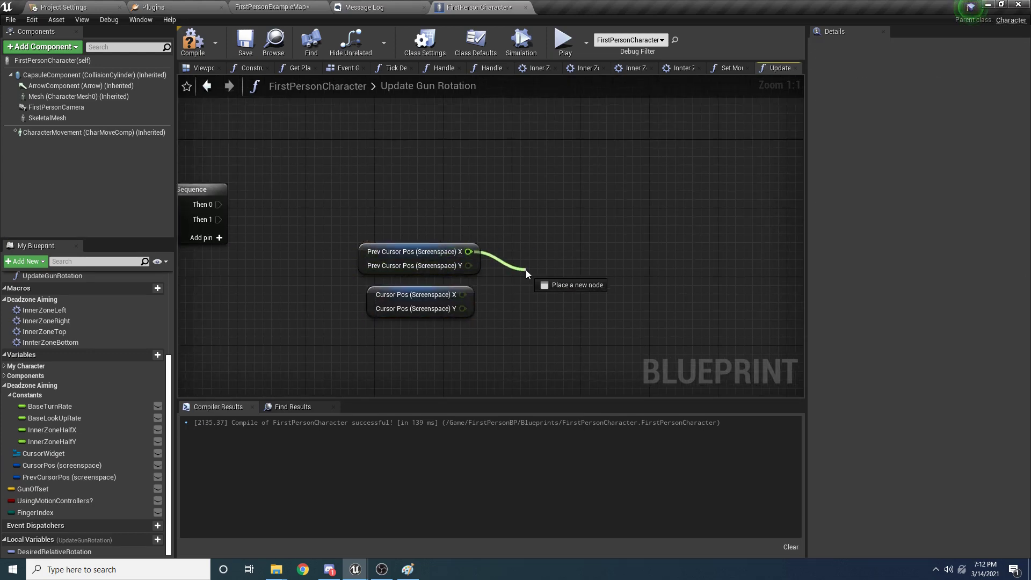
pyautogui.click(526, 275)
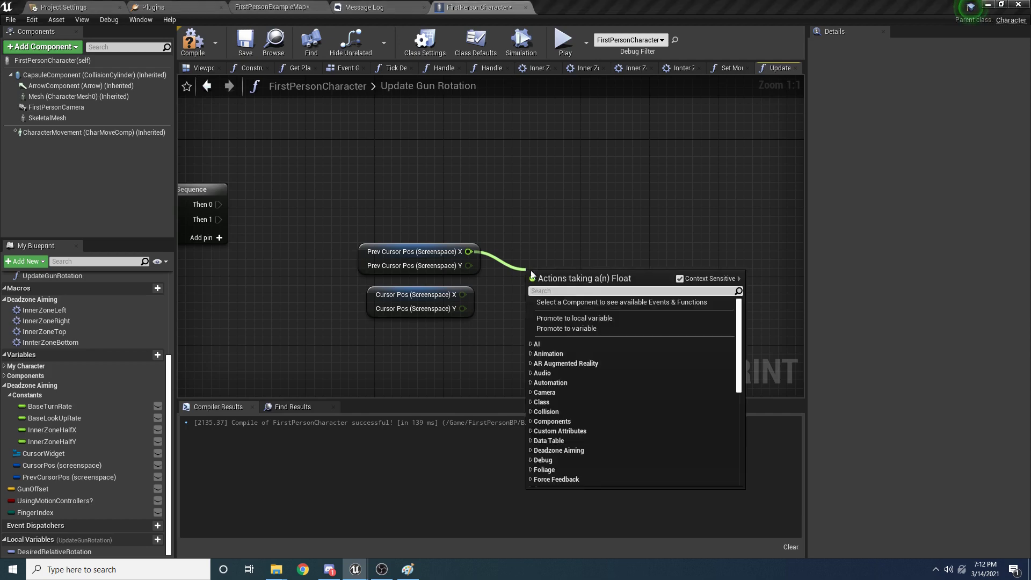
pyautogui.write('equal')
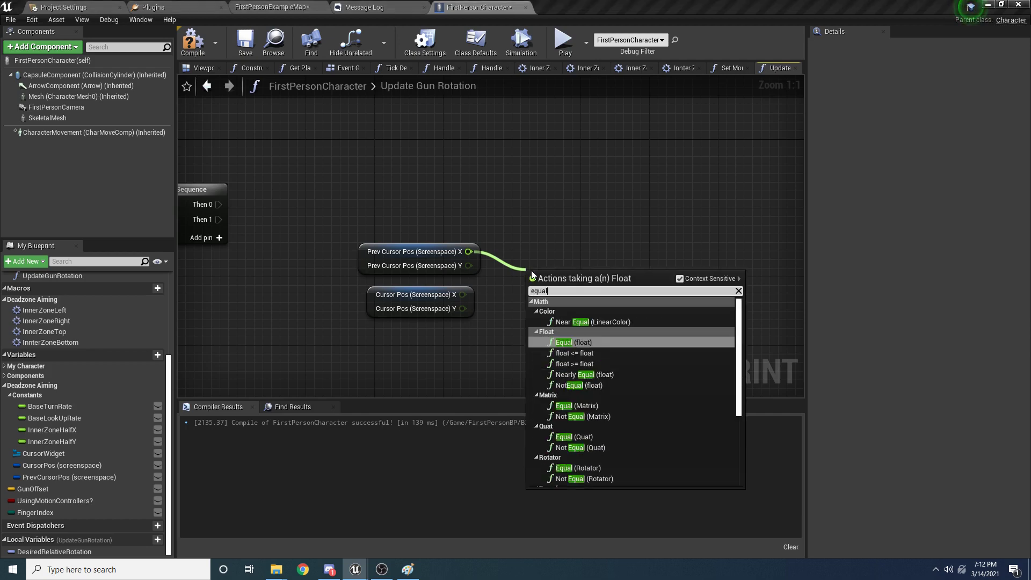
pyautogui.click(571, 341)
pyautogui.write('bra')
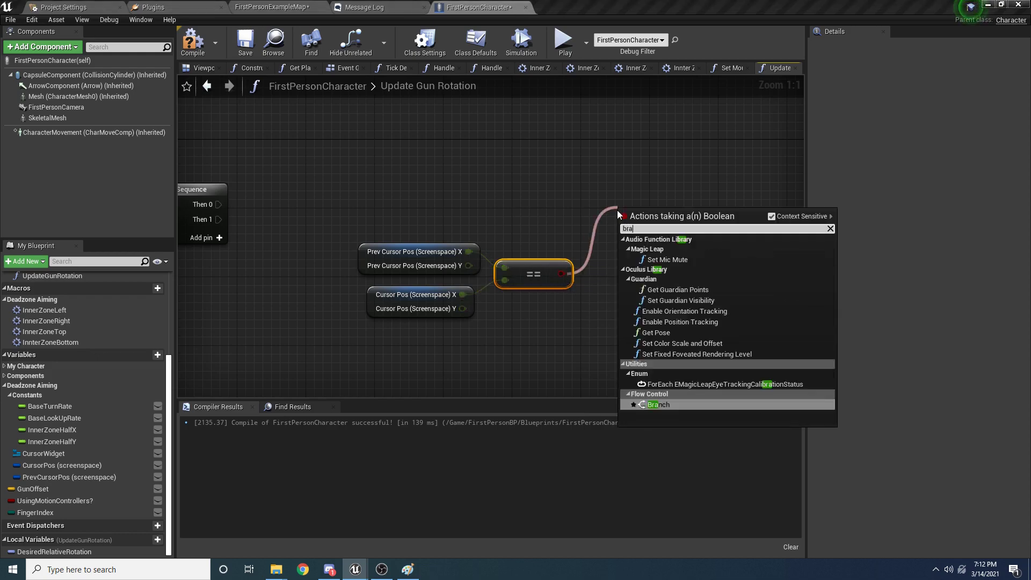
# Add a Branch and compare the cursor X values with Nearly Equal (float) instead.
pyautogui.click(658, 404)
pyautogui.write('ne')
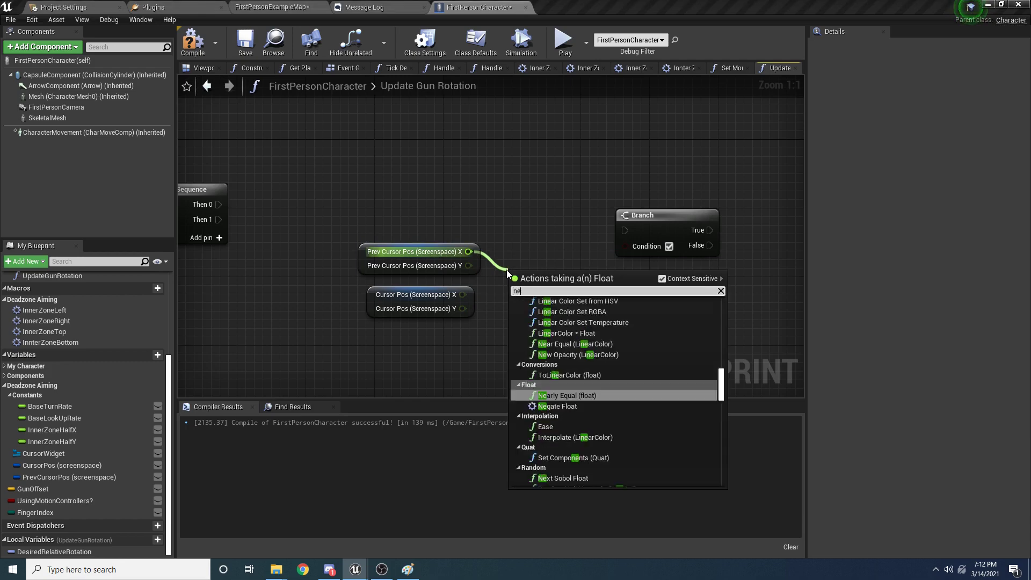
pyautogui.click(567, 395)
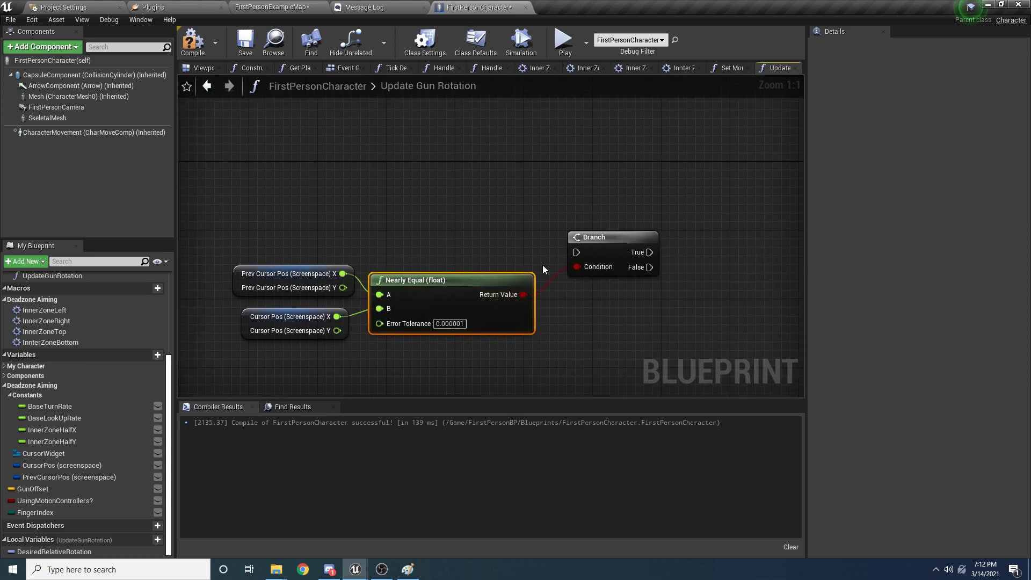
pyautogui.scroll(-3)
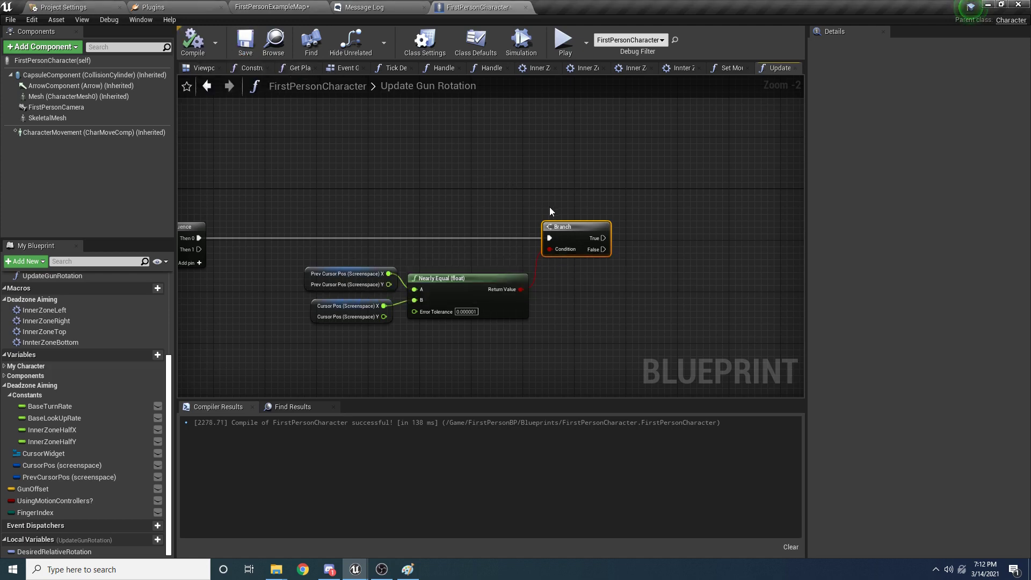
pyautogui.moveTo(47, 118)
pyautogui.write('set rela')
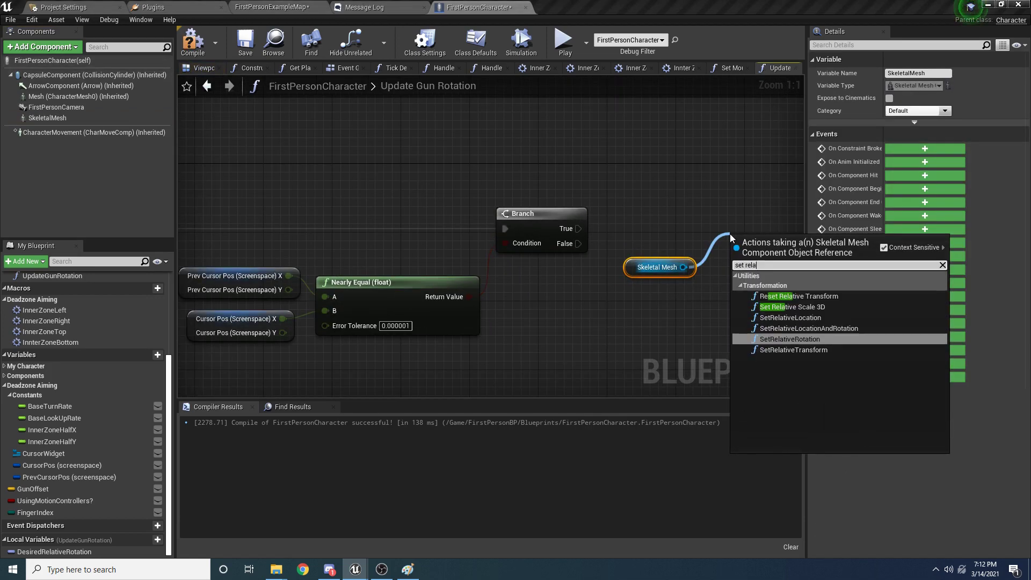
# Add SetRelativeRotation on the Skeletal Mesh driven by the Branch's True output.
pyautogui.click(789, 339)
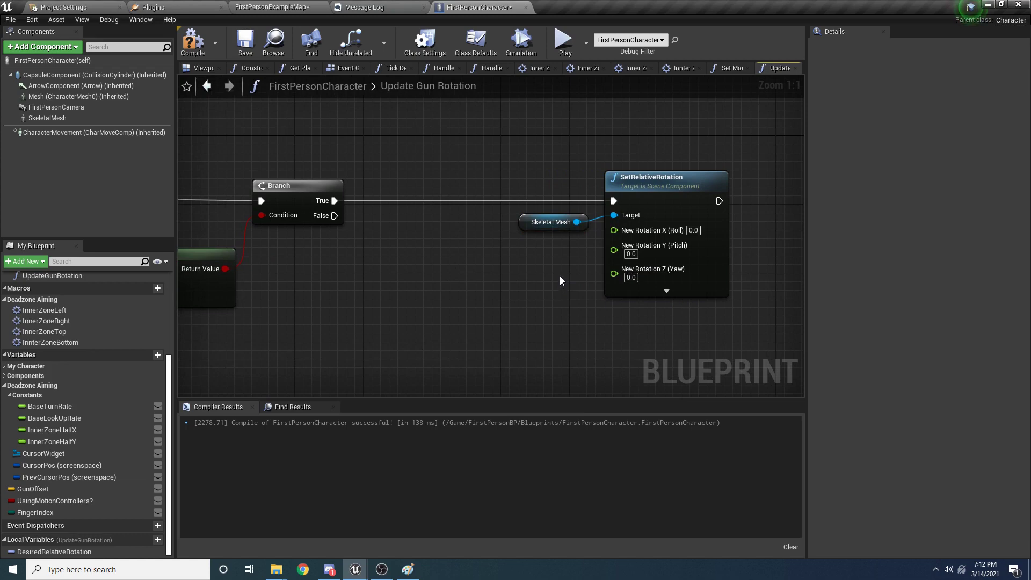
pyautogui.moveTo(566, 273)
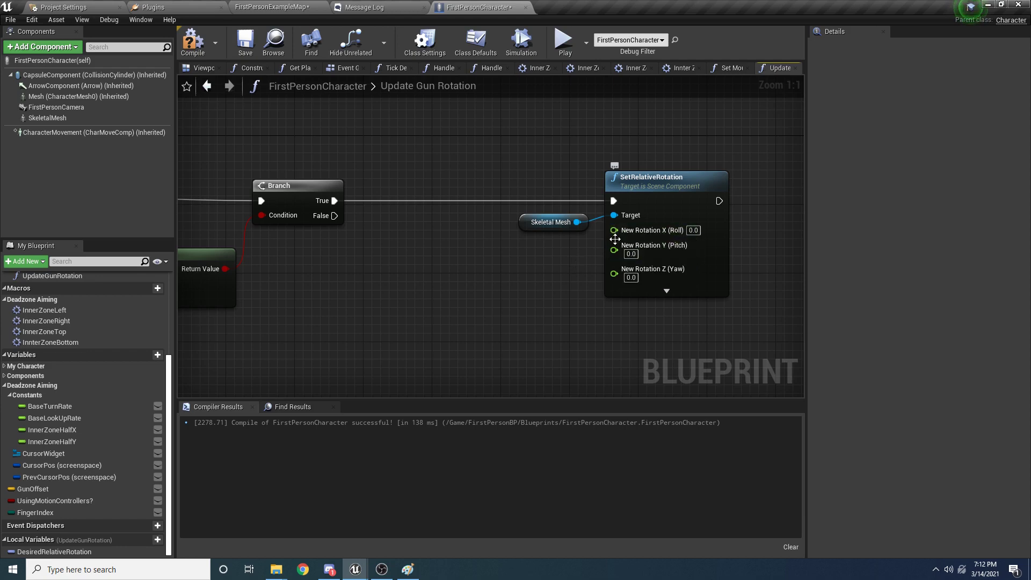
pyautogui.click(552, 221)
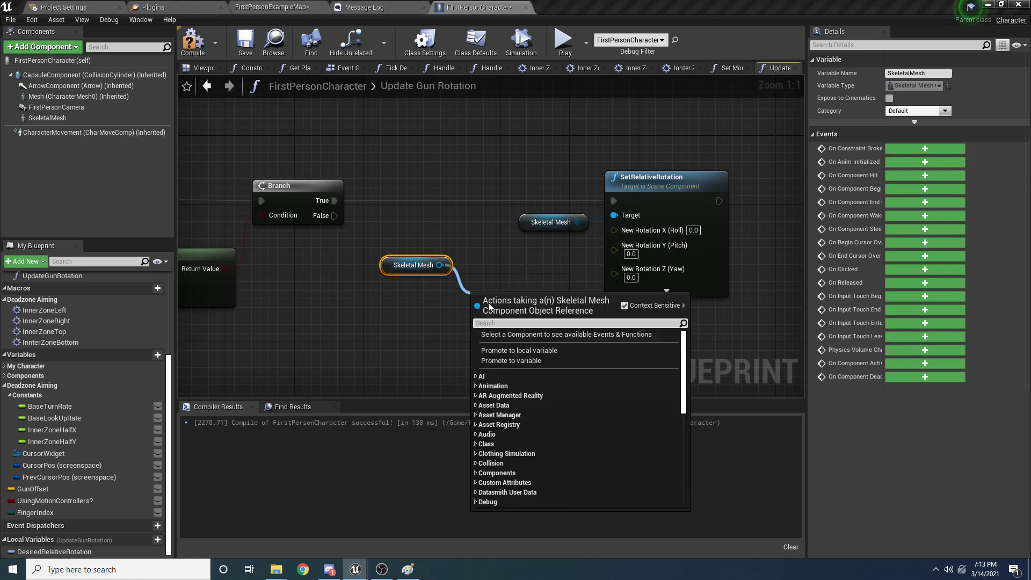
# Add Get Relative Rotation for roll/pitch and a DesiredRelativeRotation getter for yaw into SetRelativeRotation.
pyautogui.write('get relative')
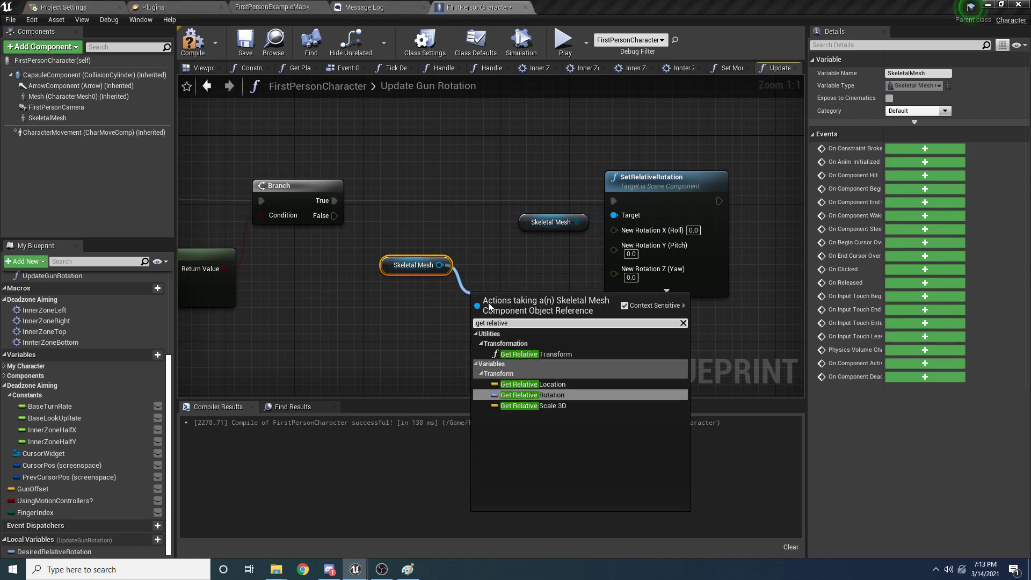
pyautogui.click(517, 394)
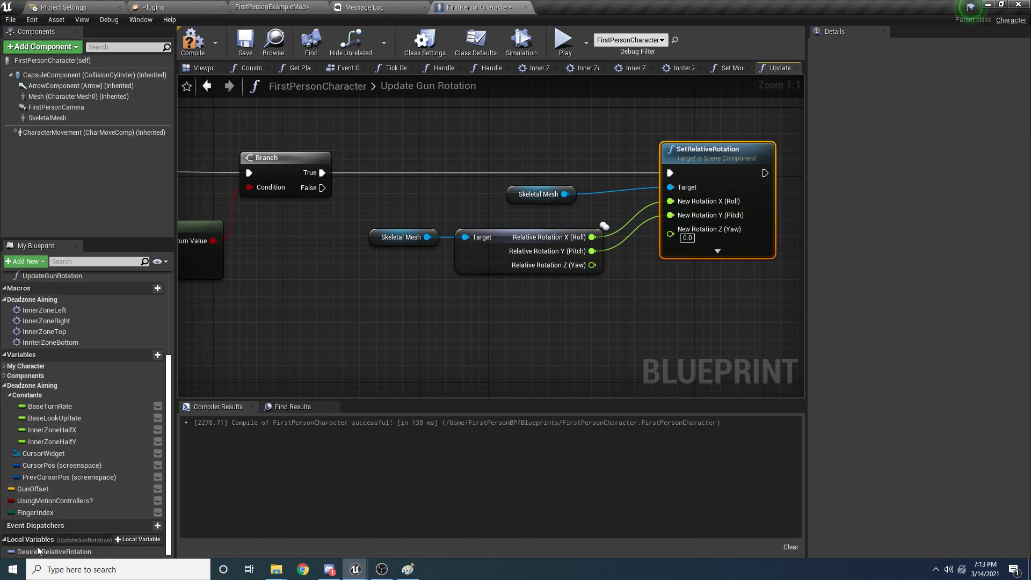
pyautogui.click(59, 551)
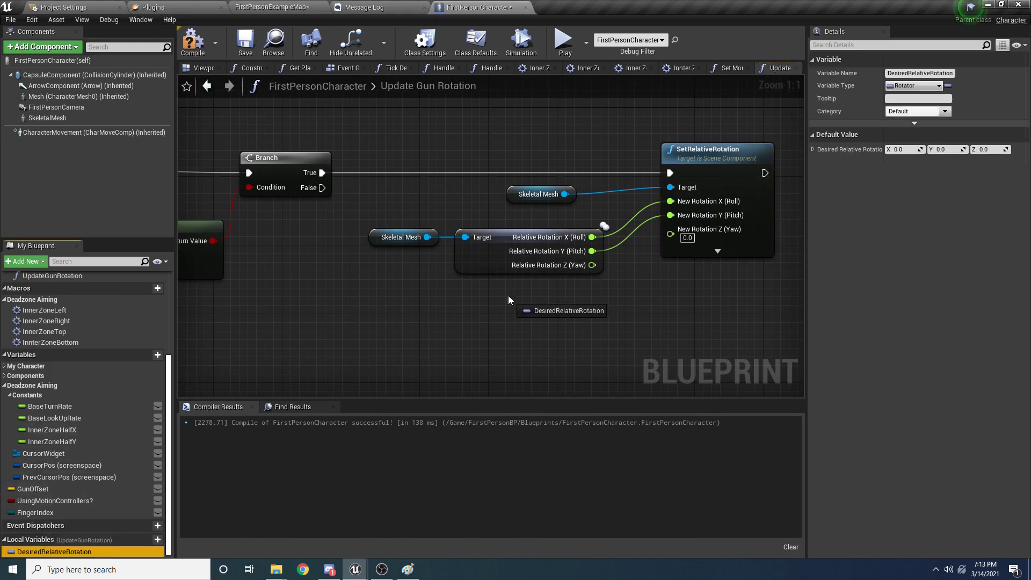
pyautogui.click(555, 297)
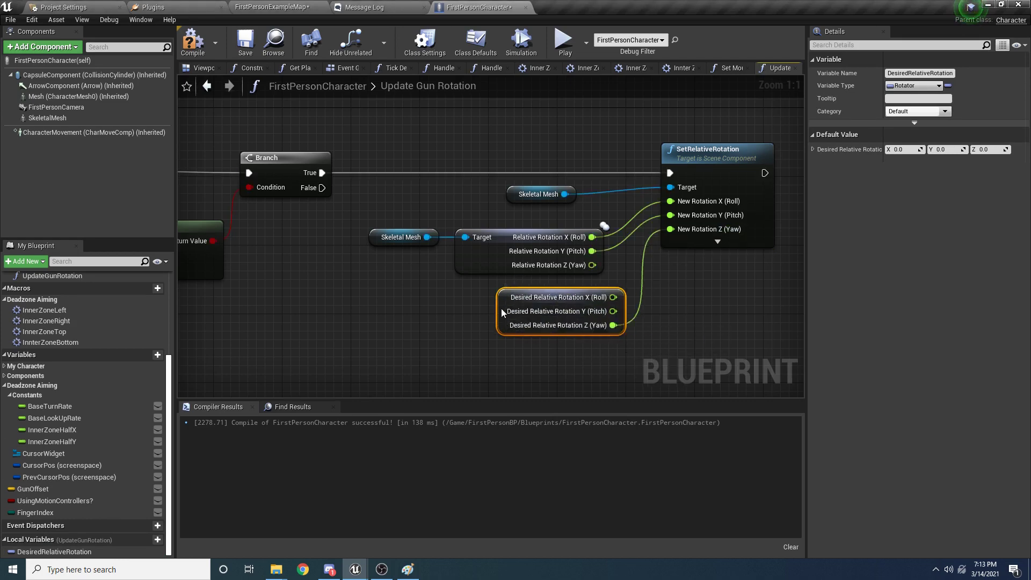
pyautogui.scroll(-3)
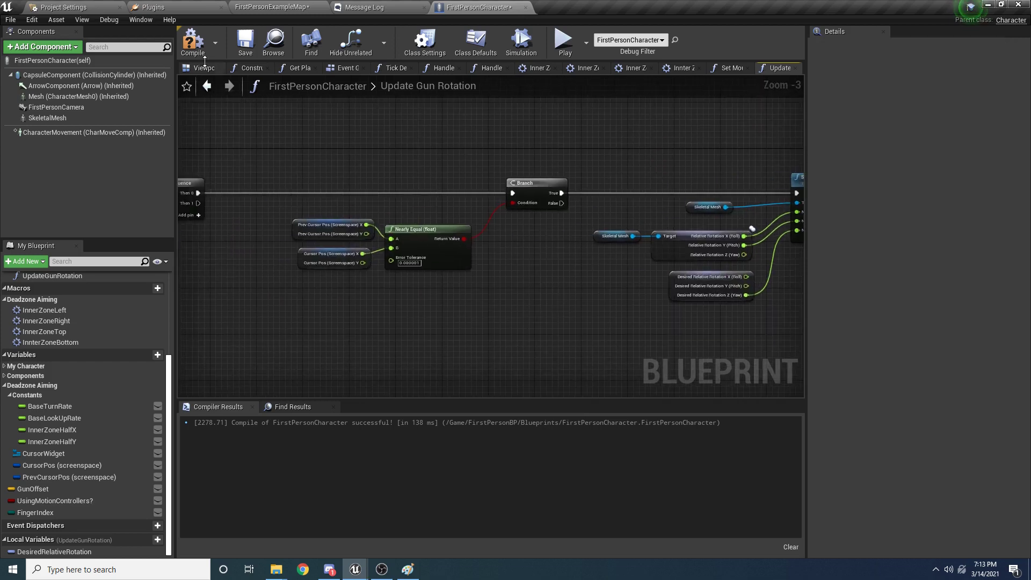
# Compile, then have Tick Deadzone Aiming call UpdateGunRotation after Set Position in Viewport.
pyautogui.click(193, 40)
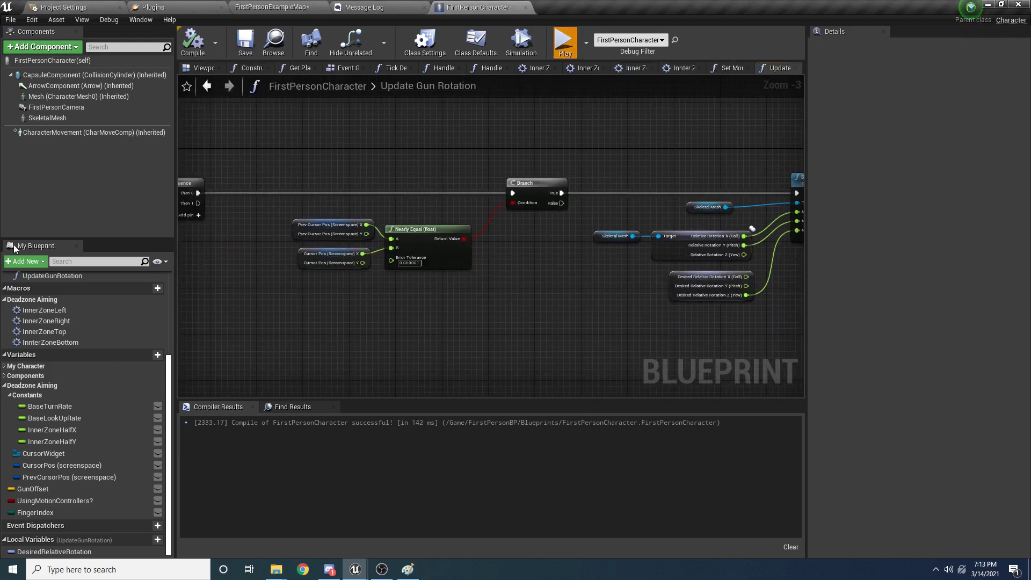
pyautogui.click(564, 41)
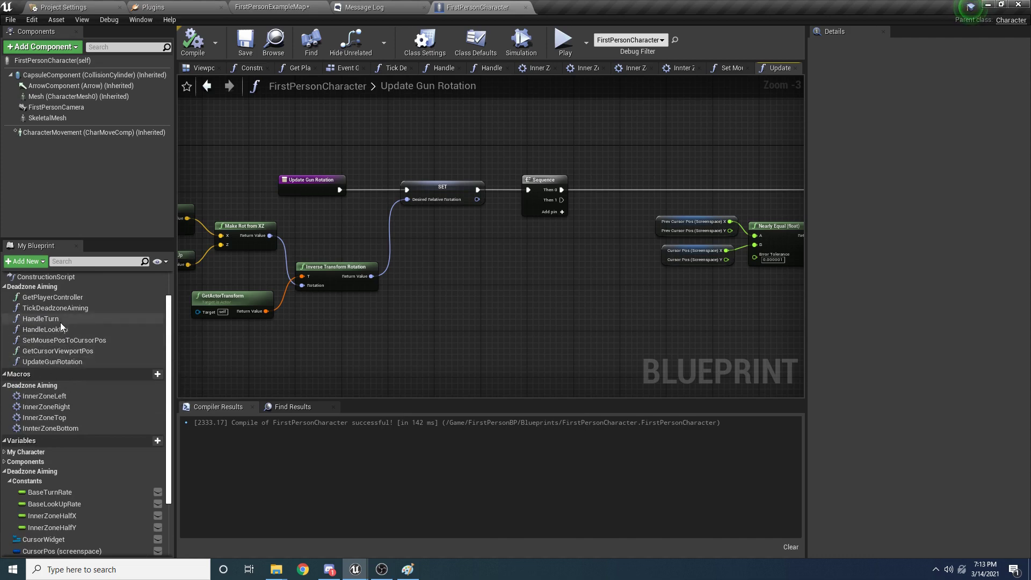
pyautogui.click(54, 309)
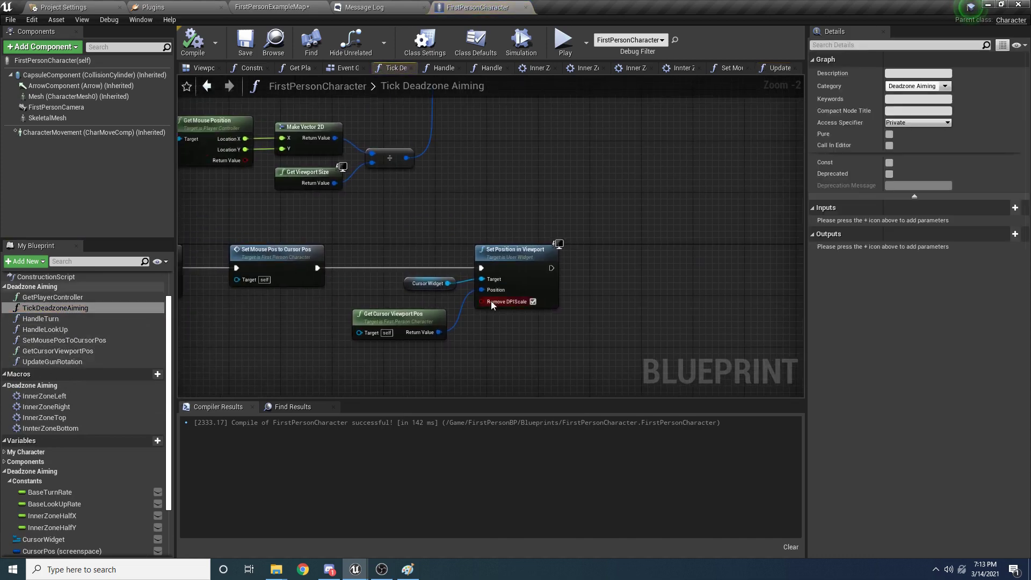
pyautogui.scroll(-3)
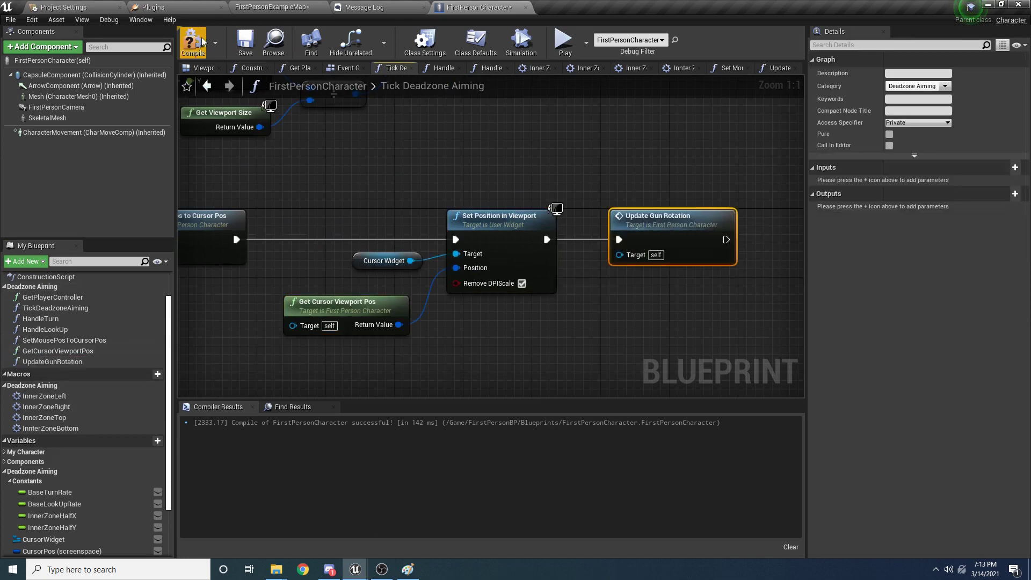
# Compile, return to Update Gun Rotation's screen-to-world nodes, and bring up the Paint aim sketch.
pyautogui.click(192, 42)
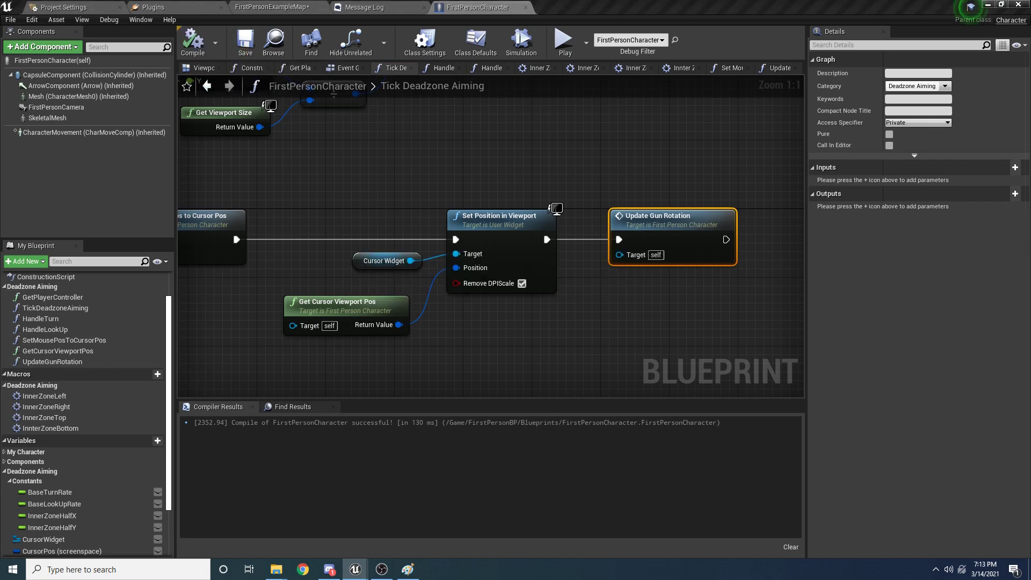
pyautogui.click(563, 39)
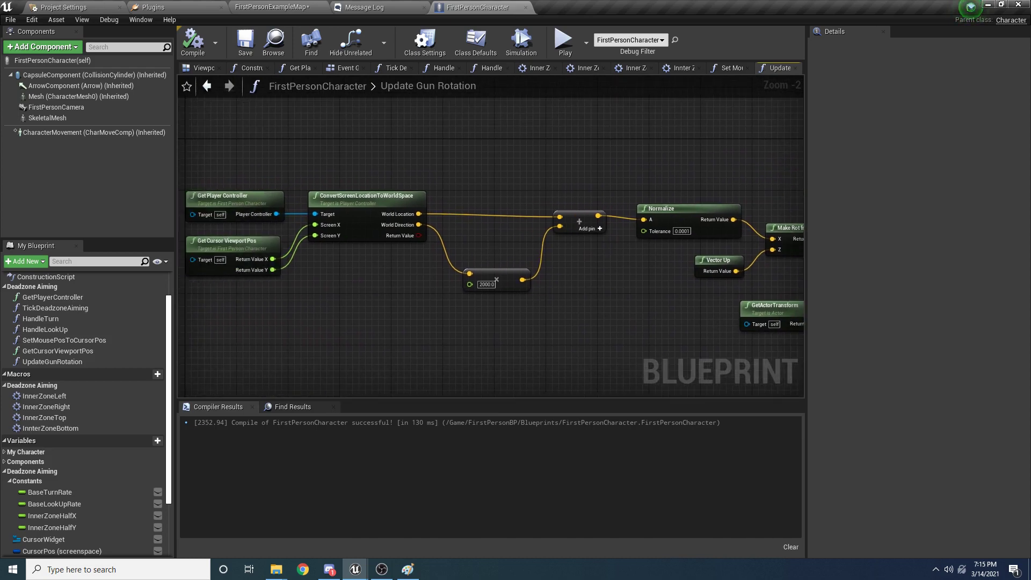
pyautogui.moveTo(677, 254)
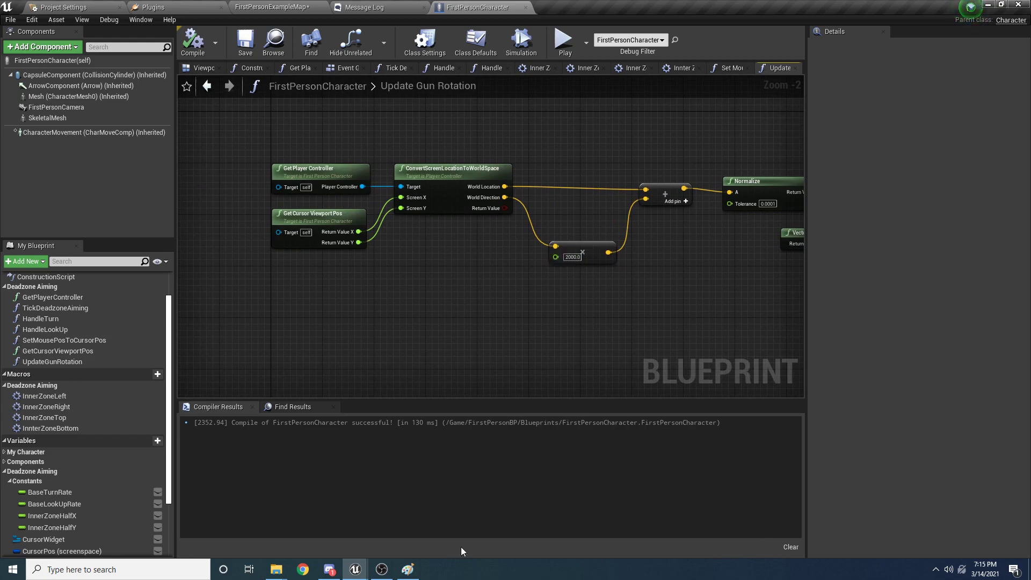
pyautogui.click(406, 570)
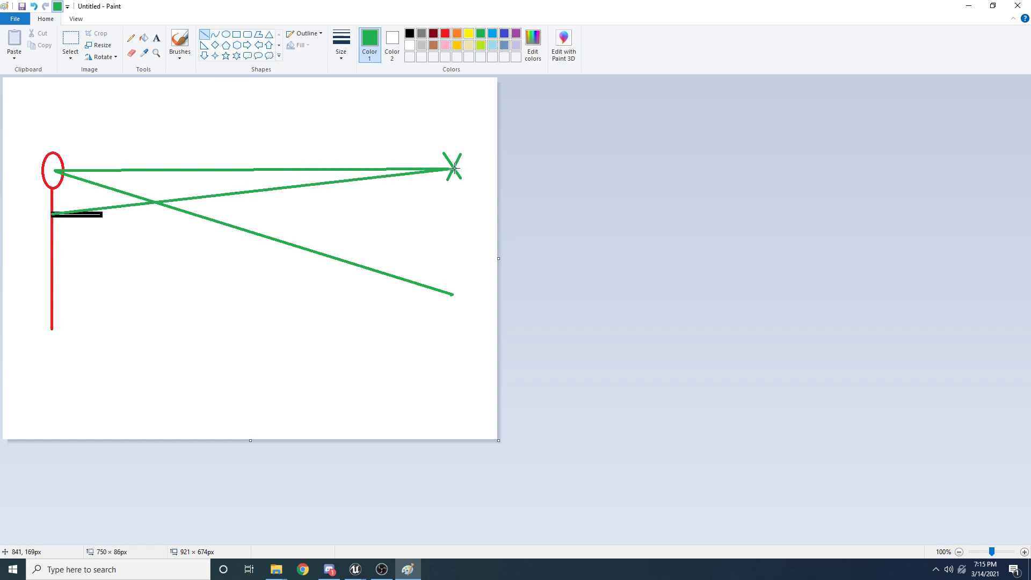
# Switch back from the Paint aiming diagram to the Unreal blueprint.
pyautogui.click(353, 569)
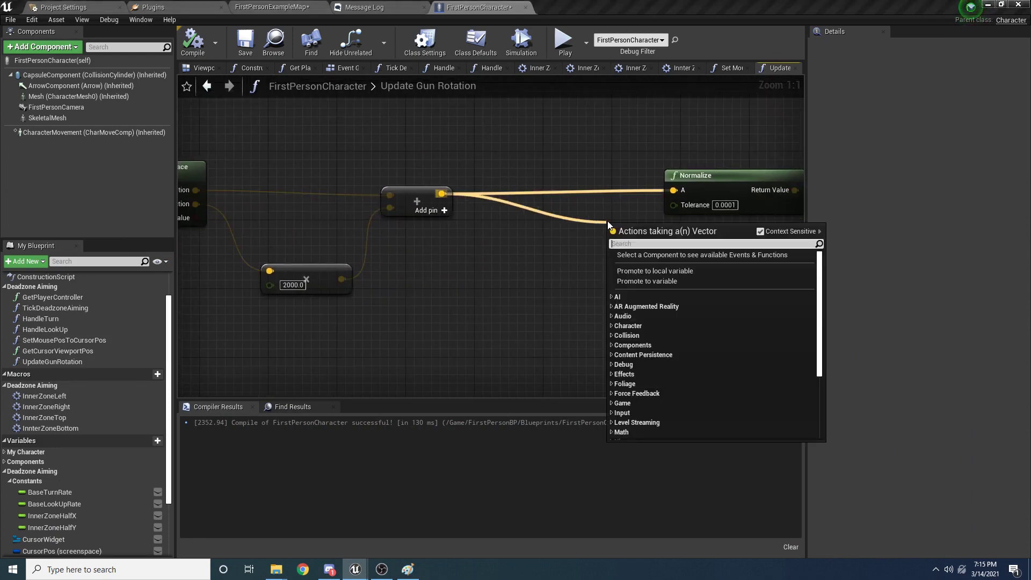
# Insert a vector subtract node before Normalize fed by Skeletal Mesh GetWorldLocation.
pyautogui.write('vector min')
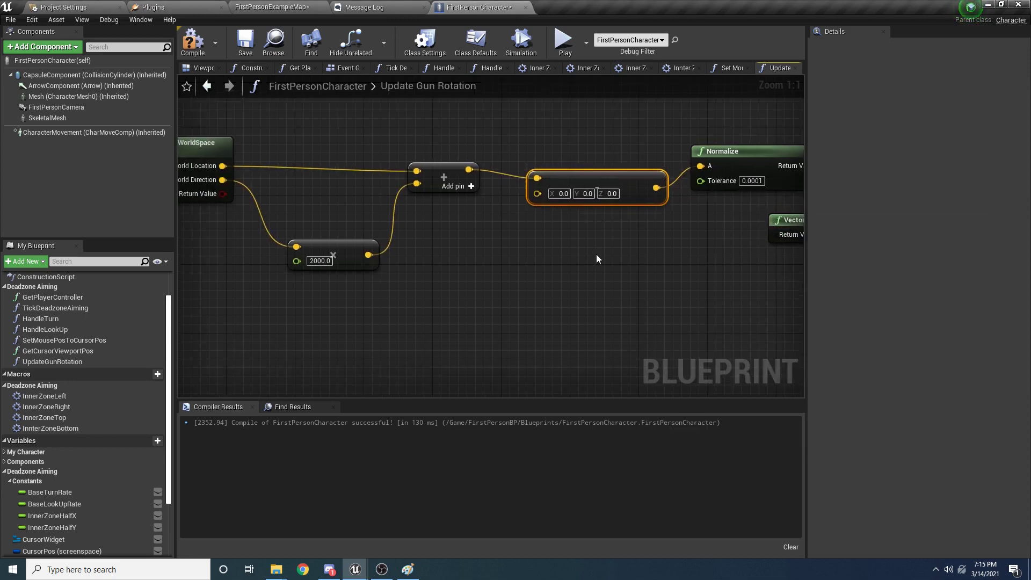
pyautogui.click(48, 118)
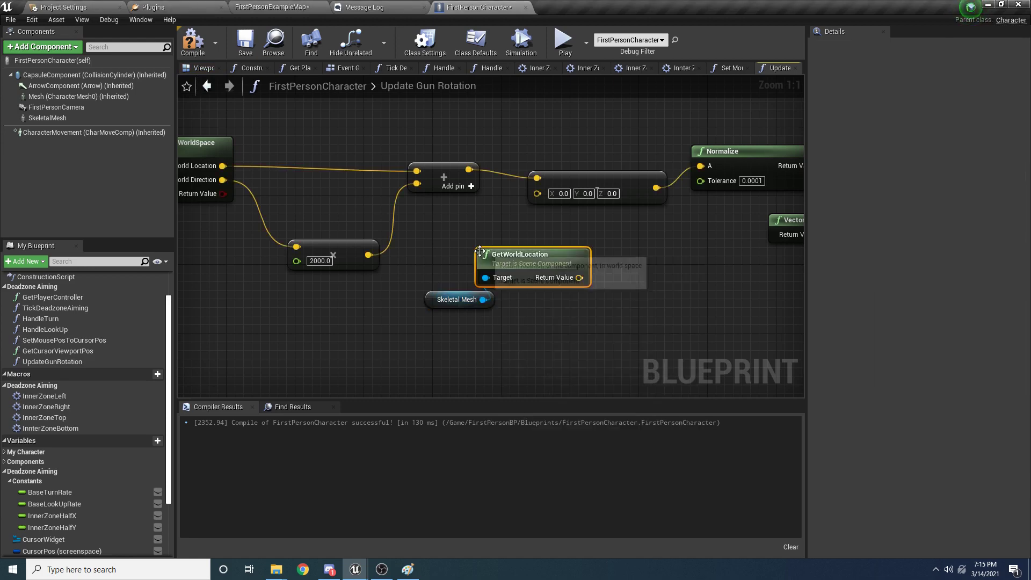
pyautogui.moveTo(533, 254); pyautogui.dragTo(584, 254)
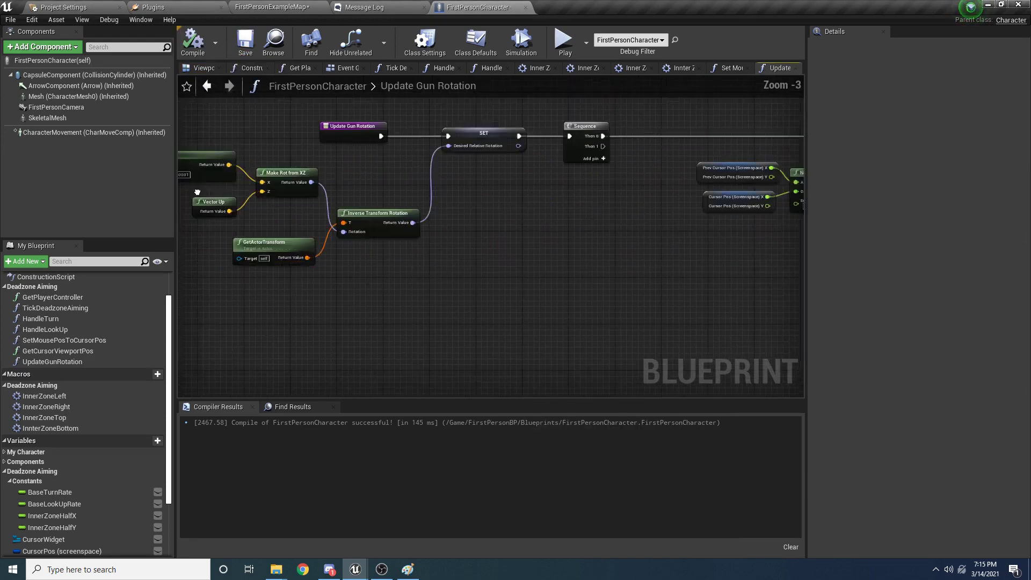
pyautogui.click(563, 40)
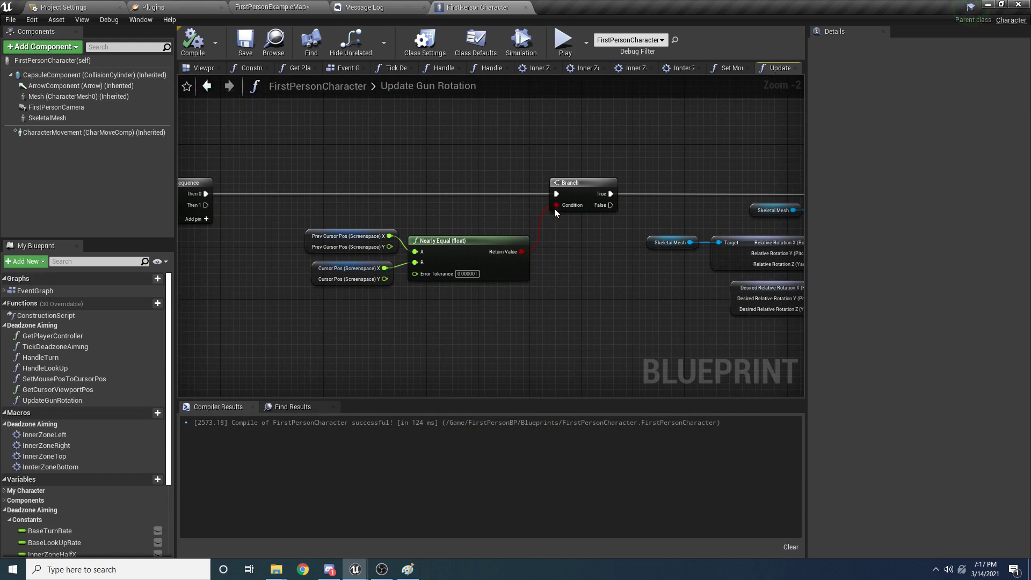
# Insert a NOT Boolean between Nearly Equal's result and the Branch condition, then compile.
pyautogui.scroll(-3)
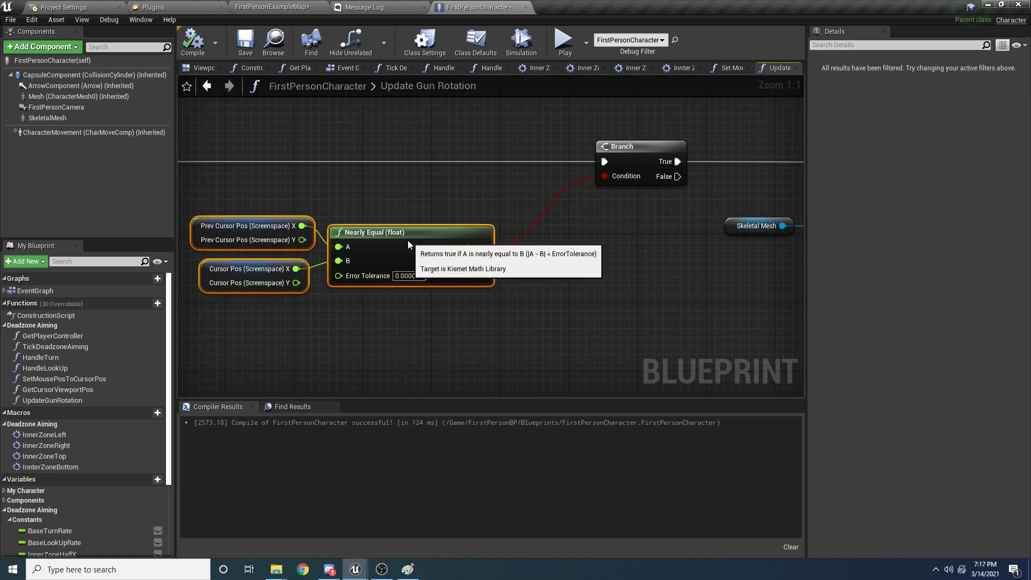
pyautogui.moveTo(485, 247); pyautogui.dragTo(551, 224)
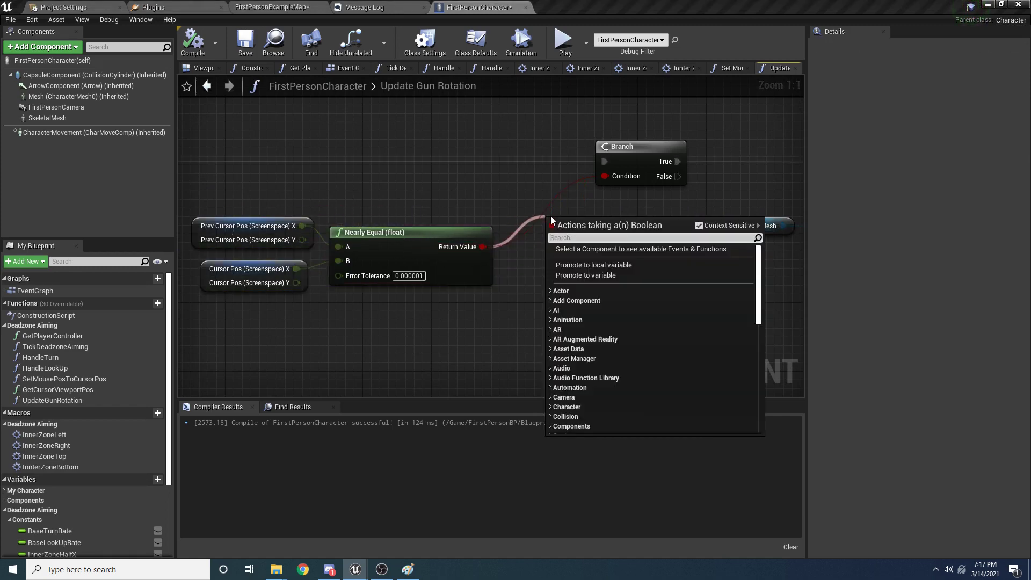
pyautogui.write('not')
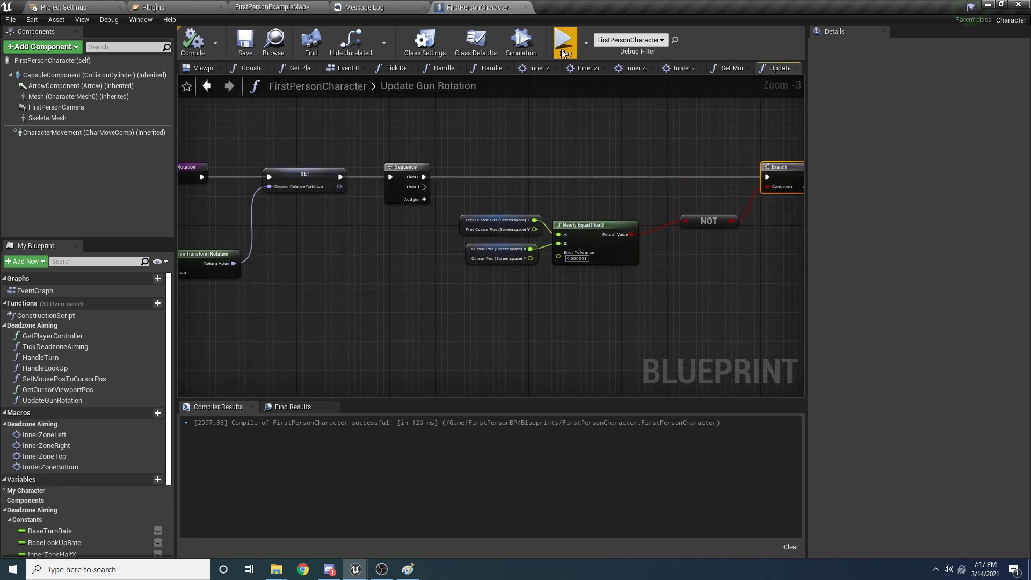
# Play-test cursor aiming, set BaseTurnRate to 1.0, then play-test again with game input focus.
pyautogui.click(564, 42)
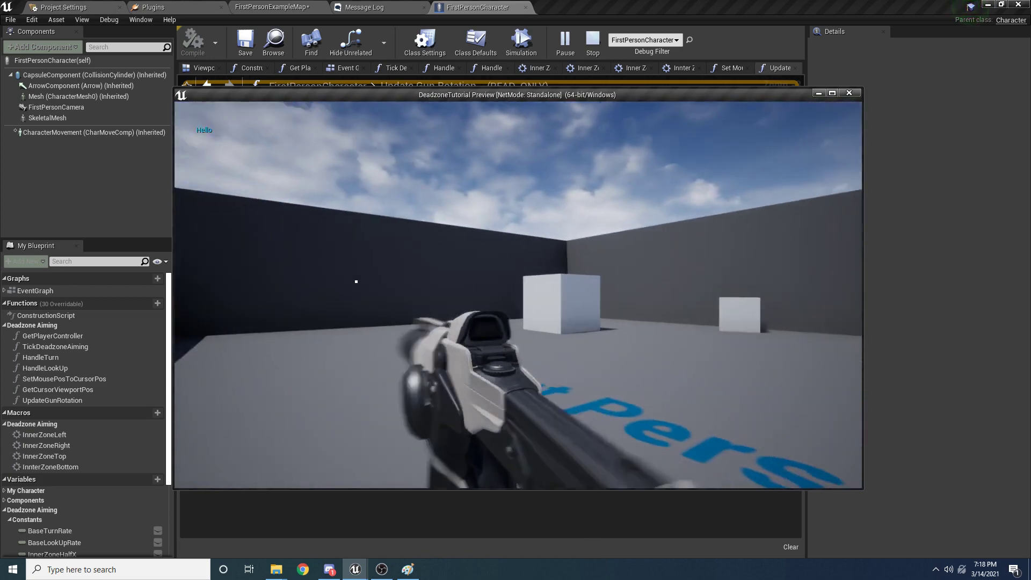
pyautogui.click(591, 43)
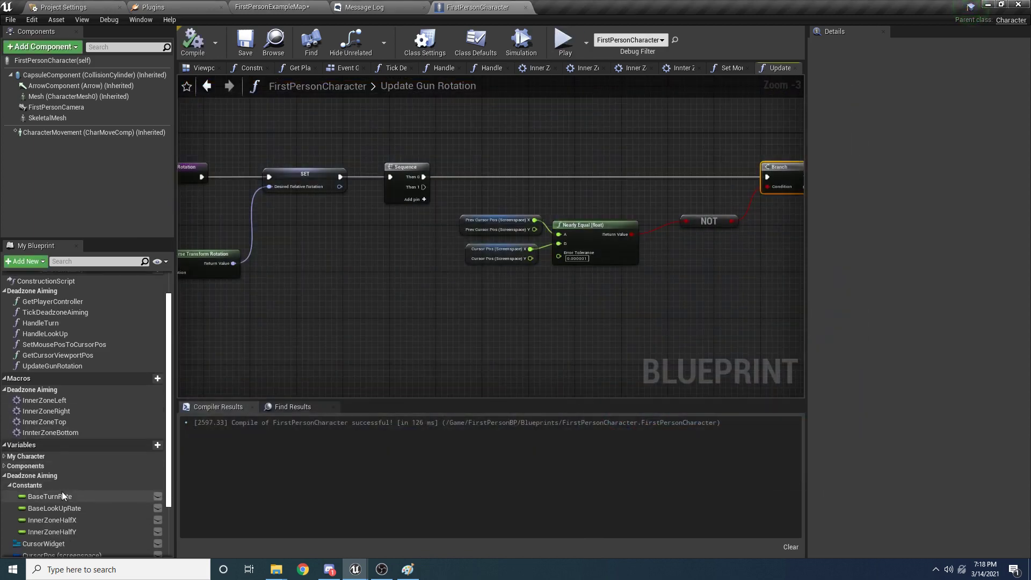
pyautogui.click(48, 496)
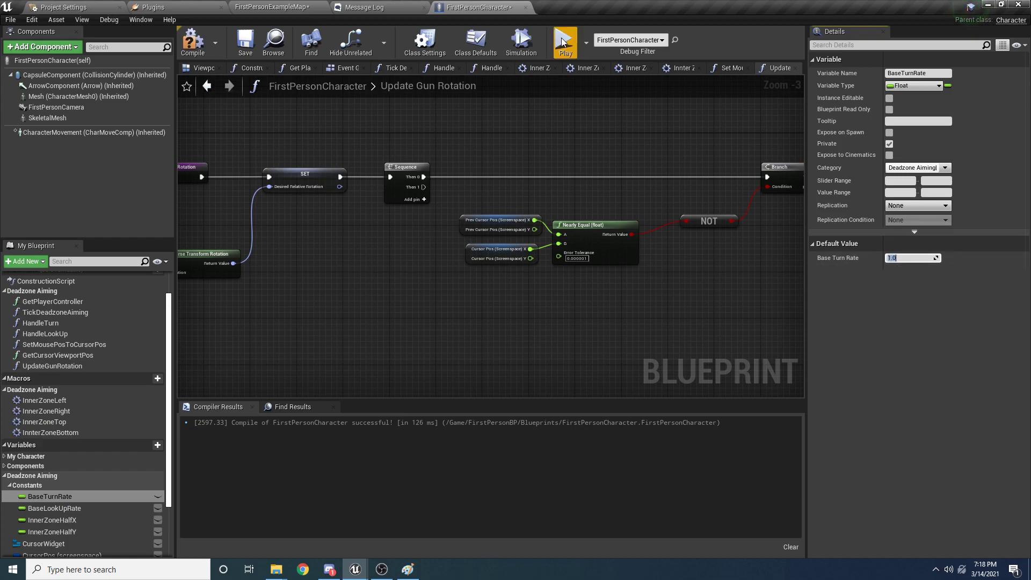
pyautogui.click(564, 42)
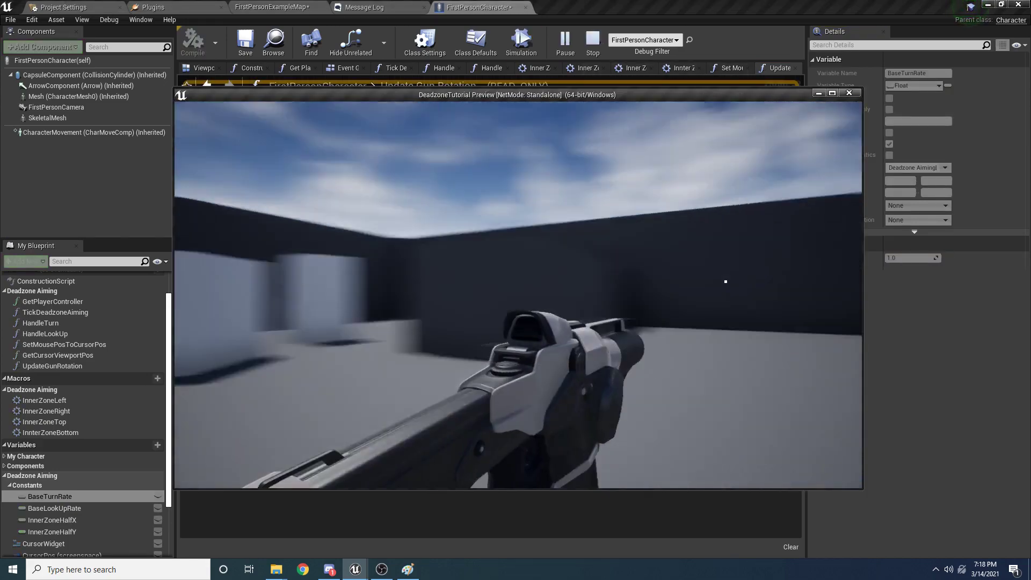
pyautogui.click(192, 42)
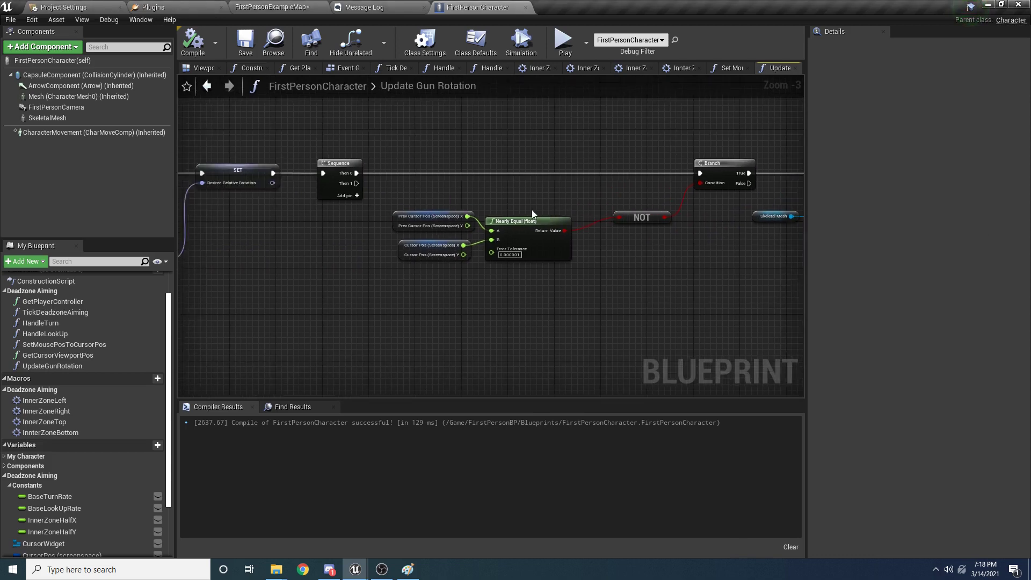
# Wire Desired Relative Rotation pitch into the gun's New Rotation, recompile and save the blueprint.
pyautogui.scroll(-3)
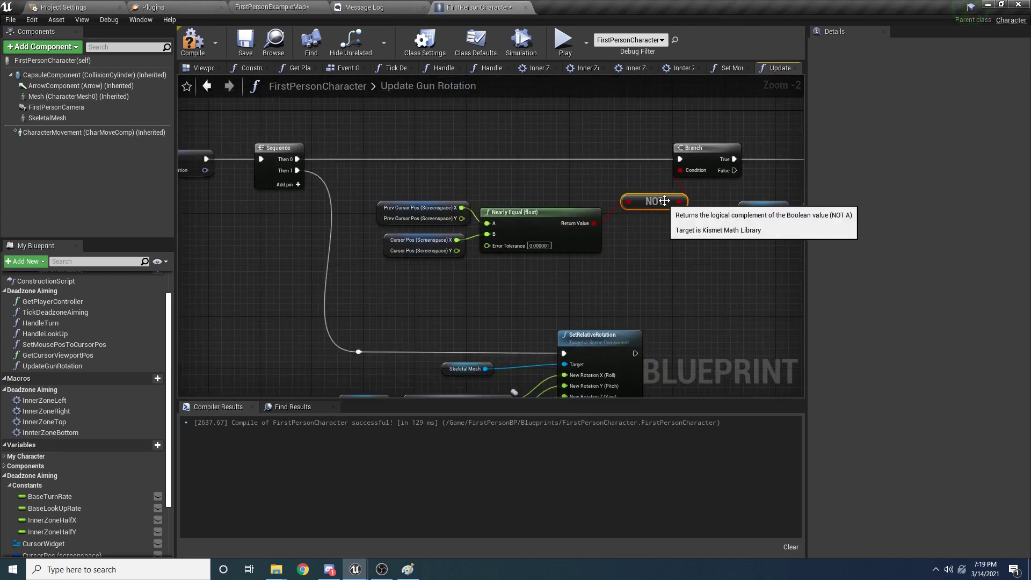
pyautogui.click(245, 42)
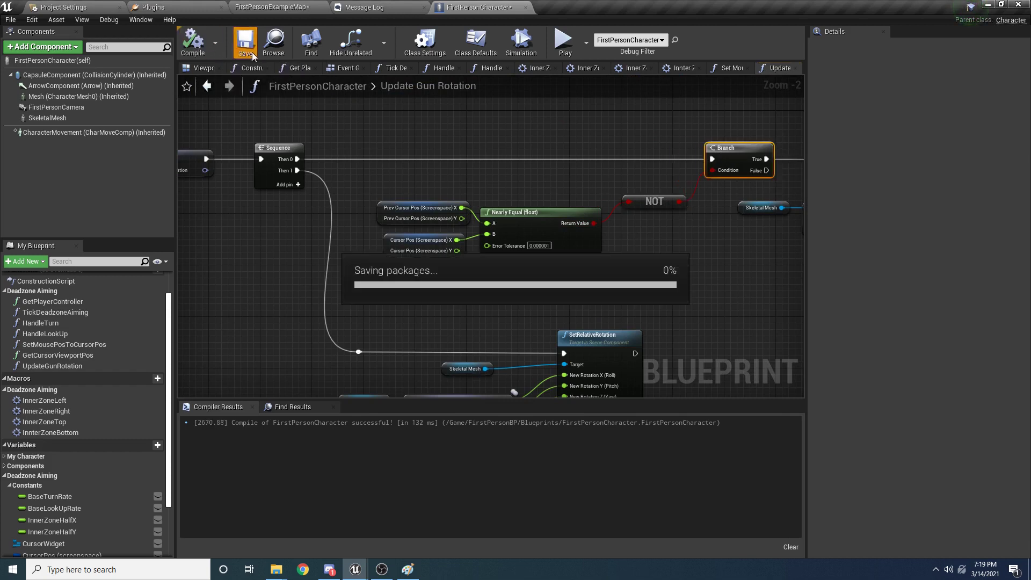
pyautogui.click(245, 40)
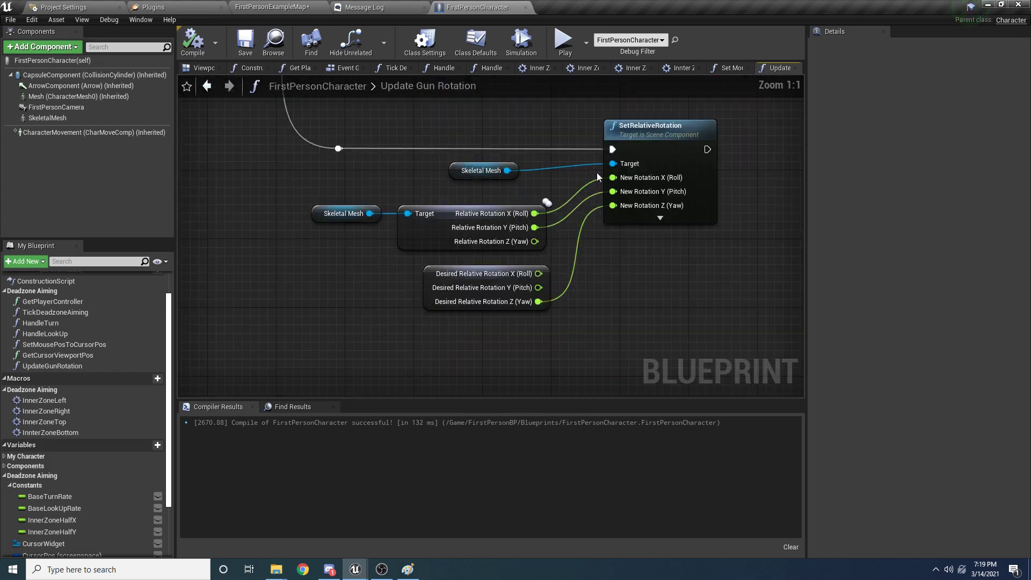
pyautogui.moveTo(533, 235)
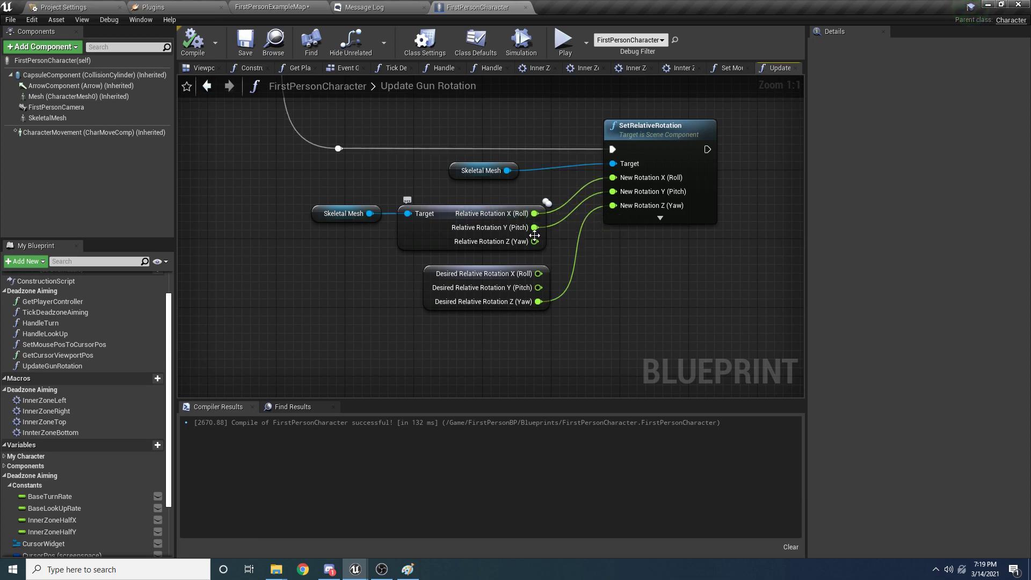
pyautogui.moveTo(534, 227)
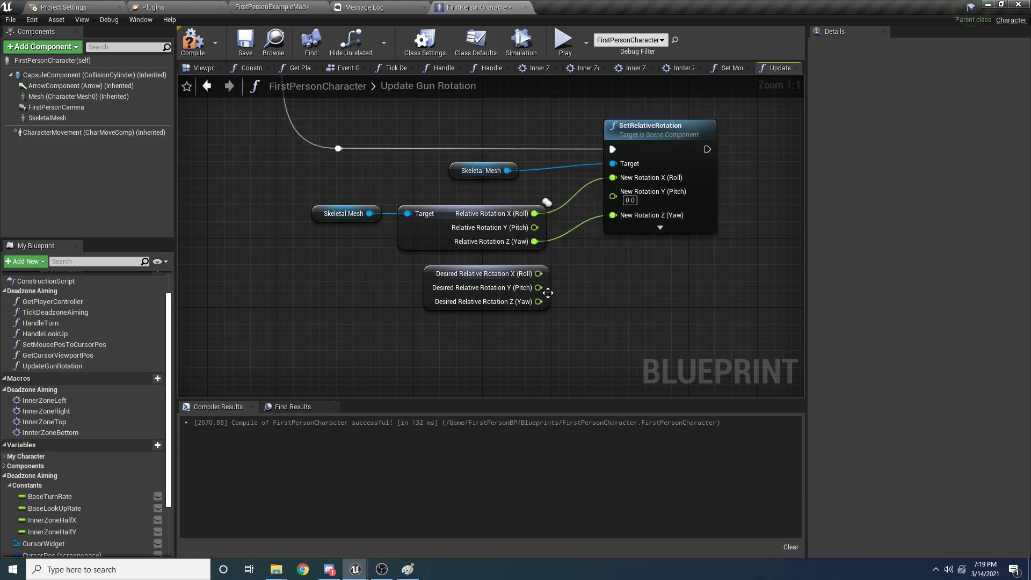
pyautogui.moveTo(561, 299)
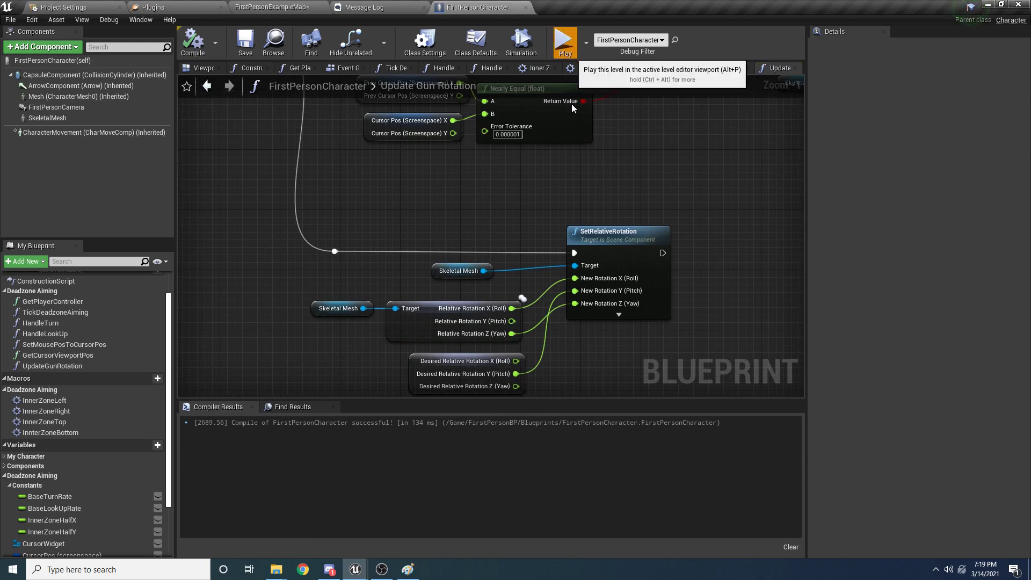
# Play-test pitch aiming and review the BaseTurnRate and BaseLookUpRate default values.
pyautogui.click(564, 41)
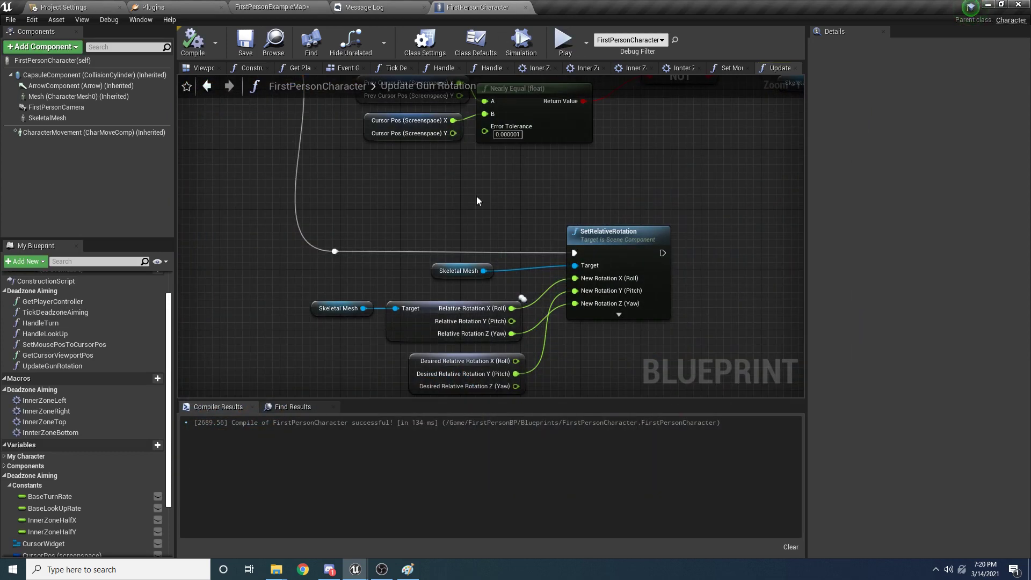
pyautogui.scroll(-3)
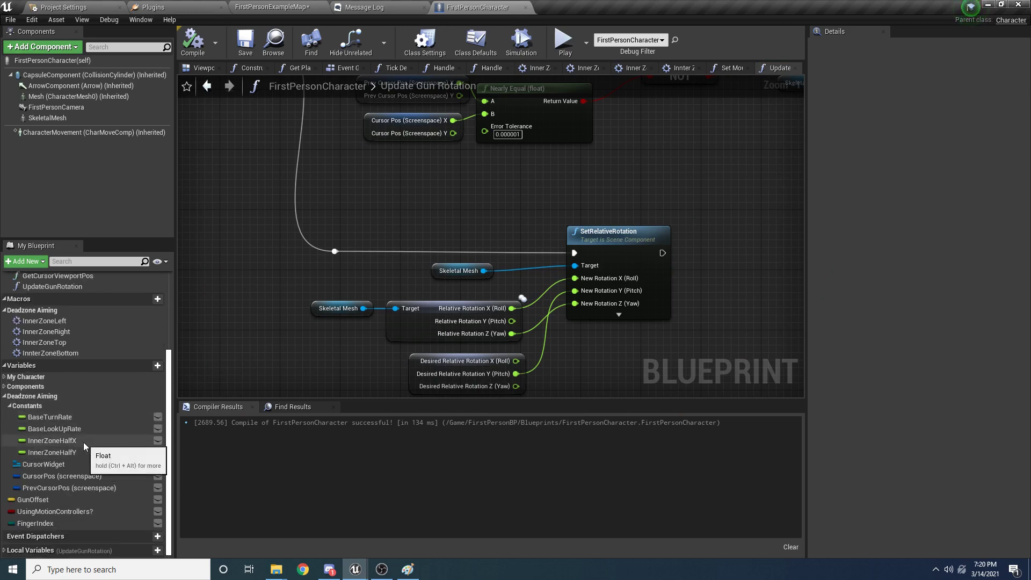
pyautogui.click(51, 416)
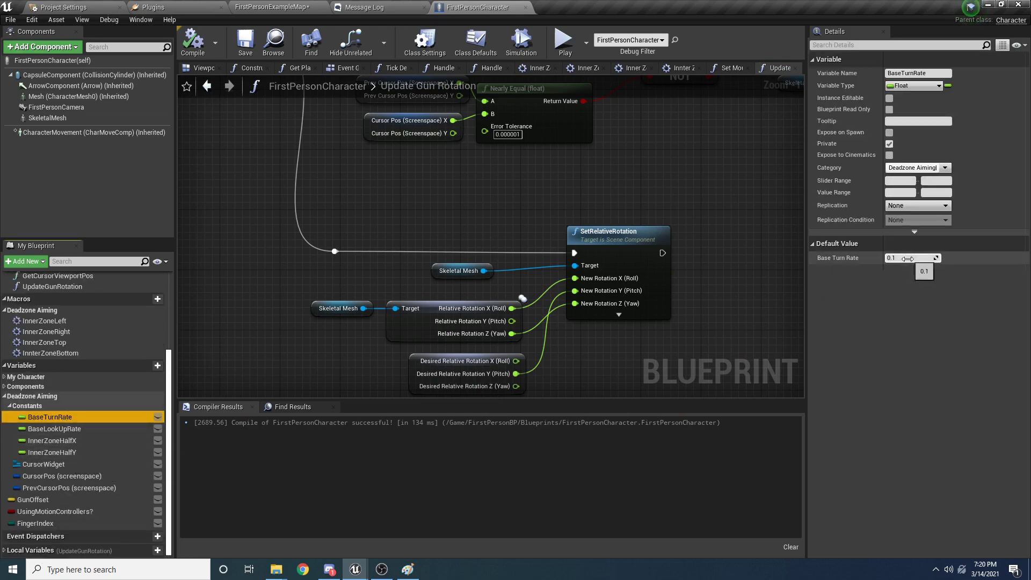
pyautogui.click(911, 258)
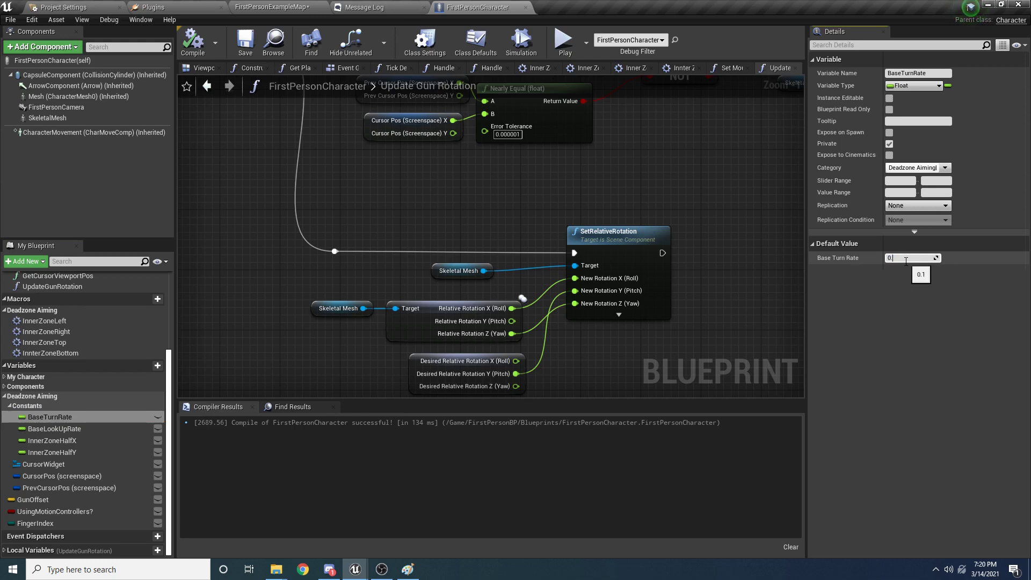
pyautogui.click(51, 429)
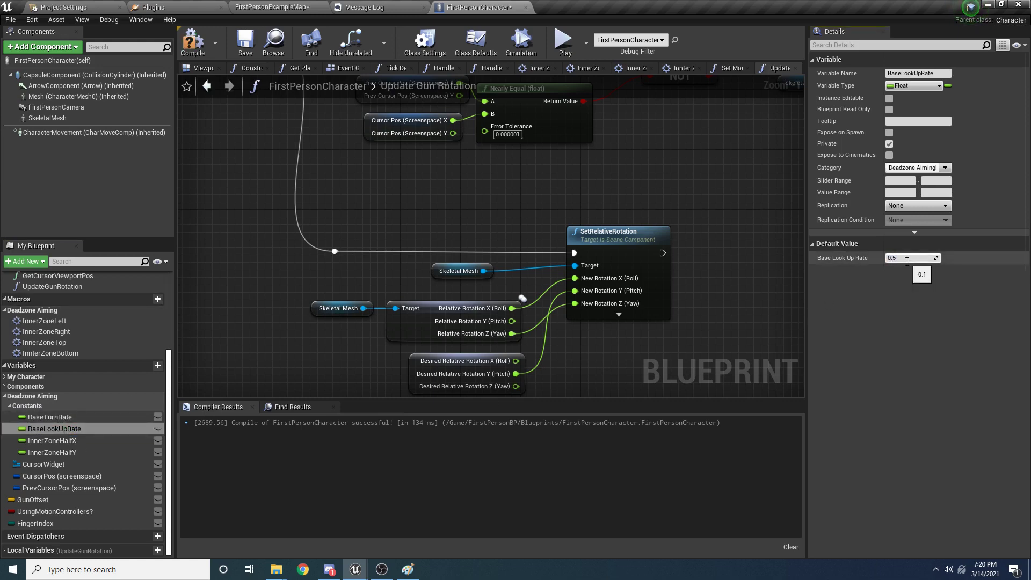
# Set InnerZoneHalfX and InnerZoneHalfY defaults to 0.35, recompile, and return to the Event Graph.
pyautogui.click(52, 440)
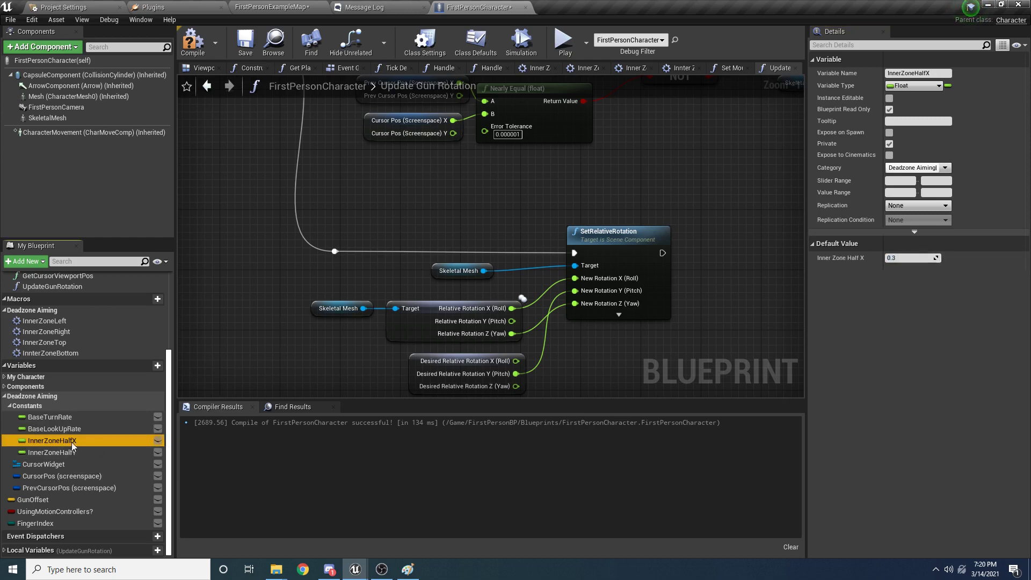
pyautogui.click(910, 257)
pyautogui.write('5')
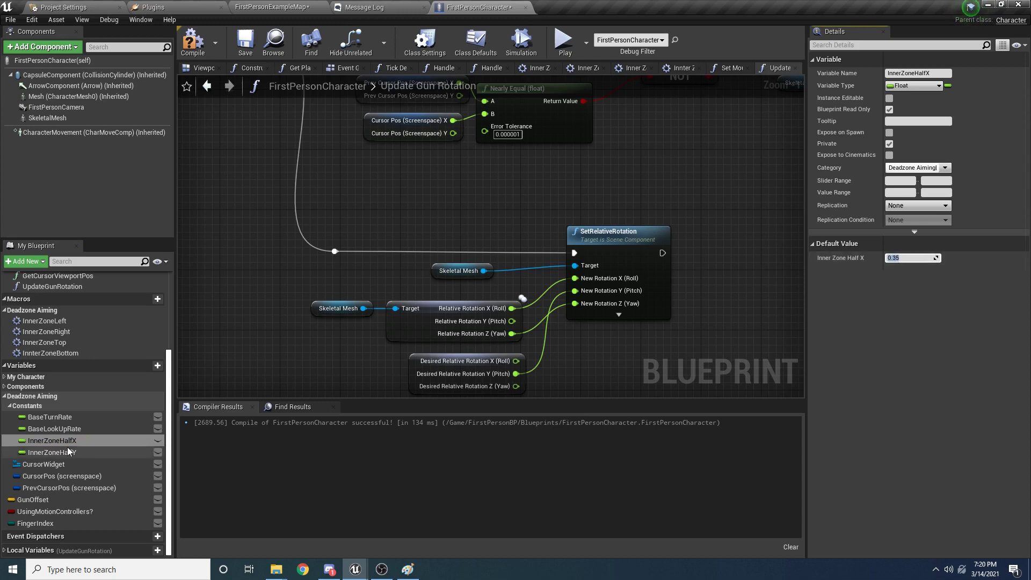
pyautogui.click(53, 453)
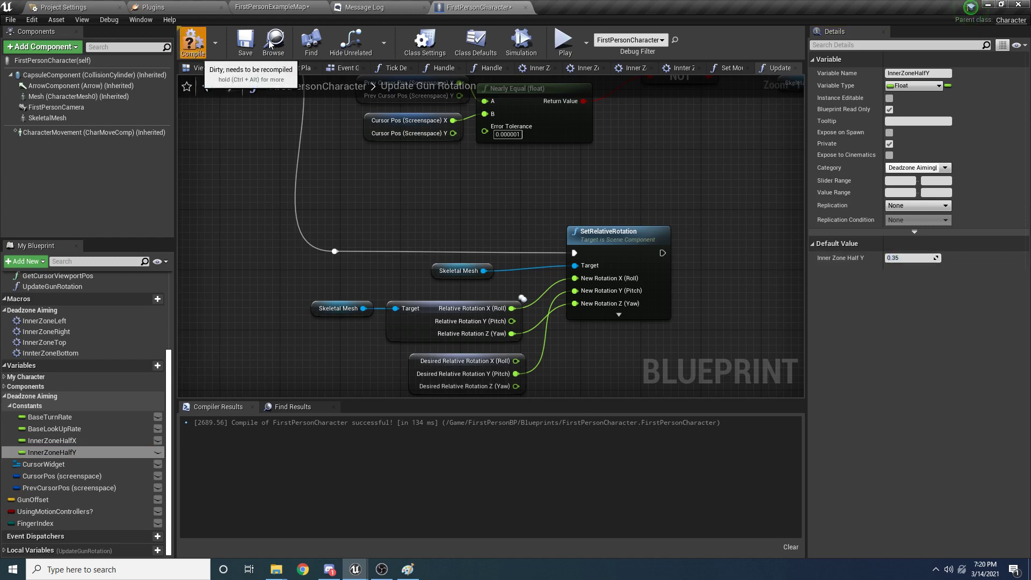
pyautogui.click(564, 41)
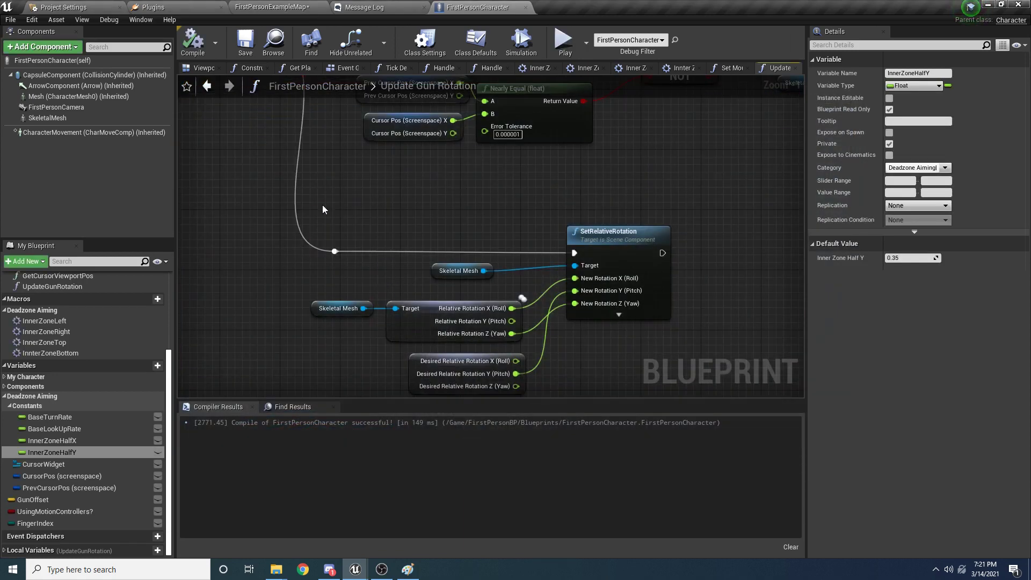
pyautogui.scroll(-3)
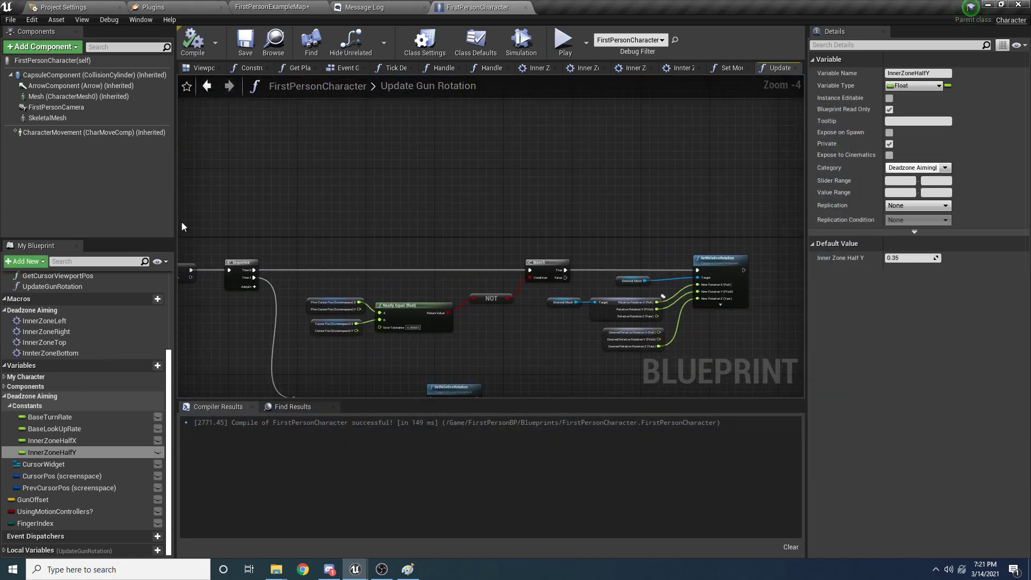
pyautogui.click(343, 67)
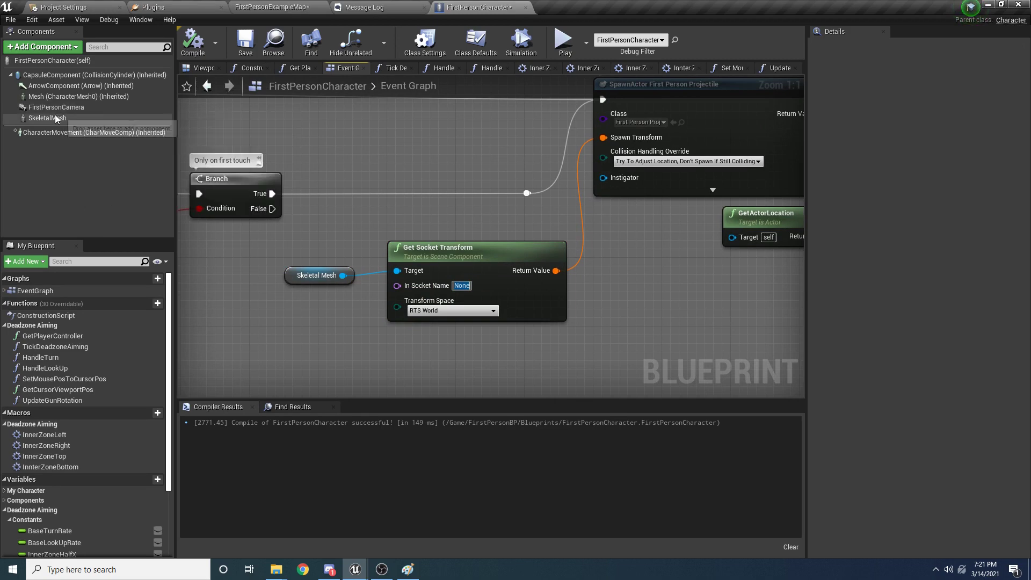
# Copy ProjectileSocket from the SK_FPGunNew skeleton tree and return to FirstPersonCharacter.
pyautogui.click(272, 7)
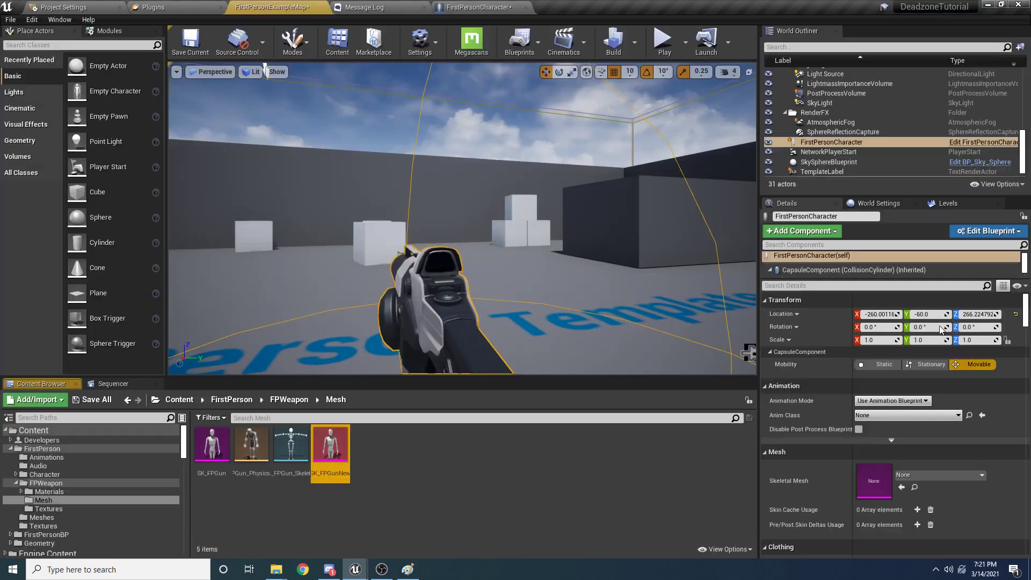
pyautogui.doubleClick(329, 441)
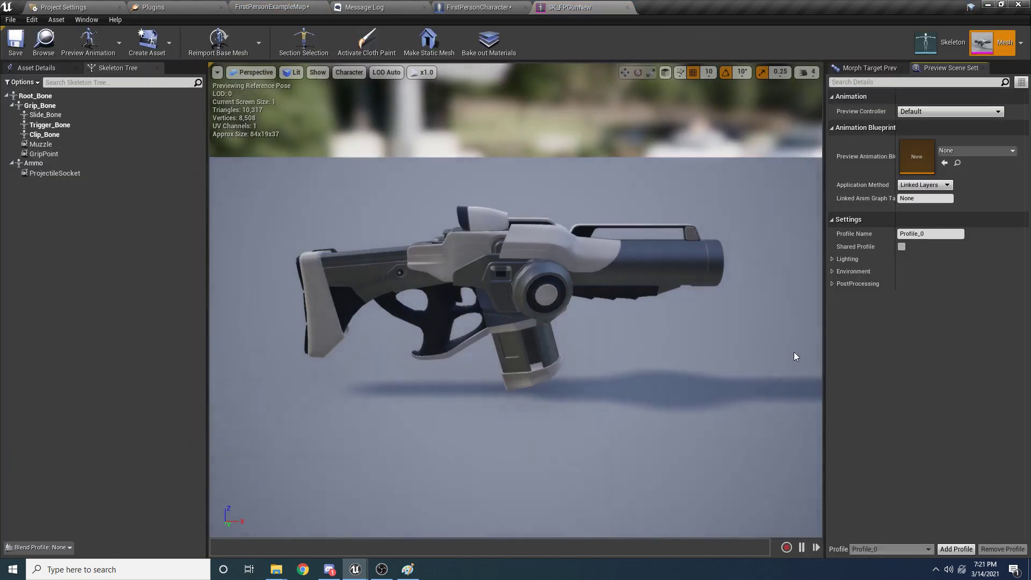
pyautogui.moveTo(55, 173)
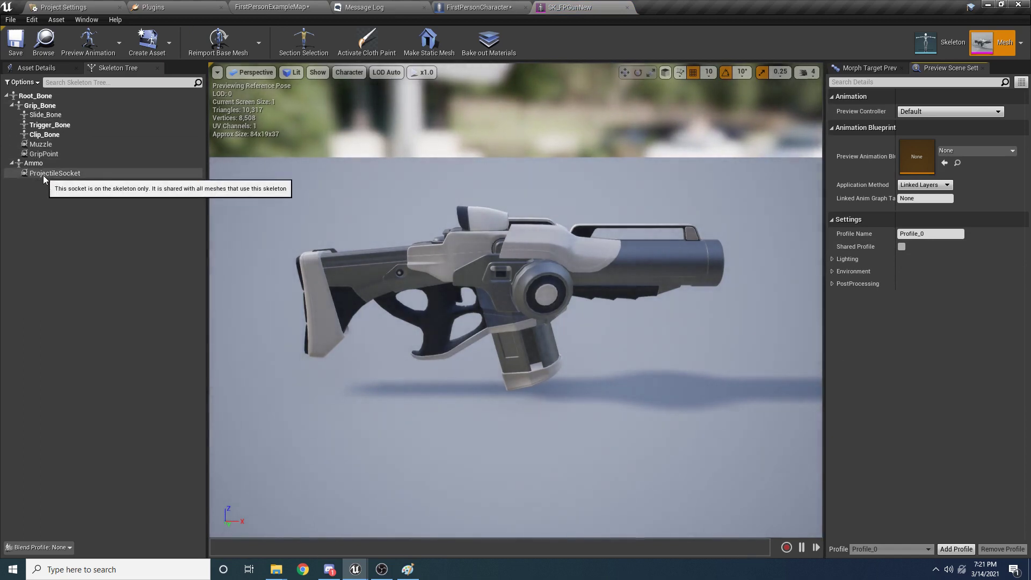
pyautogui.click(55, 173)
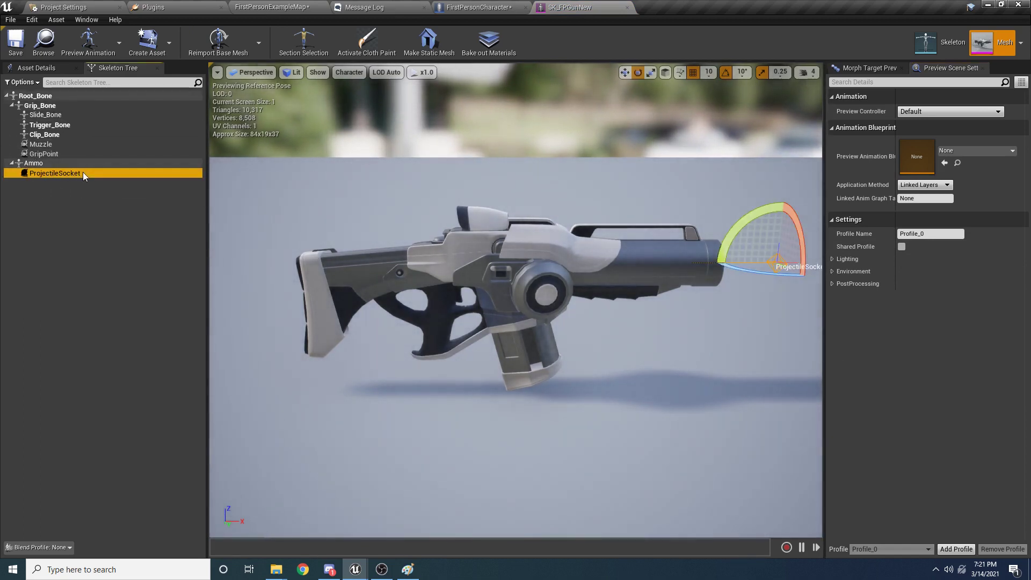
pyautogui.rightClick(55, 173)
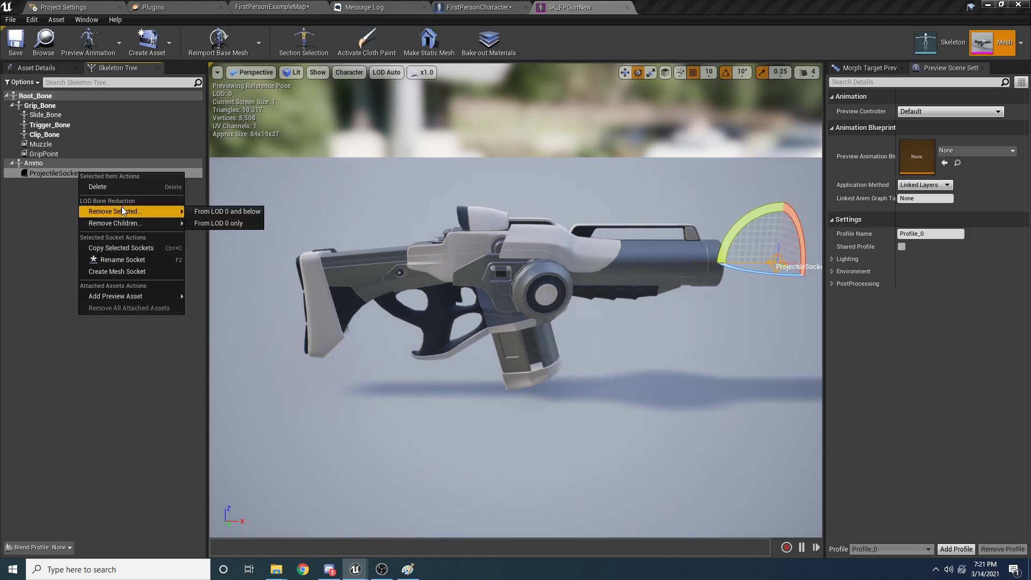
pyautogui.moveTo(122, 249)
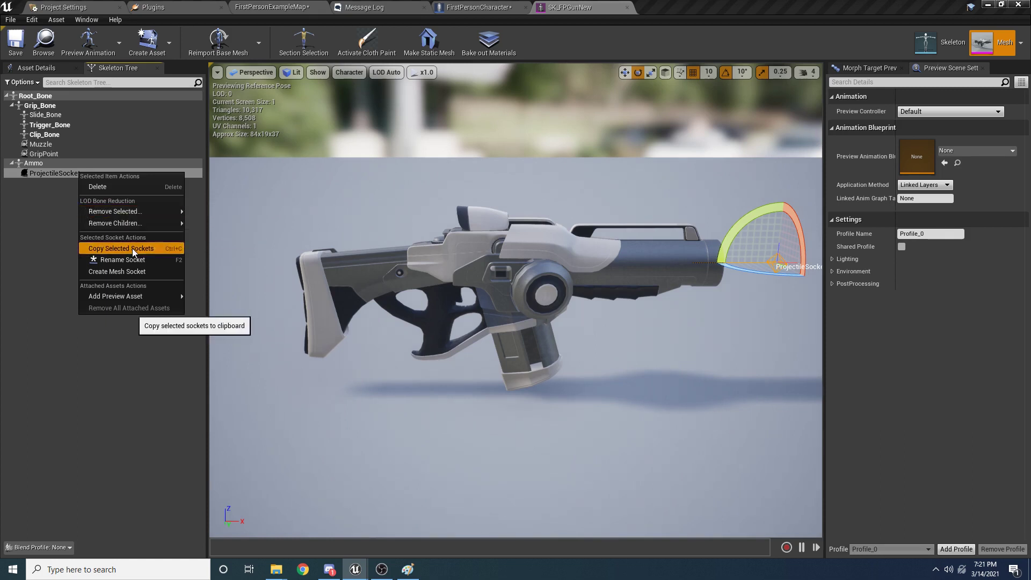
pyautogui.click(479, 7)
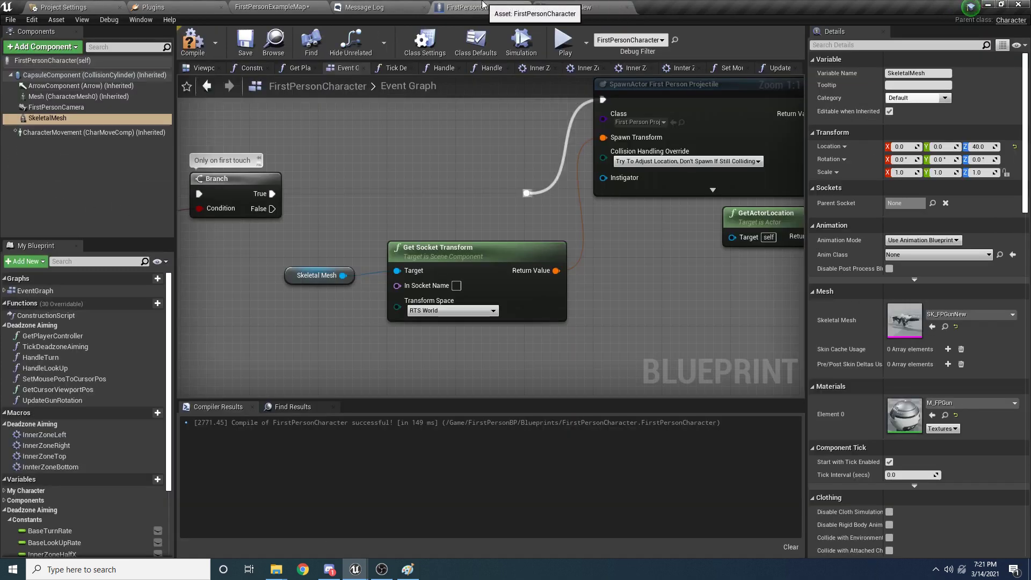
# Name ProjectileSocket in Get Socket Transform's In Socket Name and play-test the spawn point.
pyautogui.write('ProjectileSocket')
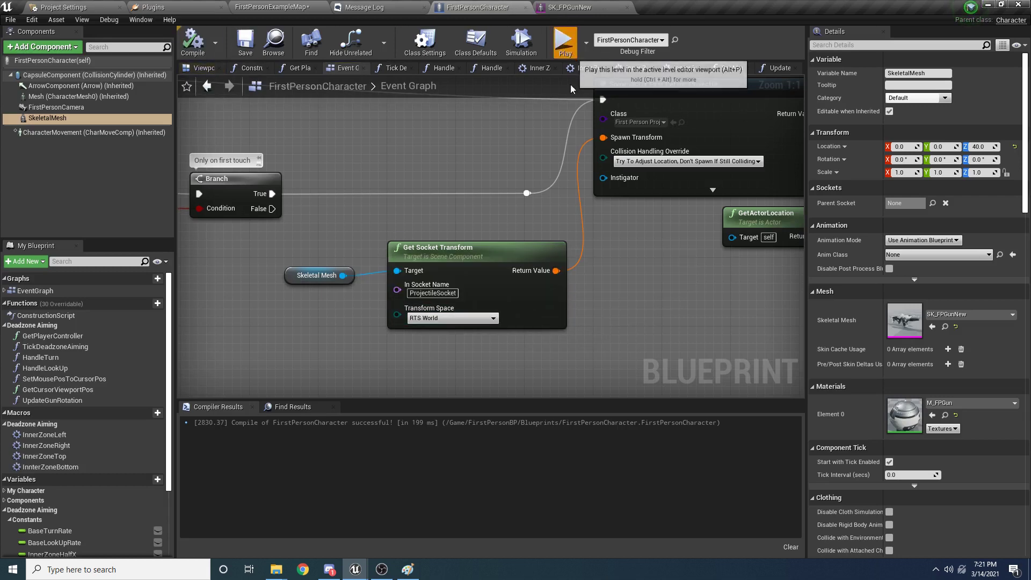
pyautogui.click(564, 40)
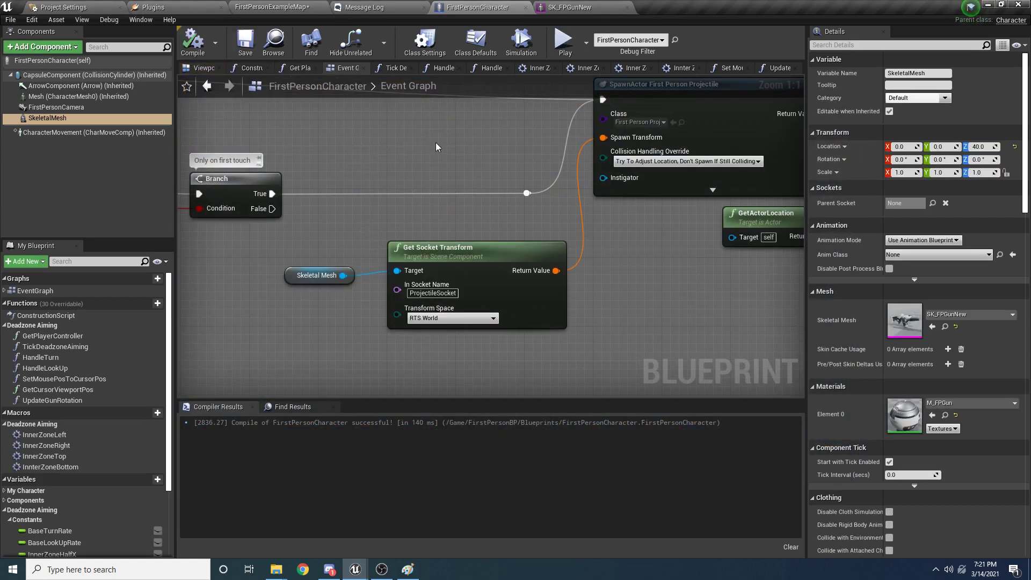
pyautogui.moveTo(273, 40)
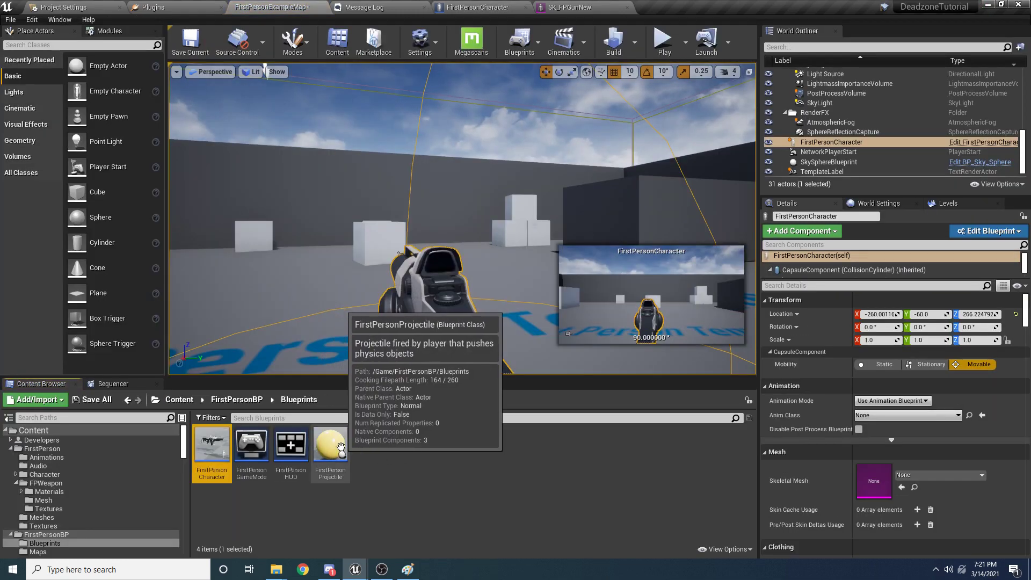
# Set FirstPersonProjectile's Projectile Gravity Scale to 0.0 via the 'gravity' Details search and recompile.
pyautogui.doubleClick(330, 444)
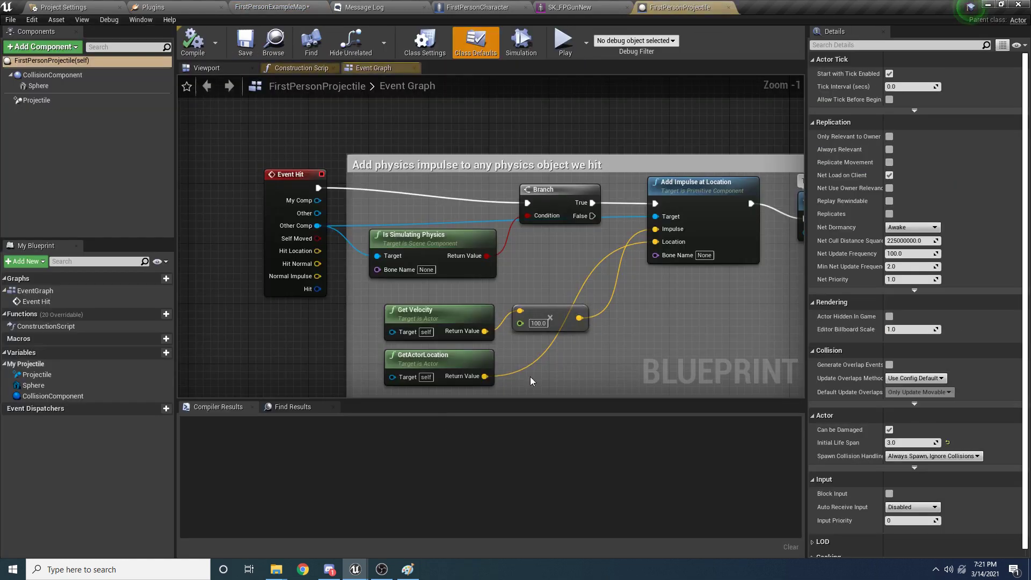
pyautogui.write('gra')
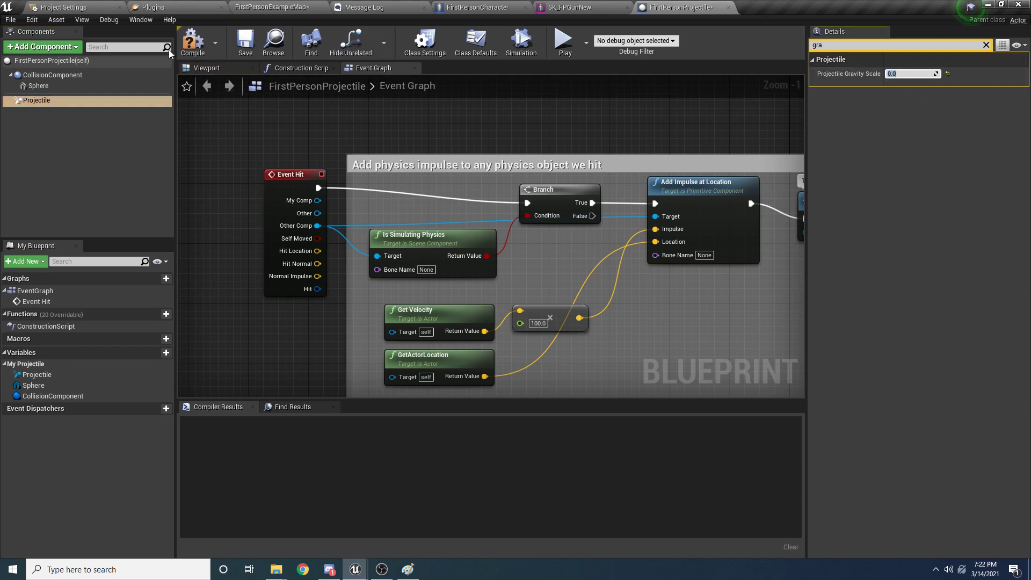
pyautogui.click(563, 41)
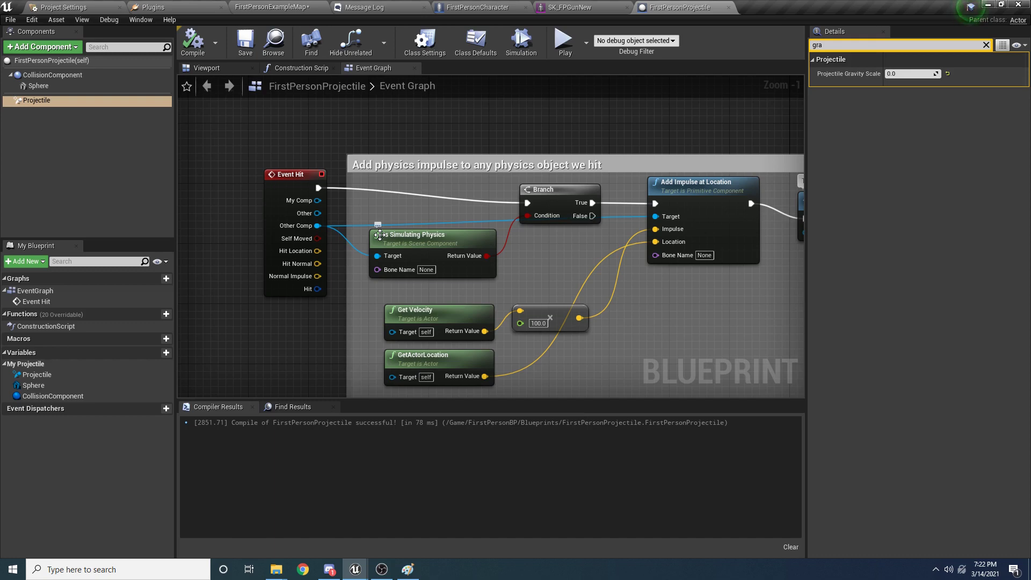
pyautogui.moveTo(408, 494)
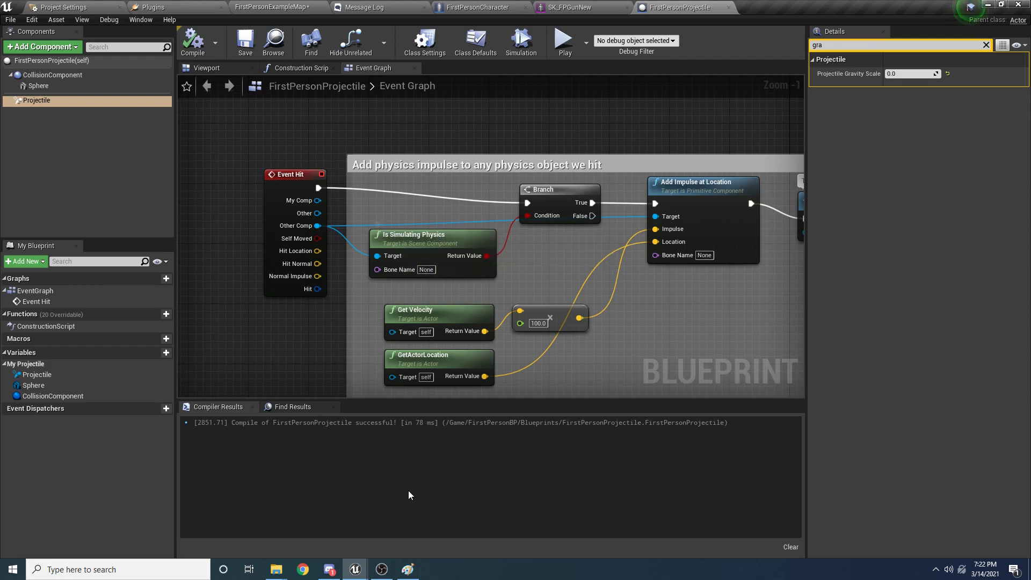